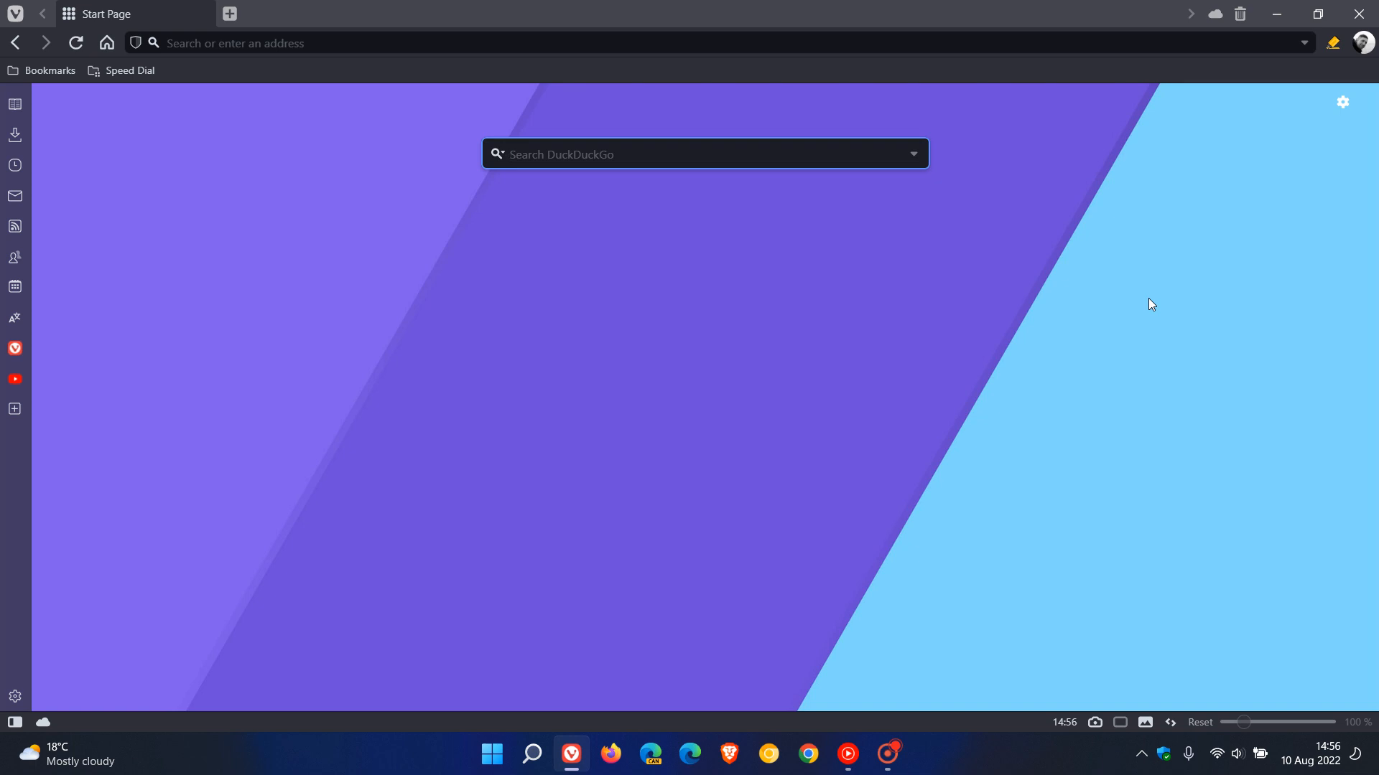
mouse_move(1017, 387)
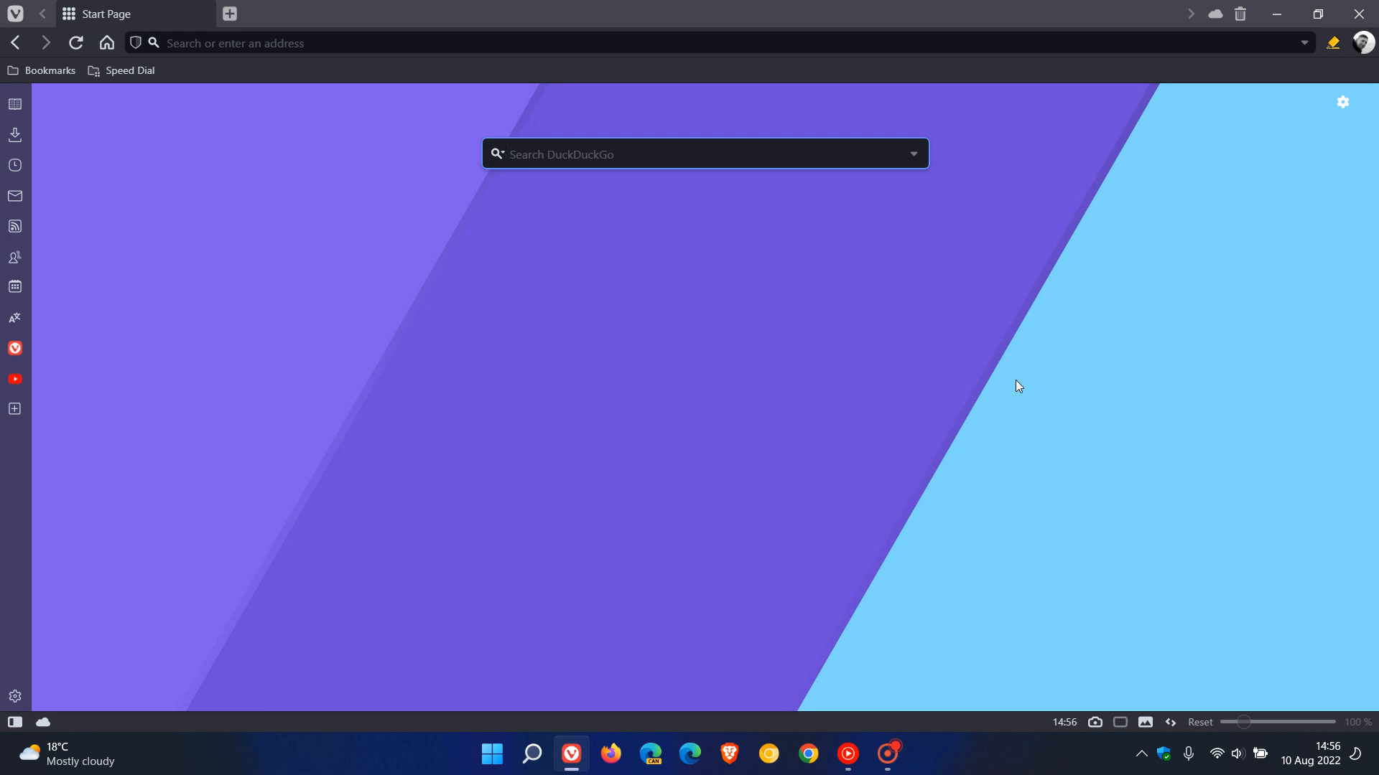
mouse_move(1065, 340)
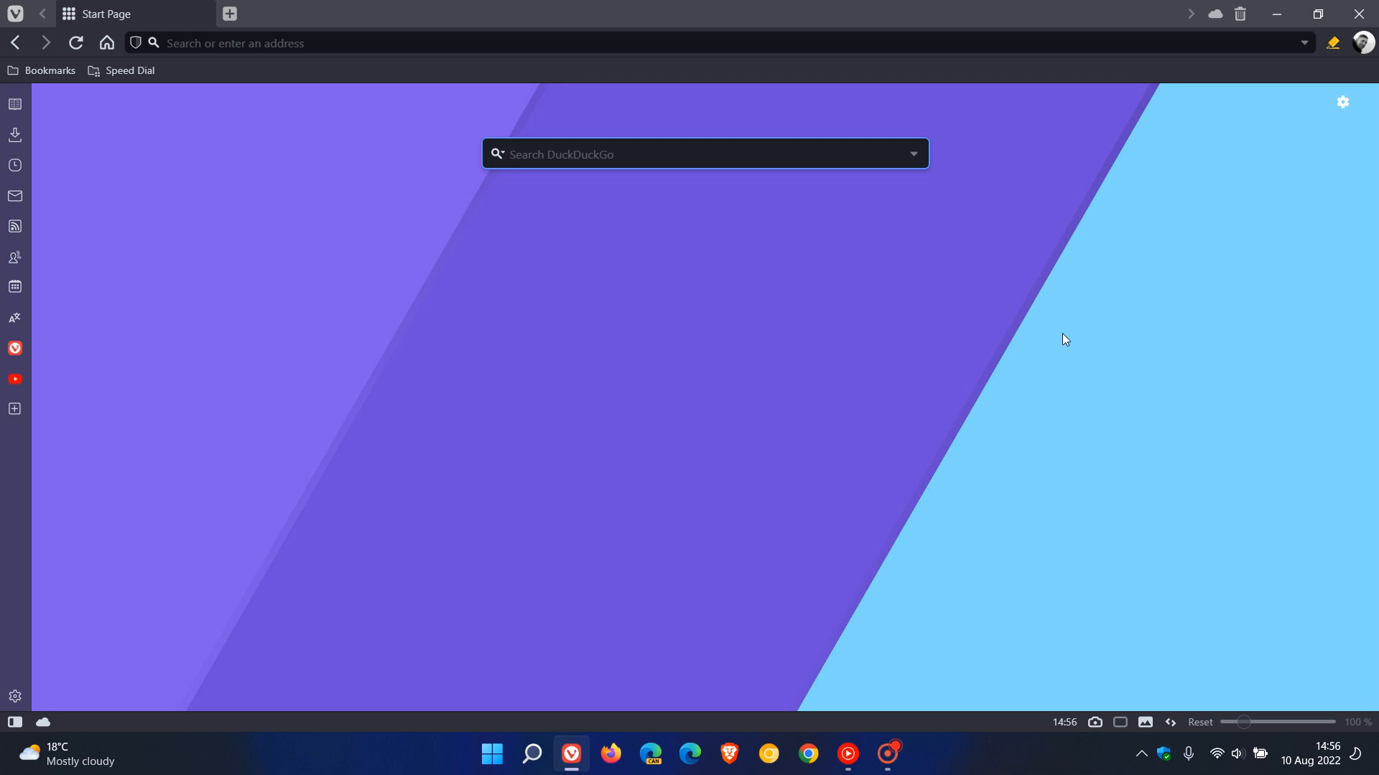
Open the YouTube web panel and view then dismiss its options menu.
left_click(704, 154)
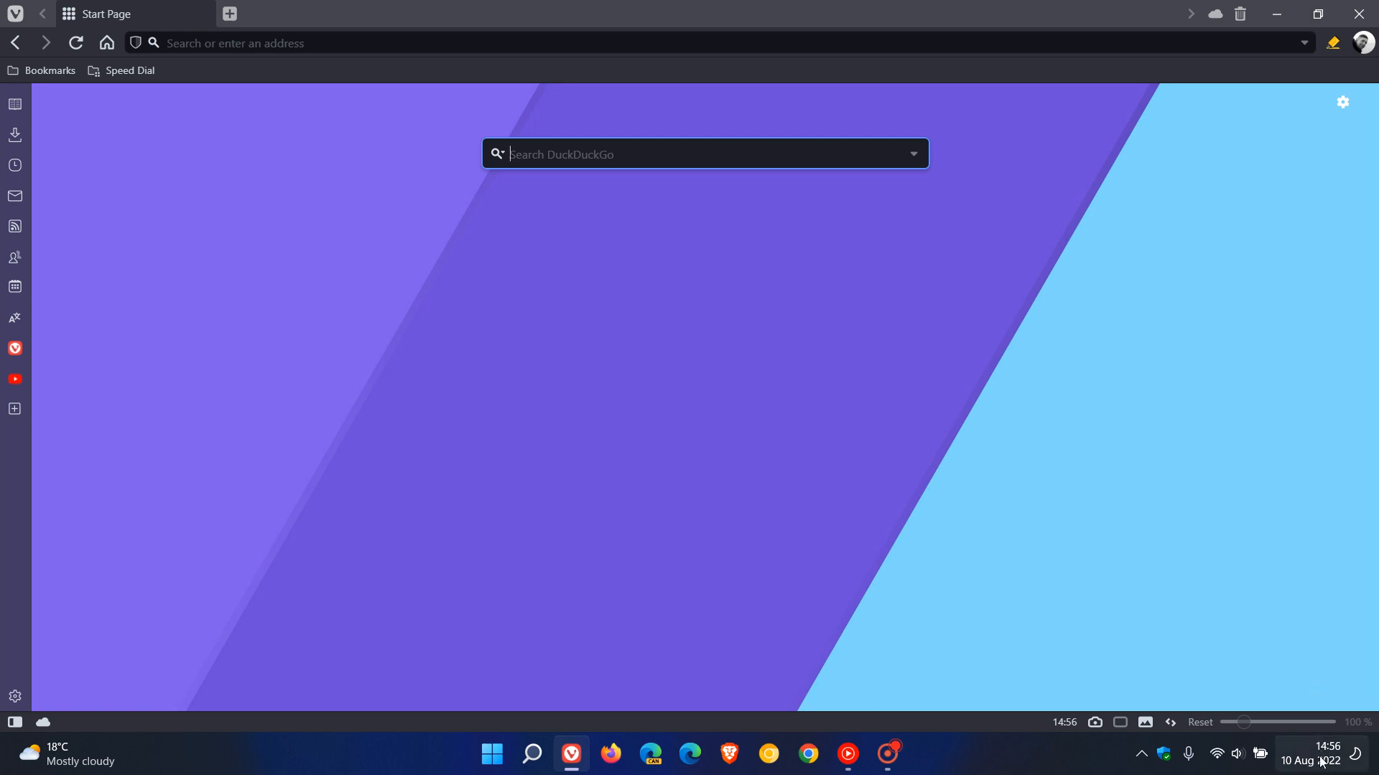
mouse_move(893, 328)
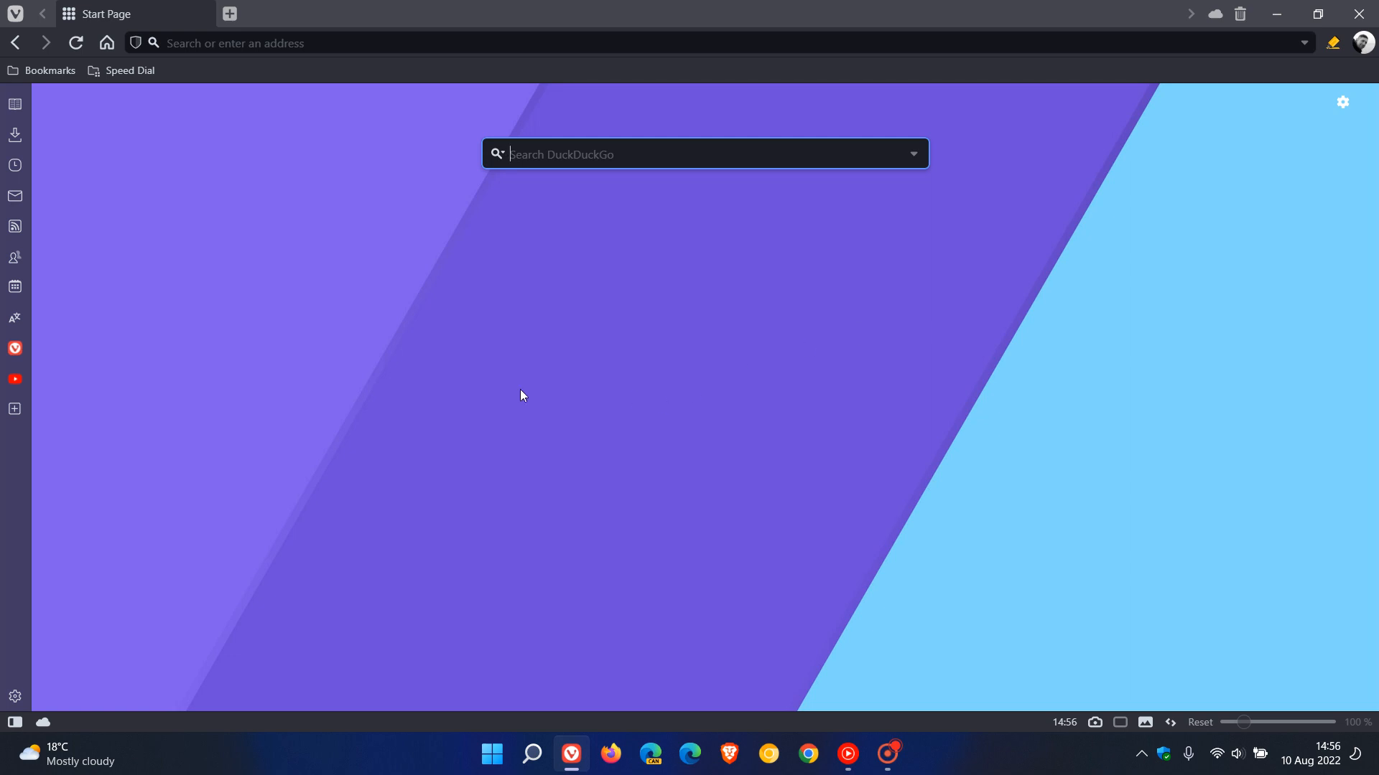
left_click(14, 380)
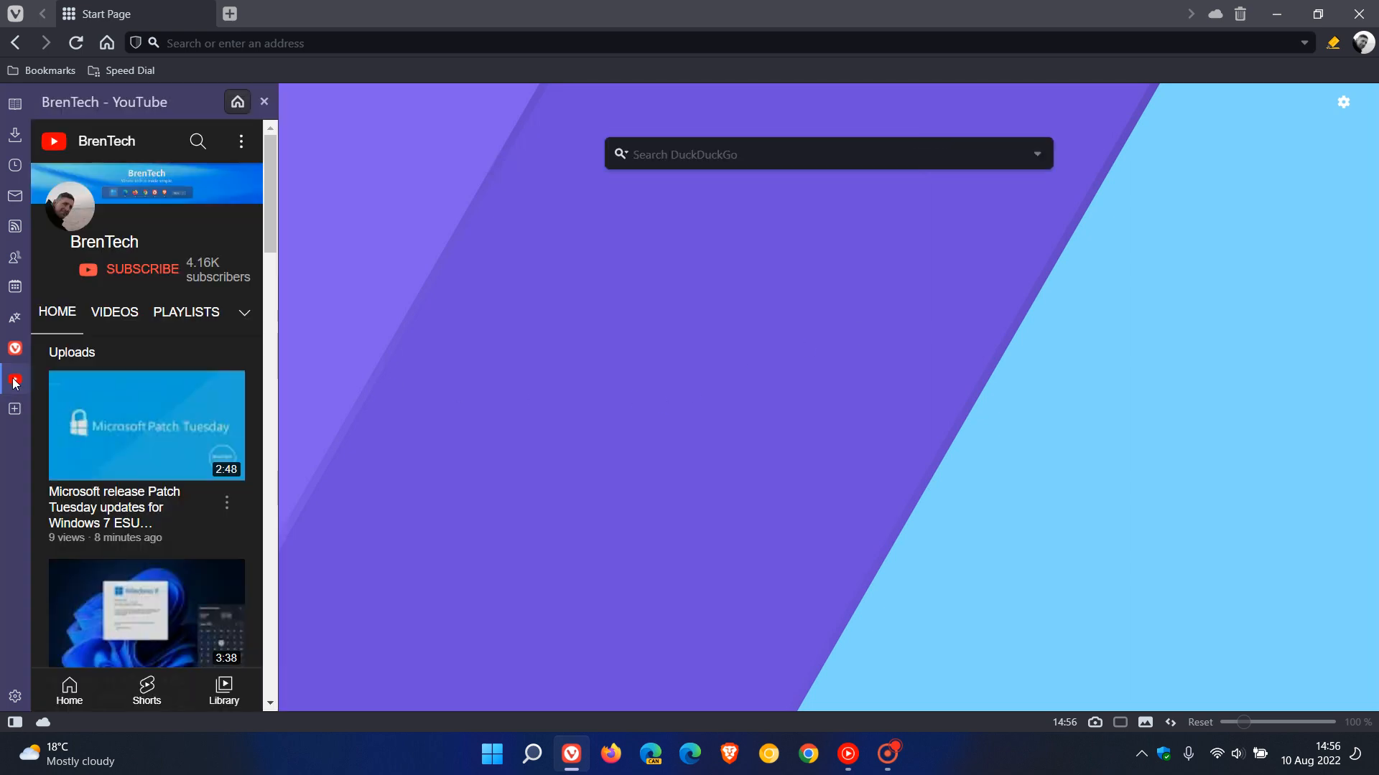
right_click(15, 380)
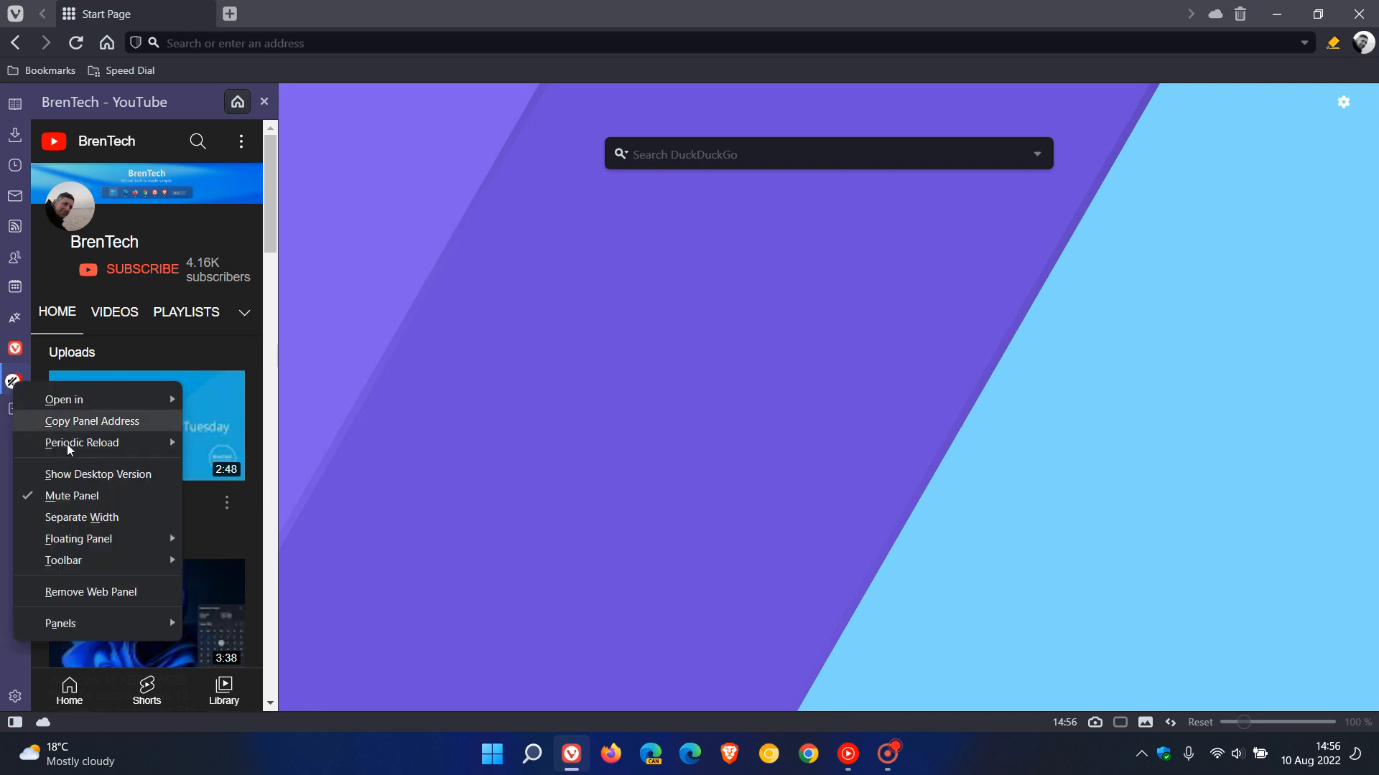
left_click(552, 512)
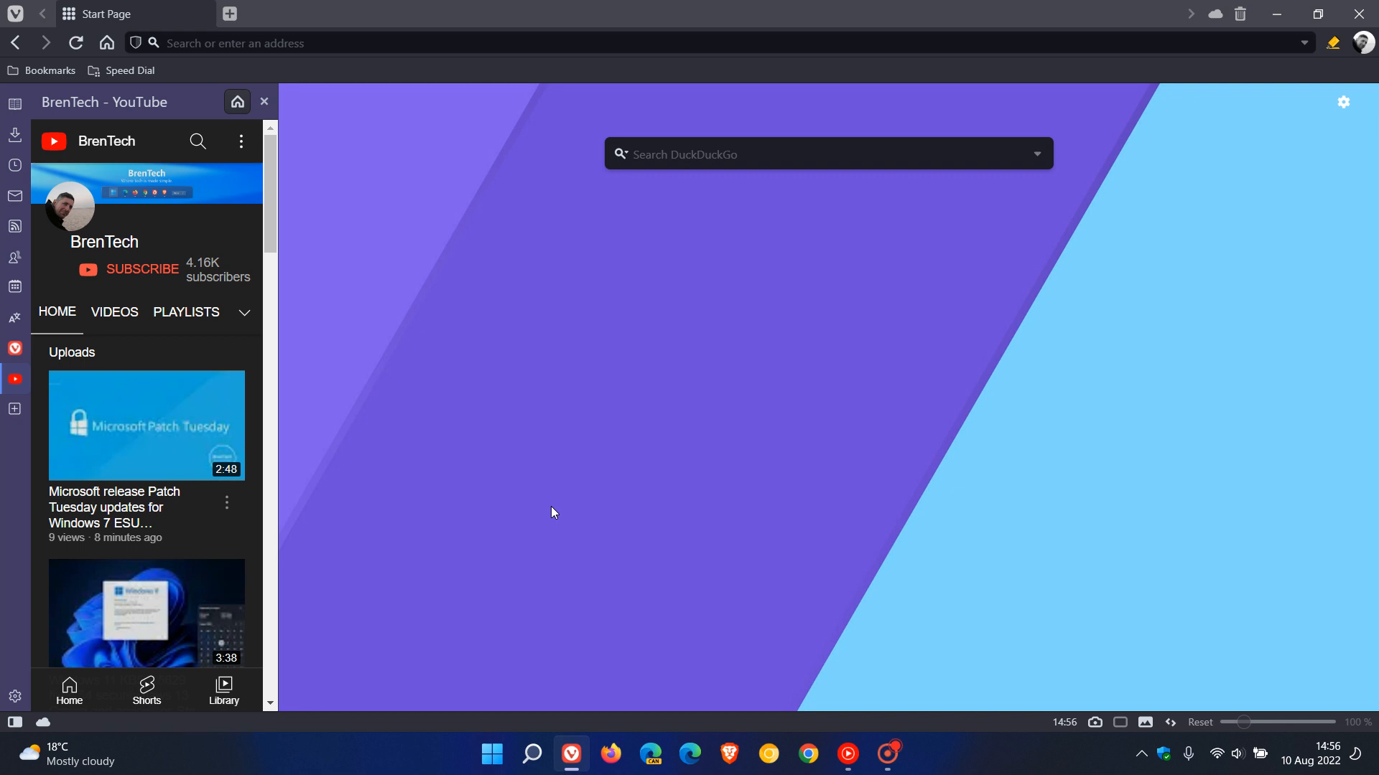
mouse_move(14, 381)
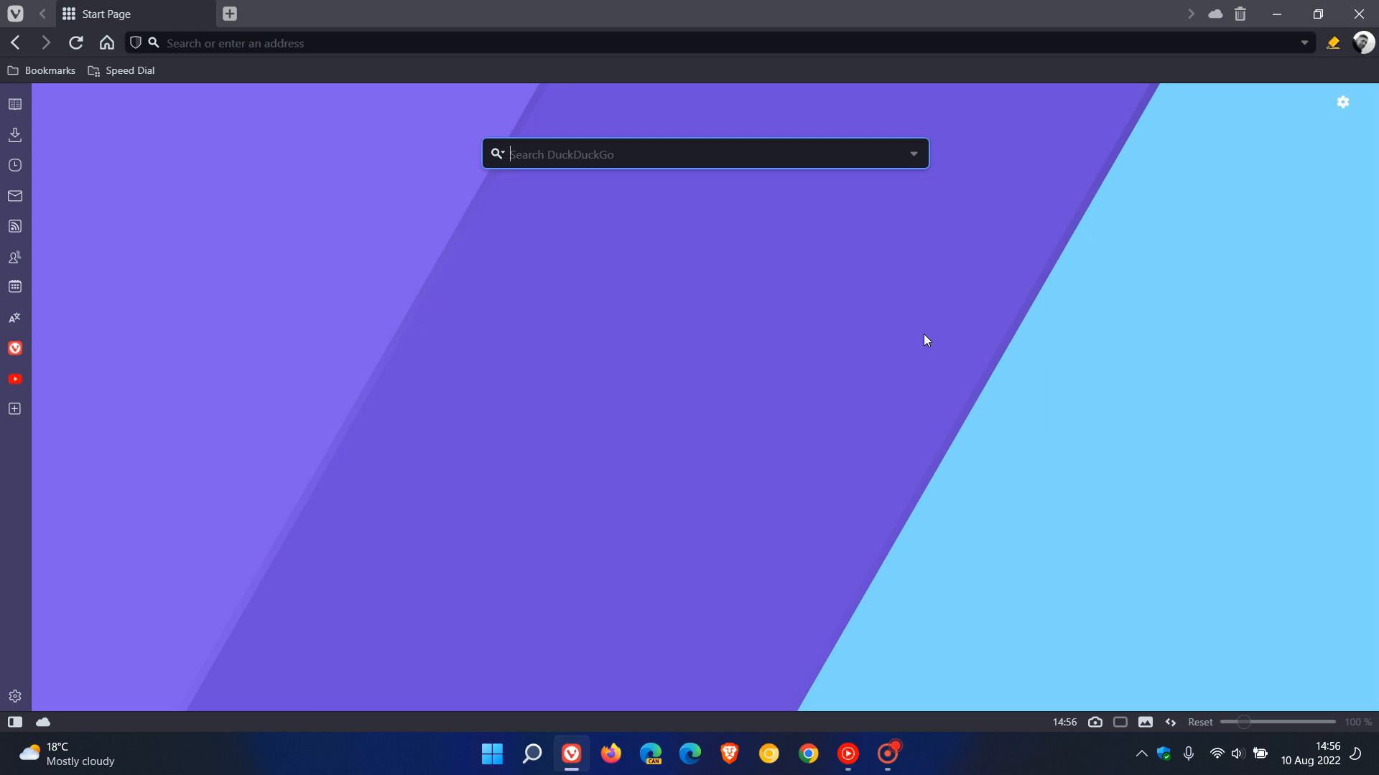
mouse_move(956, 333)
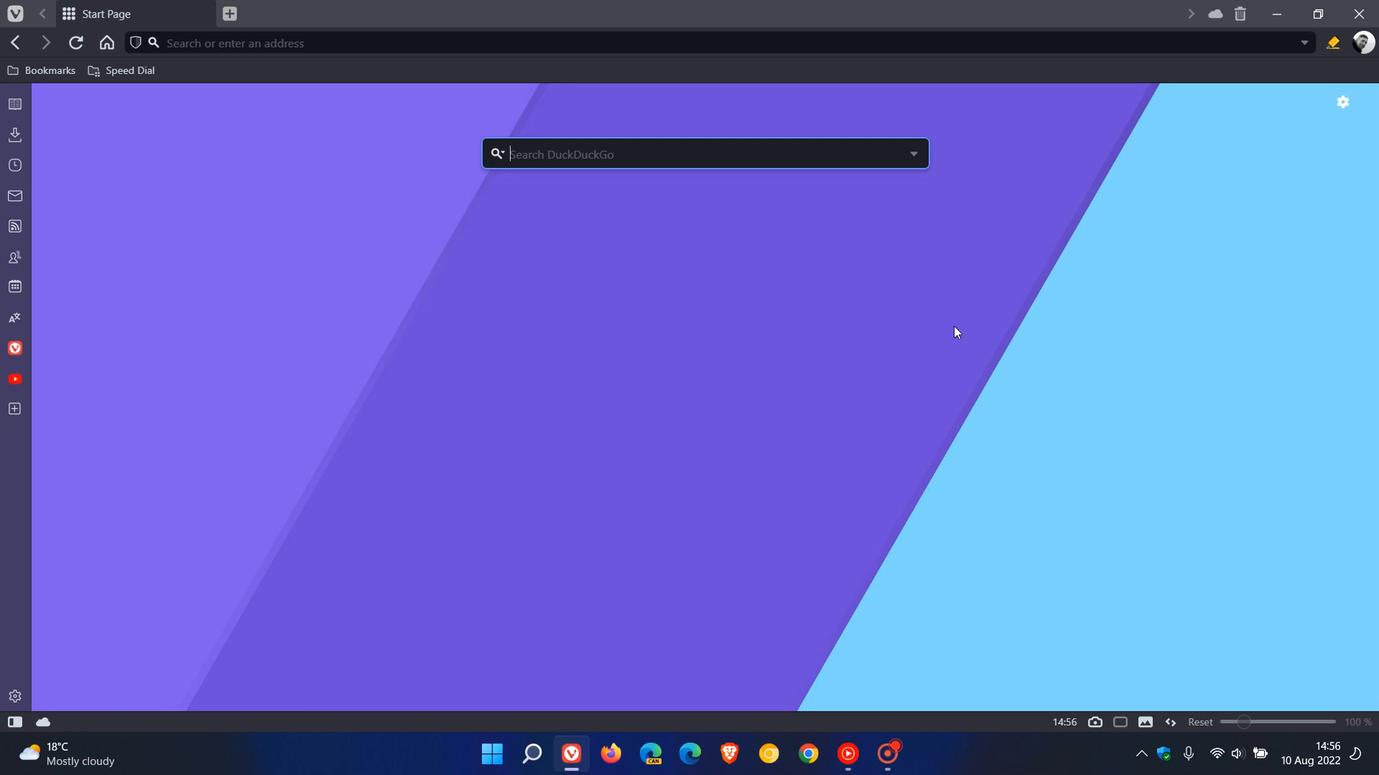
mouse_move(931, 301)
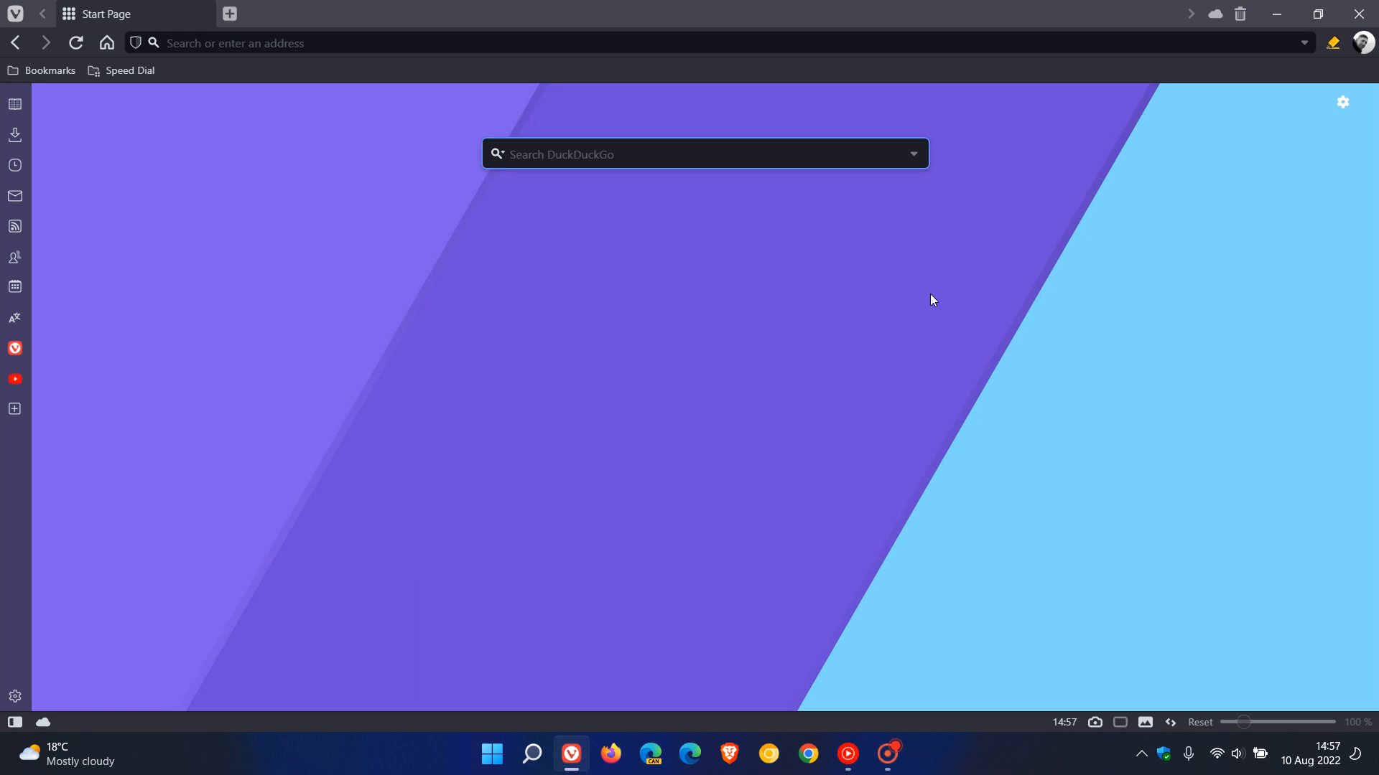
mouse_move(964, 274)
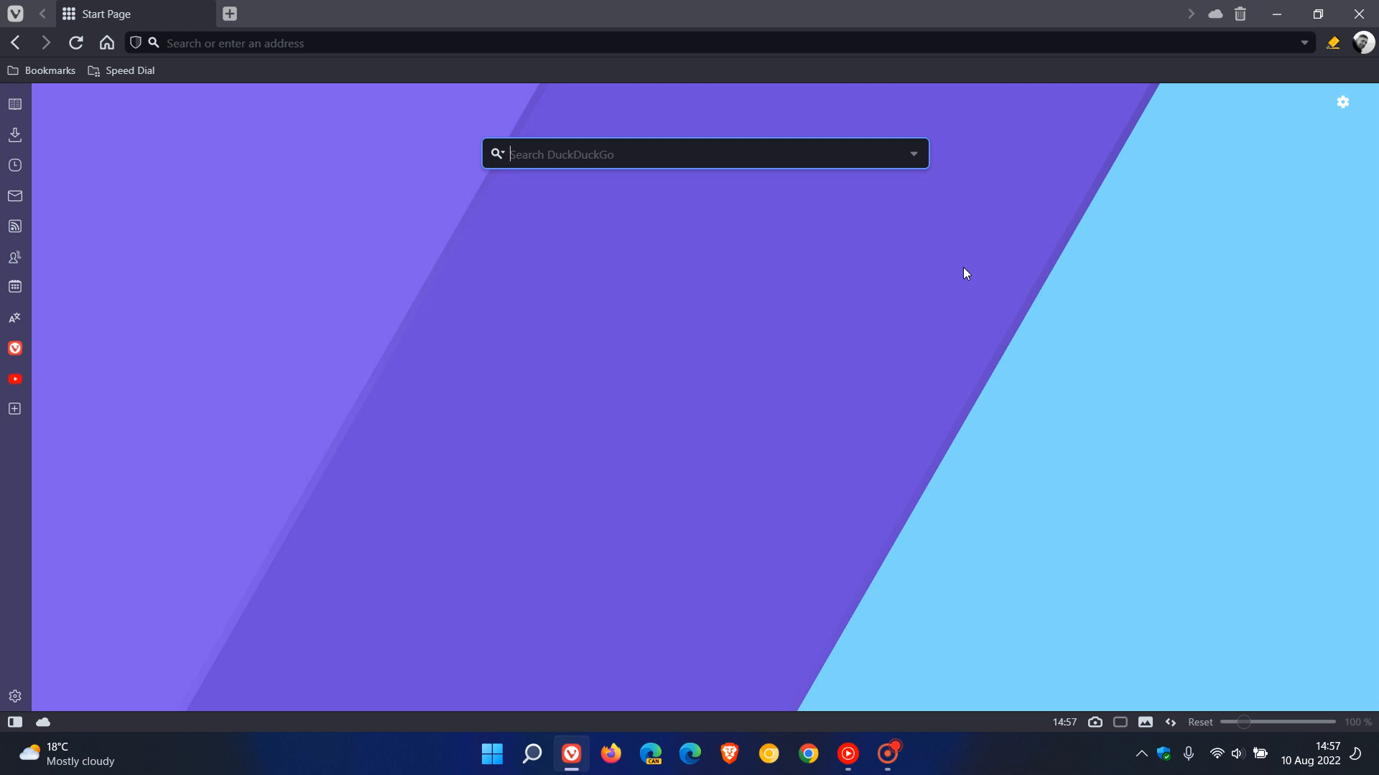
mouse_move(26, 63)
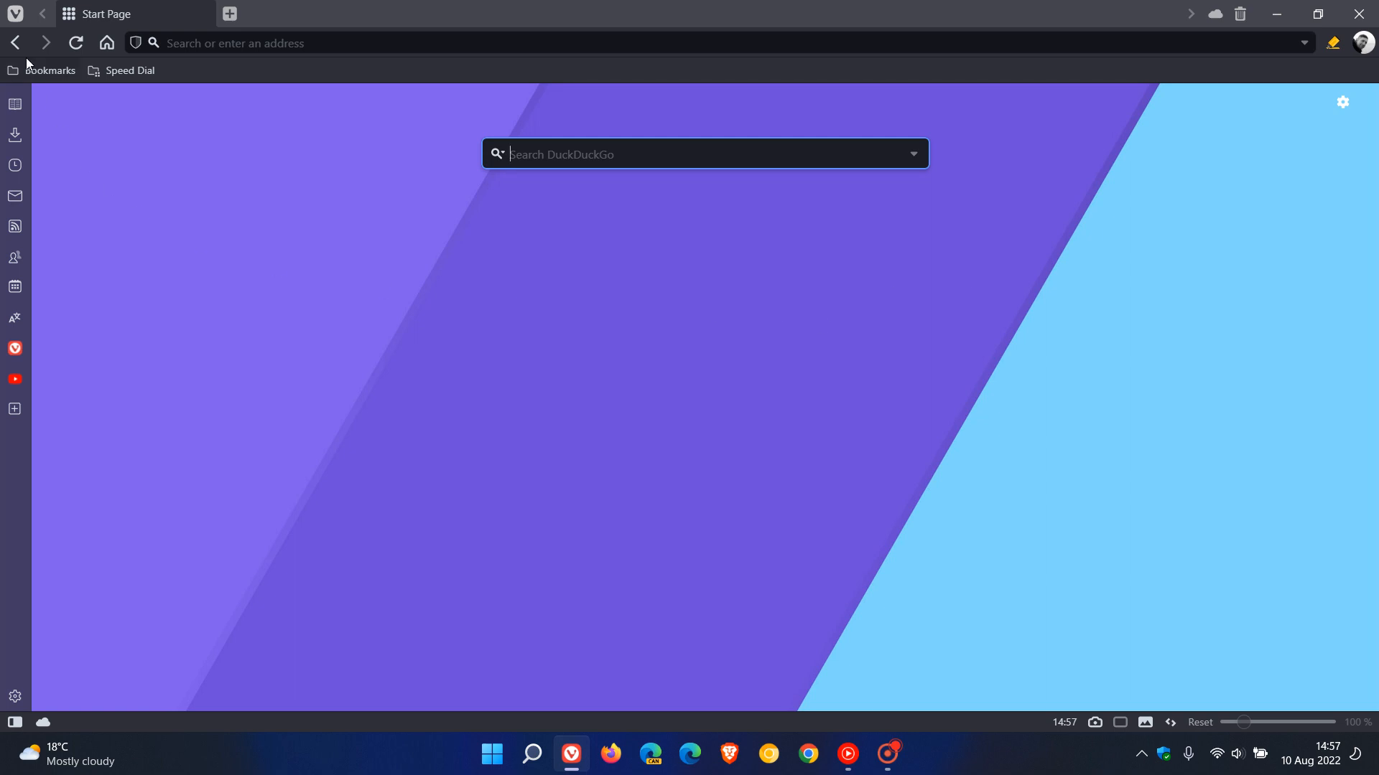
mouse_move(72, 231)
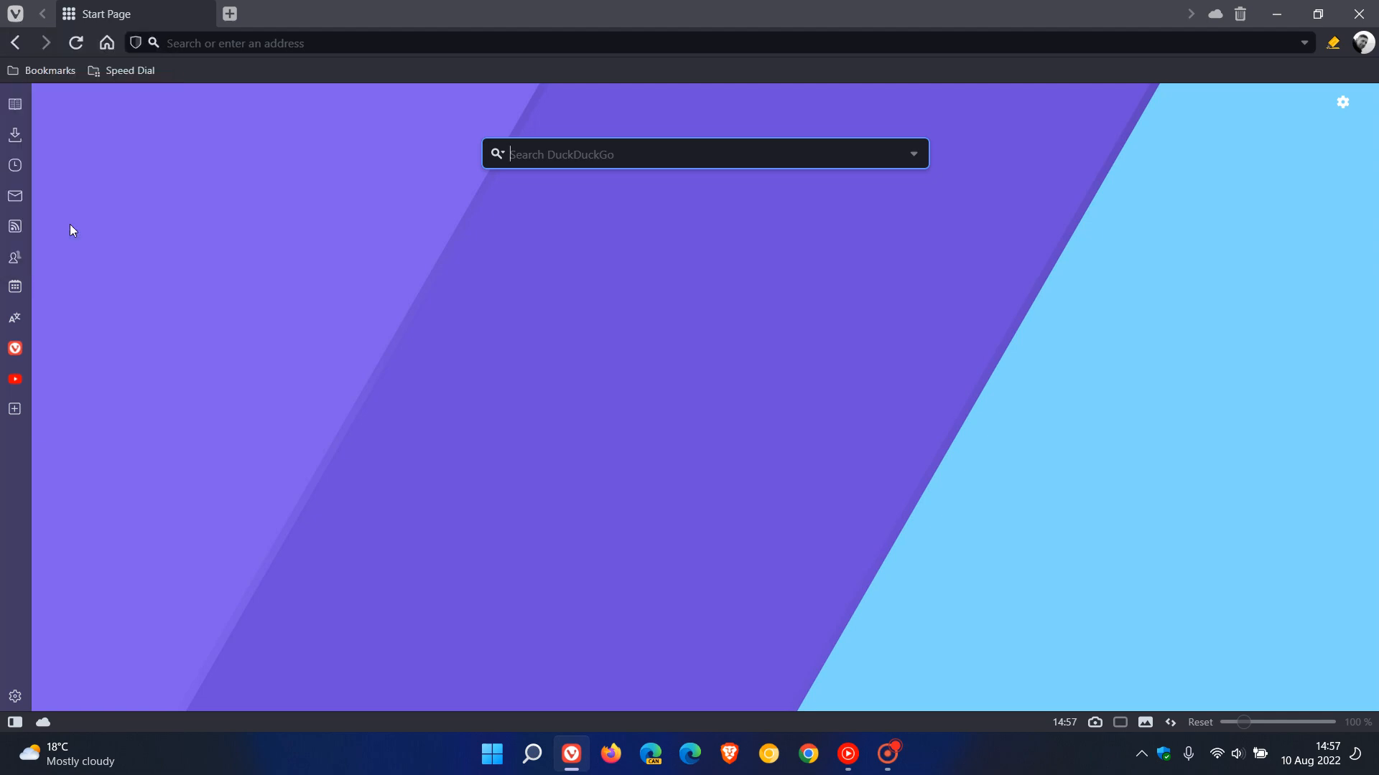
Show Mouse settings and browse the Right rocker gesture's action list (History Forward).
left_click(14, 697)
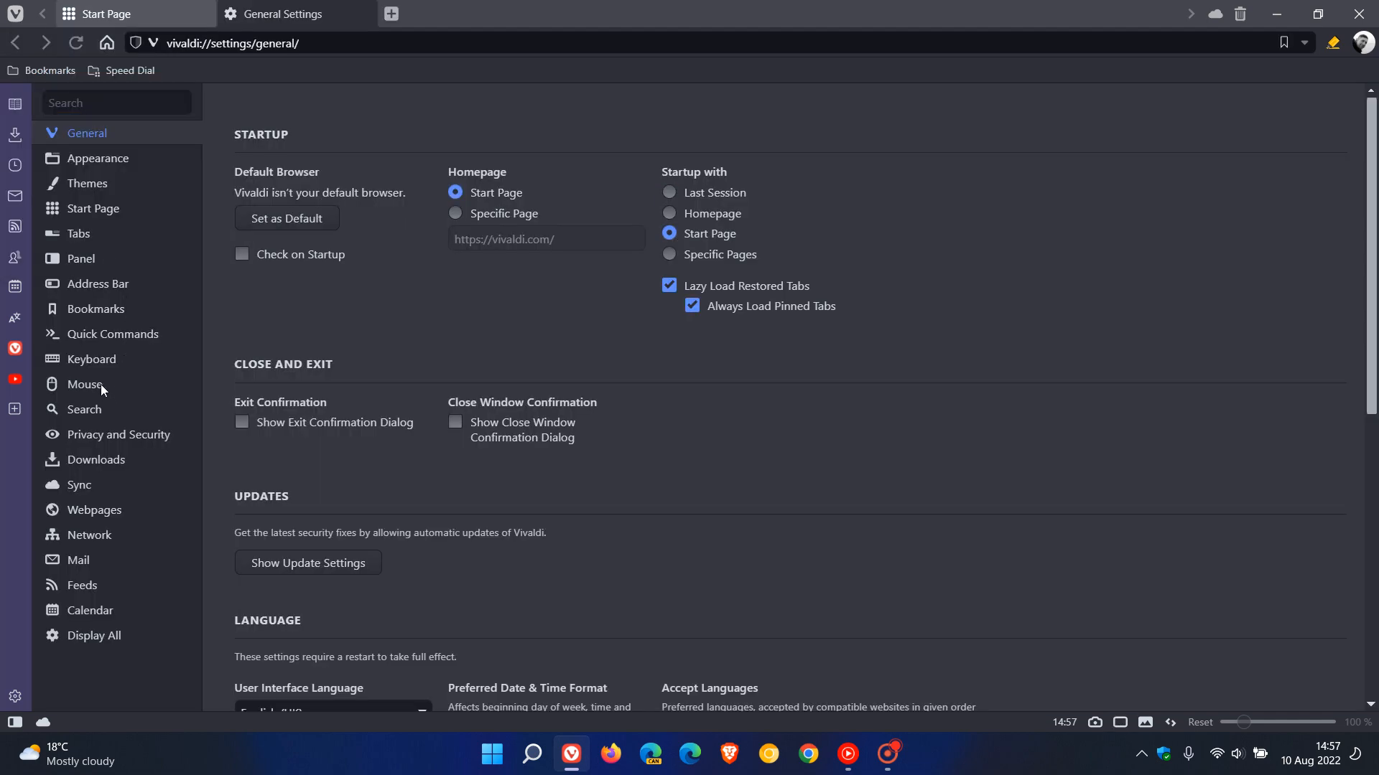
left_click(85, 384)
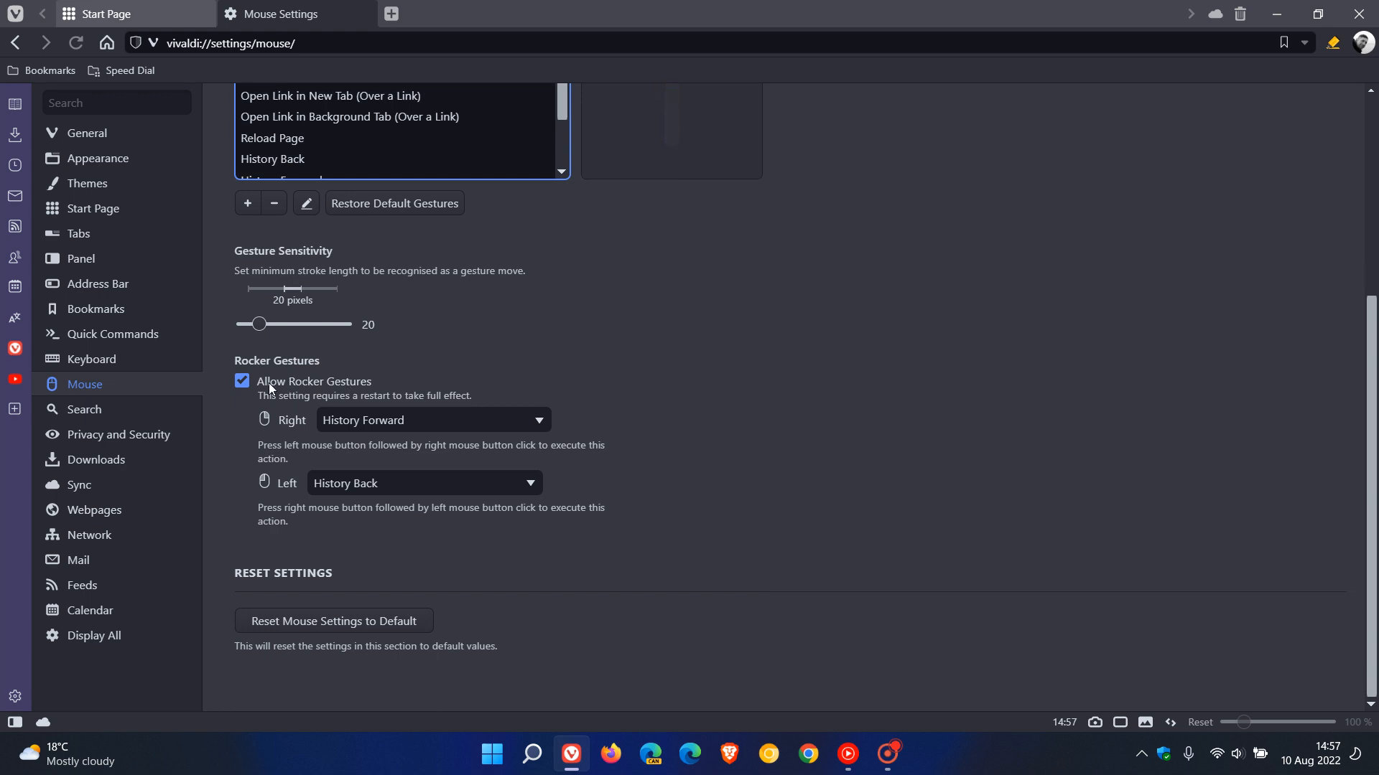
mouse_move(697, 347)
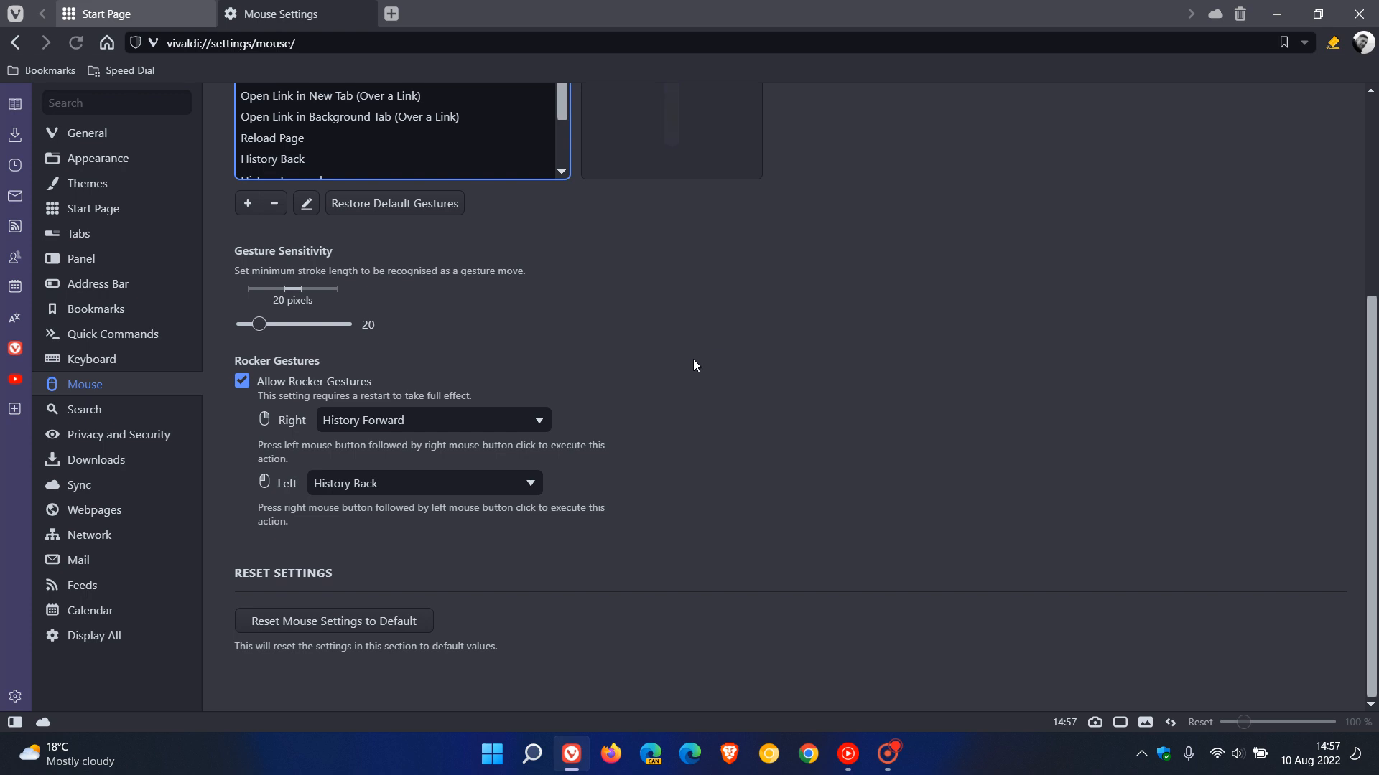
mouse_move(490, 490)
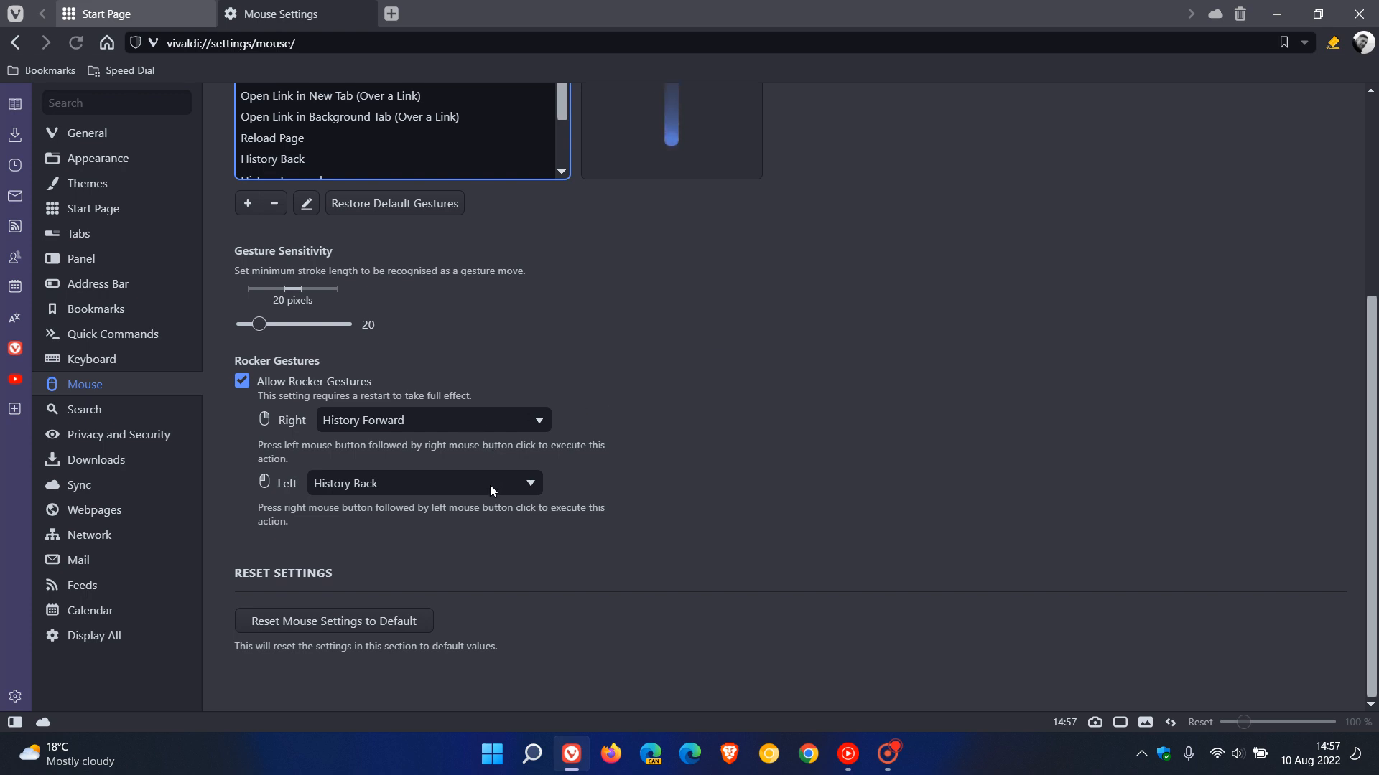
mouse_move(864, 441)
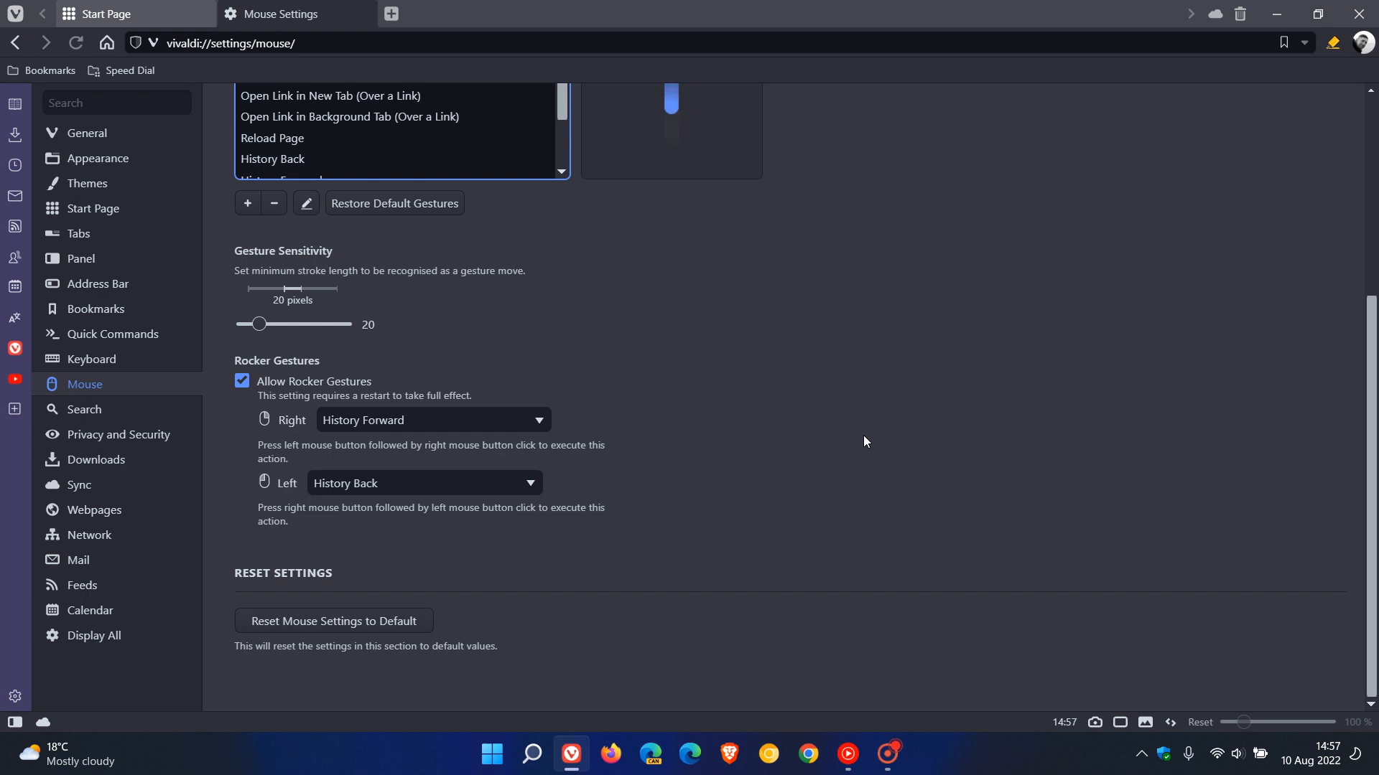
mouse_move(489, 431)
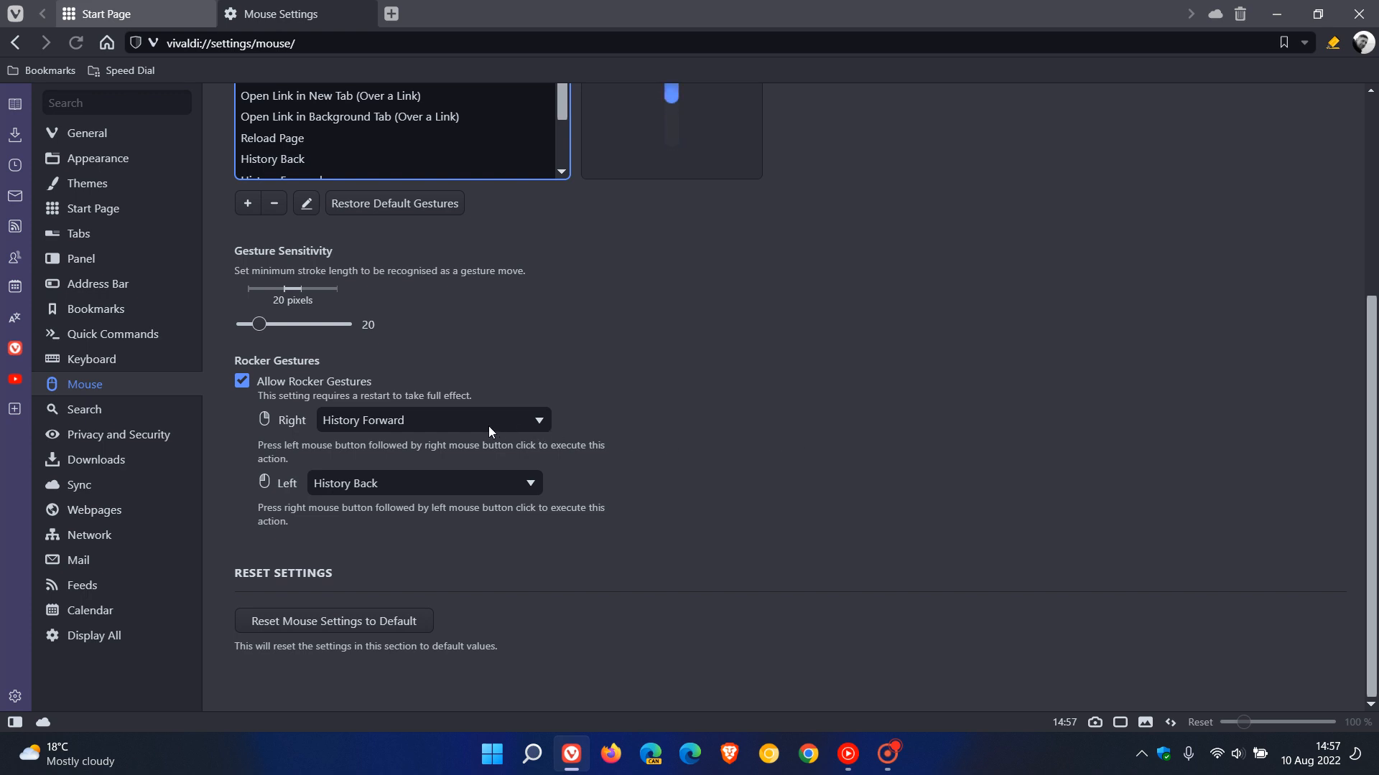
left_click(432, 419)
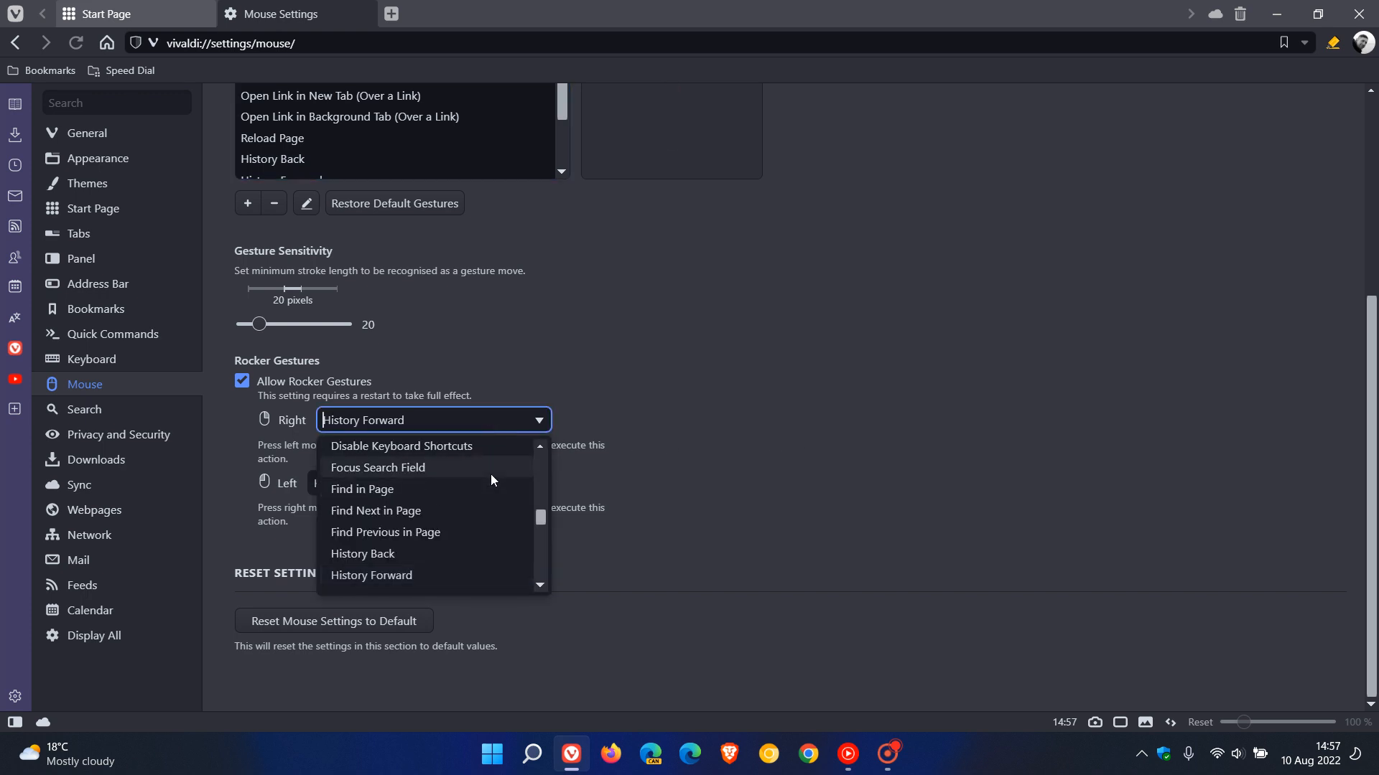
scroll("down", 3)
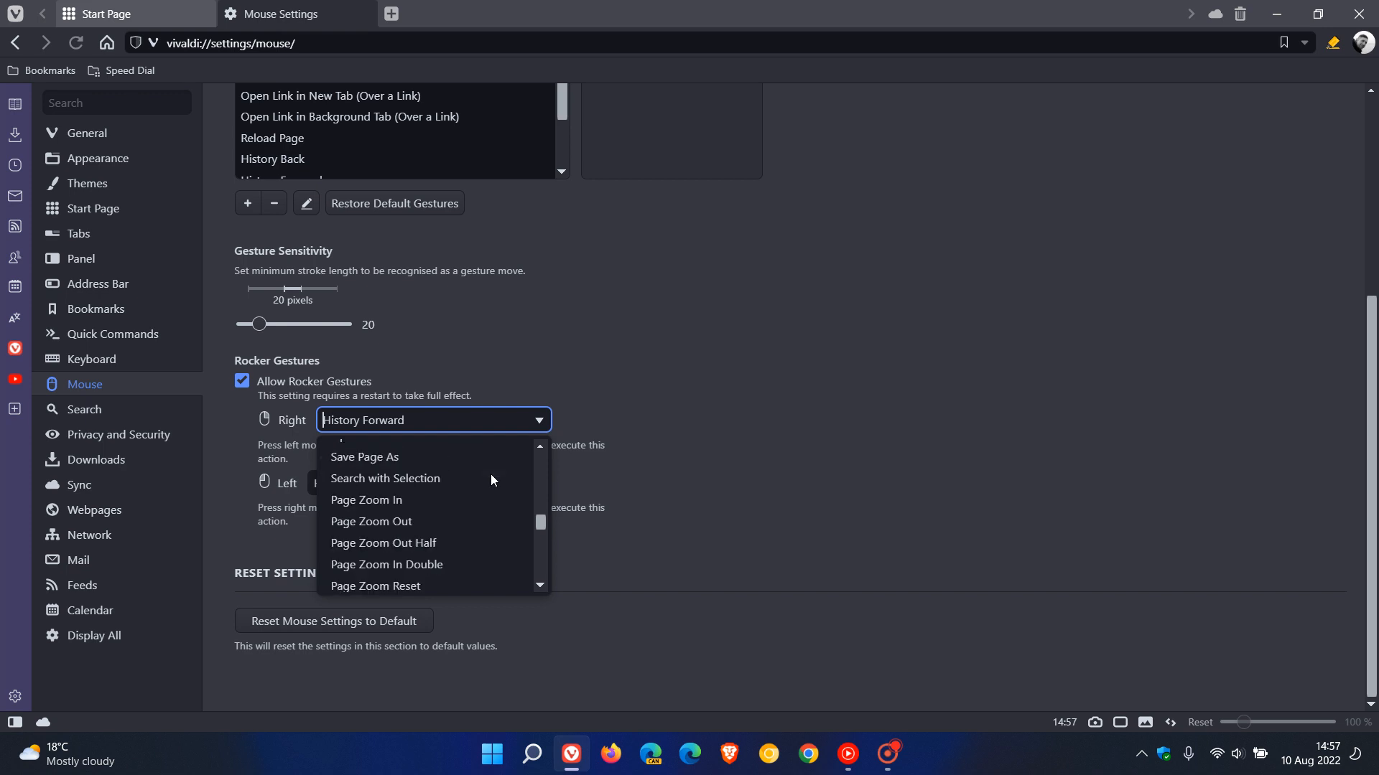
scroll("down", 3)
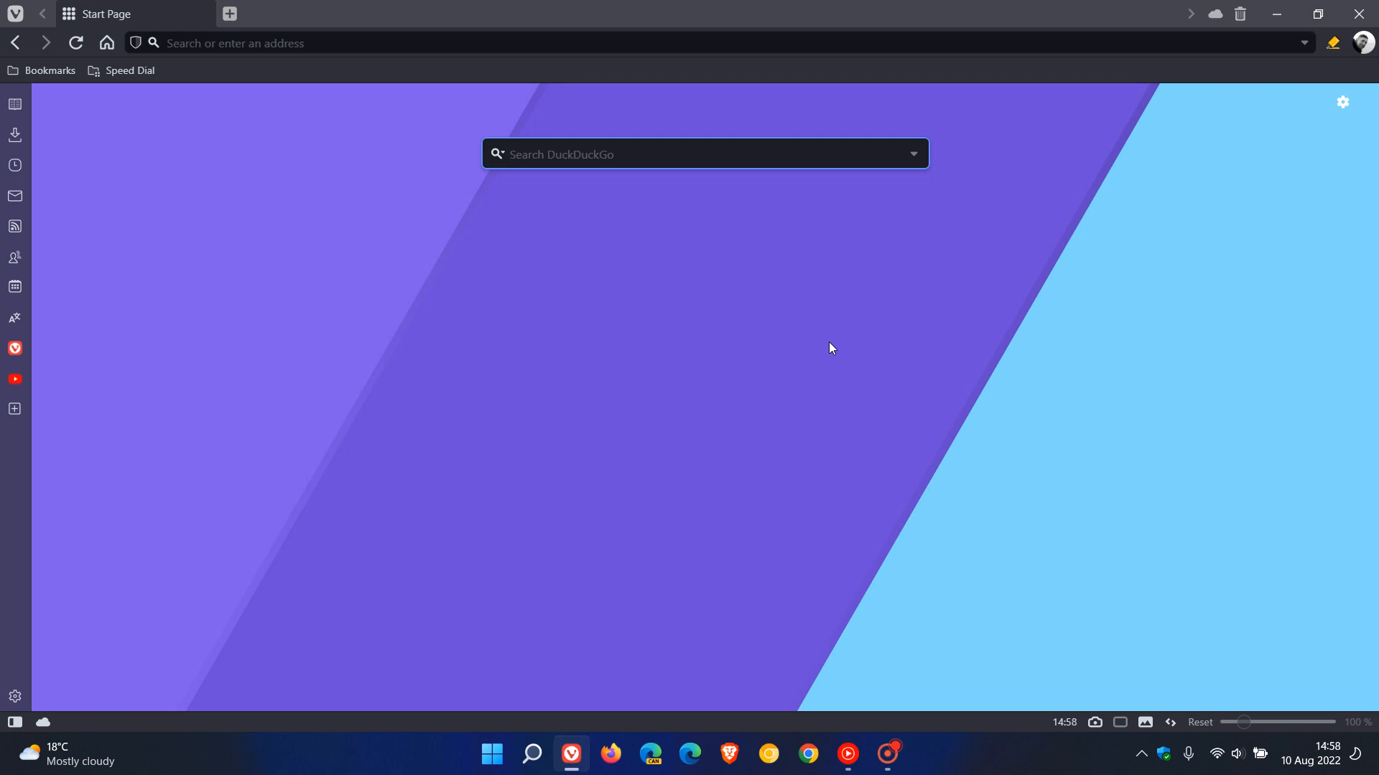
mouse_move(94, 146)
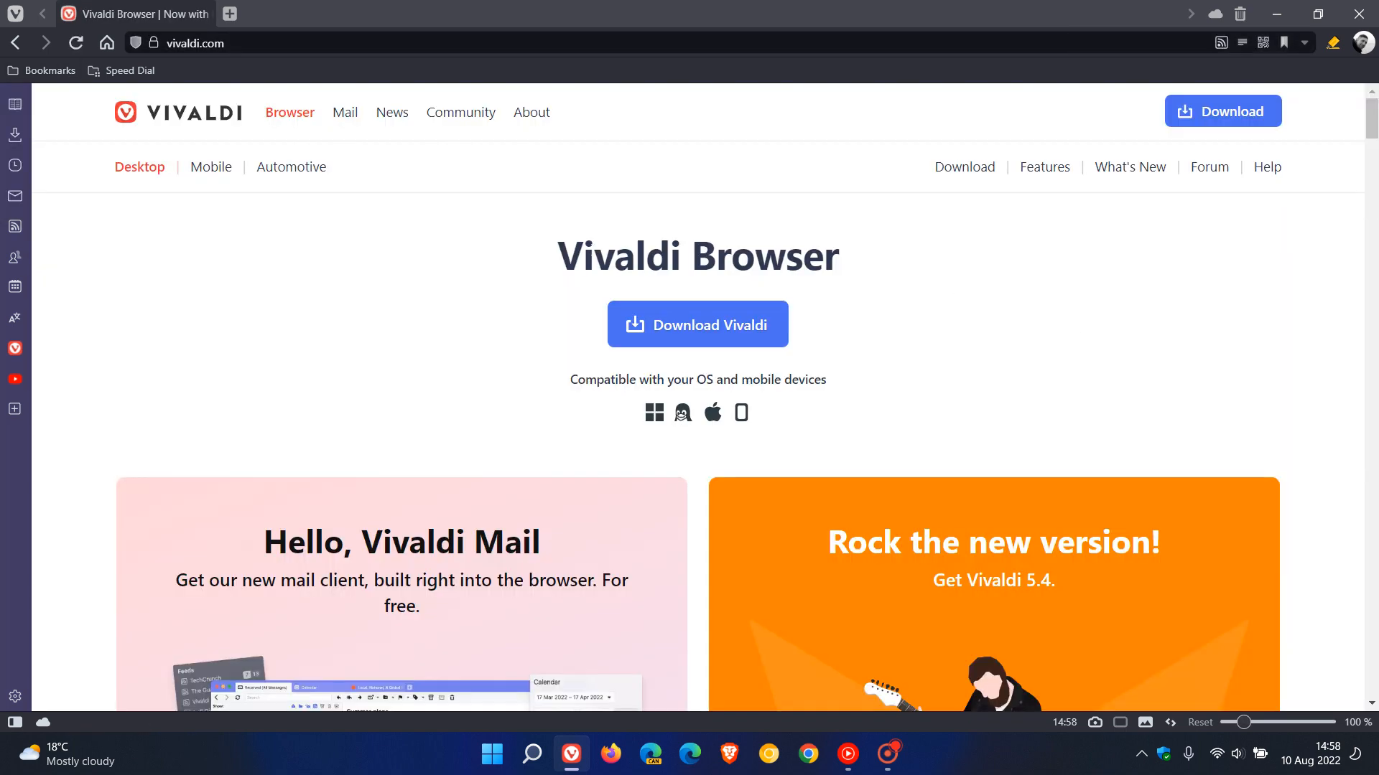
Select the 'Vivaldi Browser' heading and use 'Copy link to highlight' on it.
double_click(696, 256)
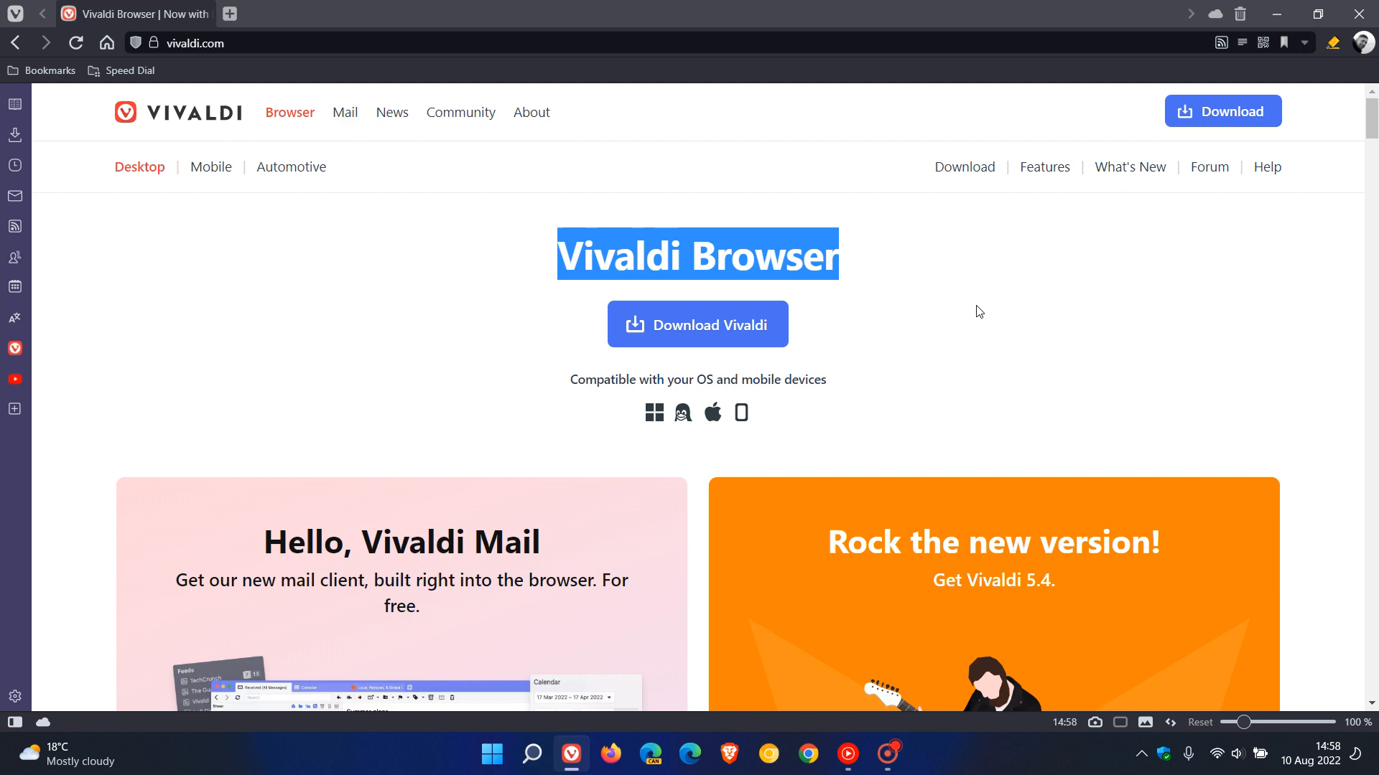
right_click(760, 255)
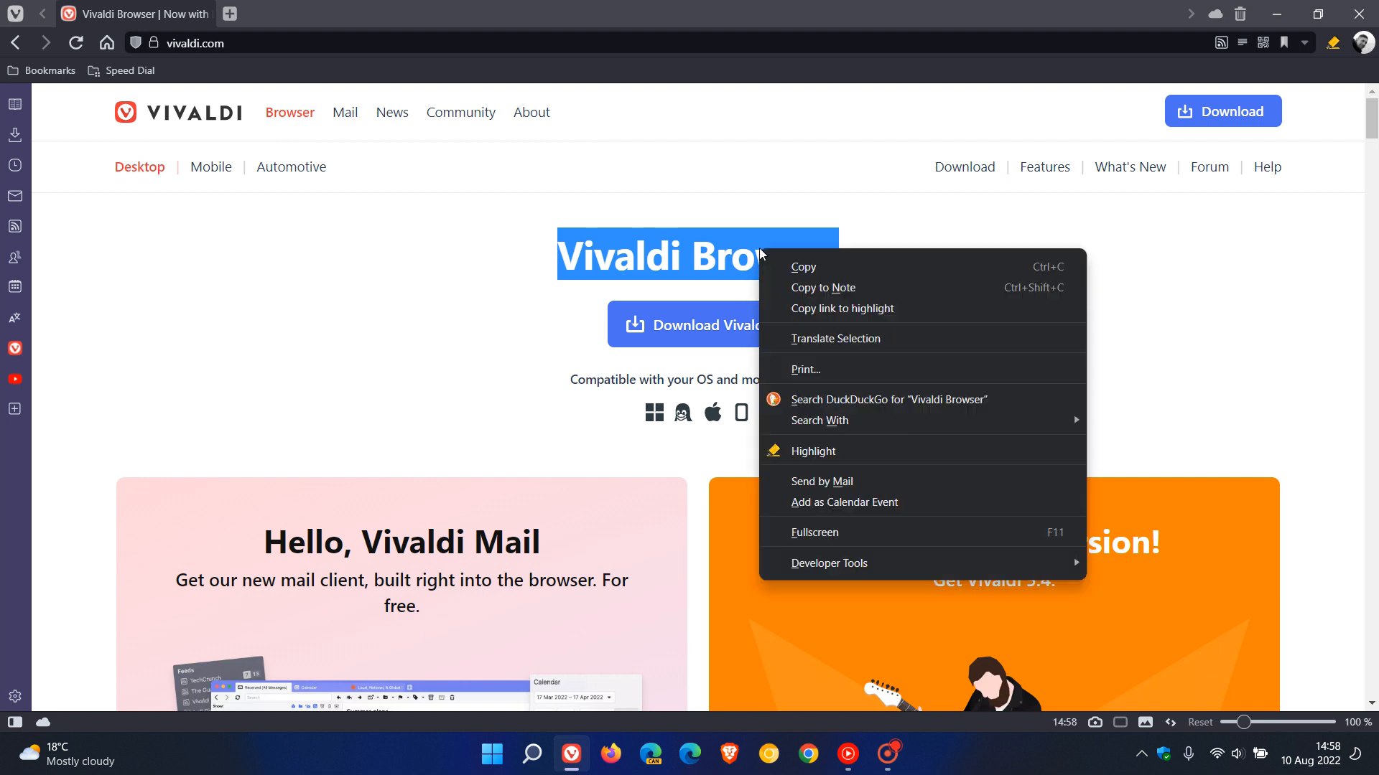
mouse_move(835, 319)
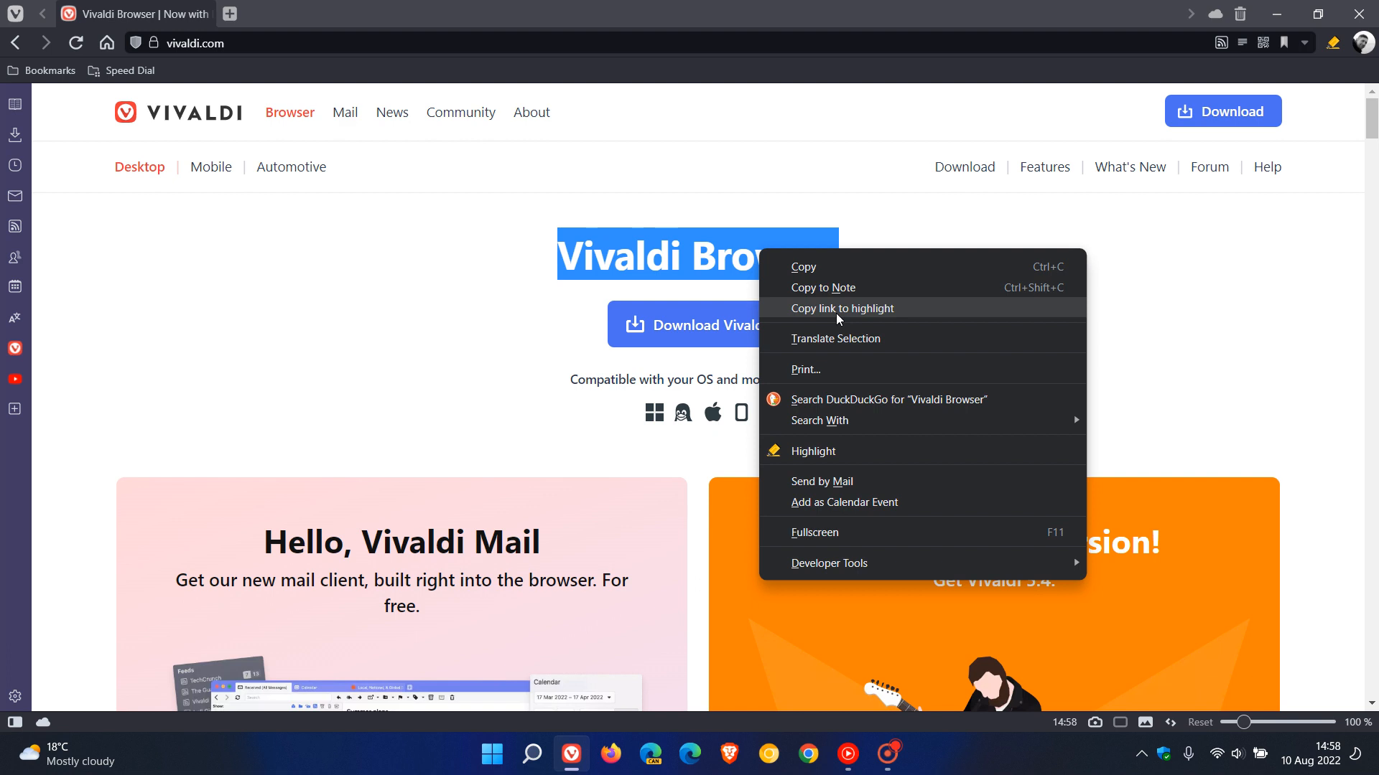
left_click(326, 354)
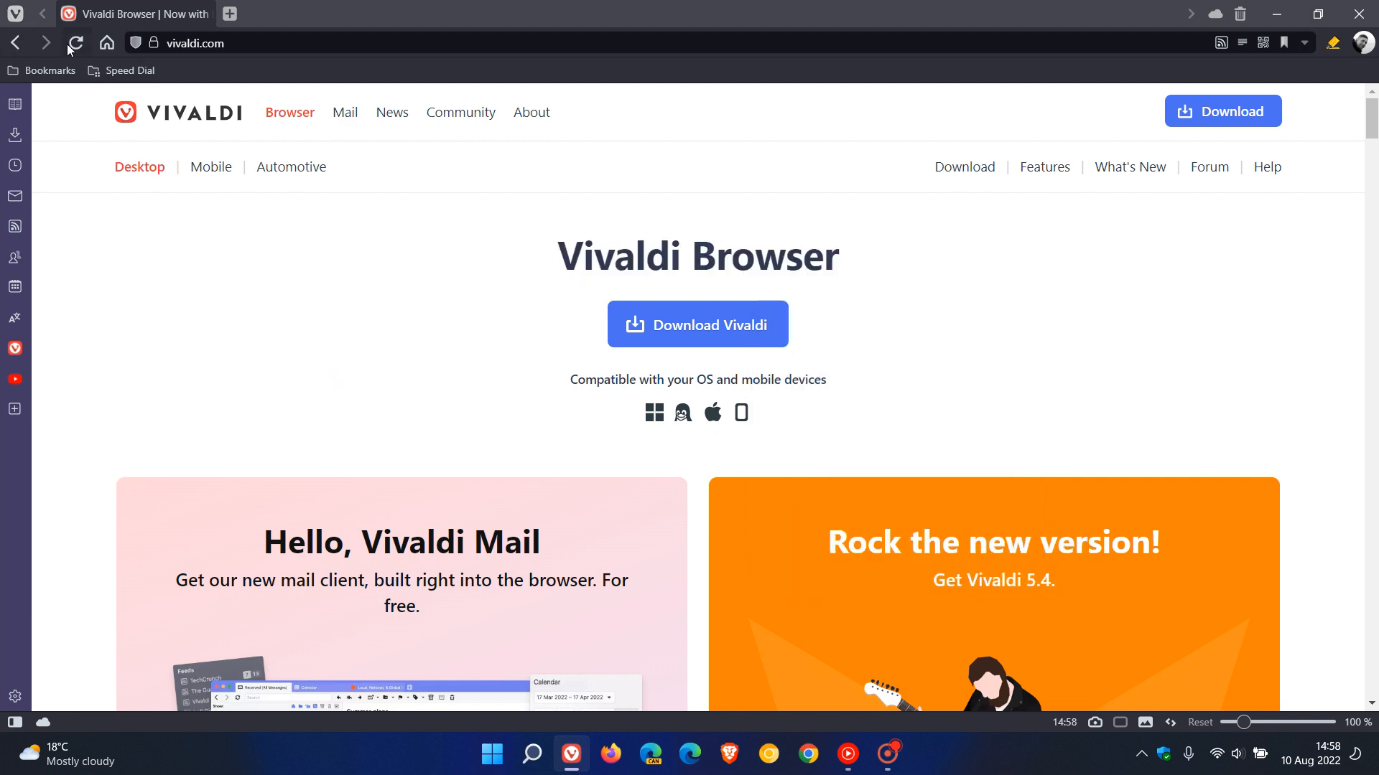
In Address Bar settings, enable then disable 'Always Use Secure Connection (HTTPS)'.
left_click(15, 13)
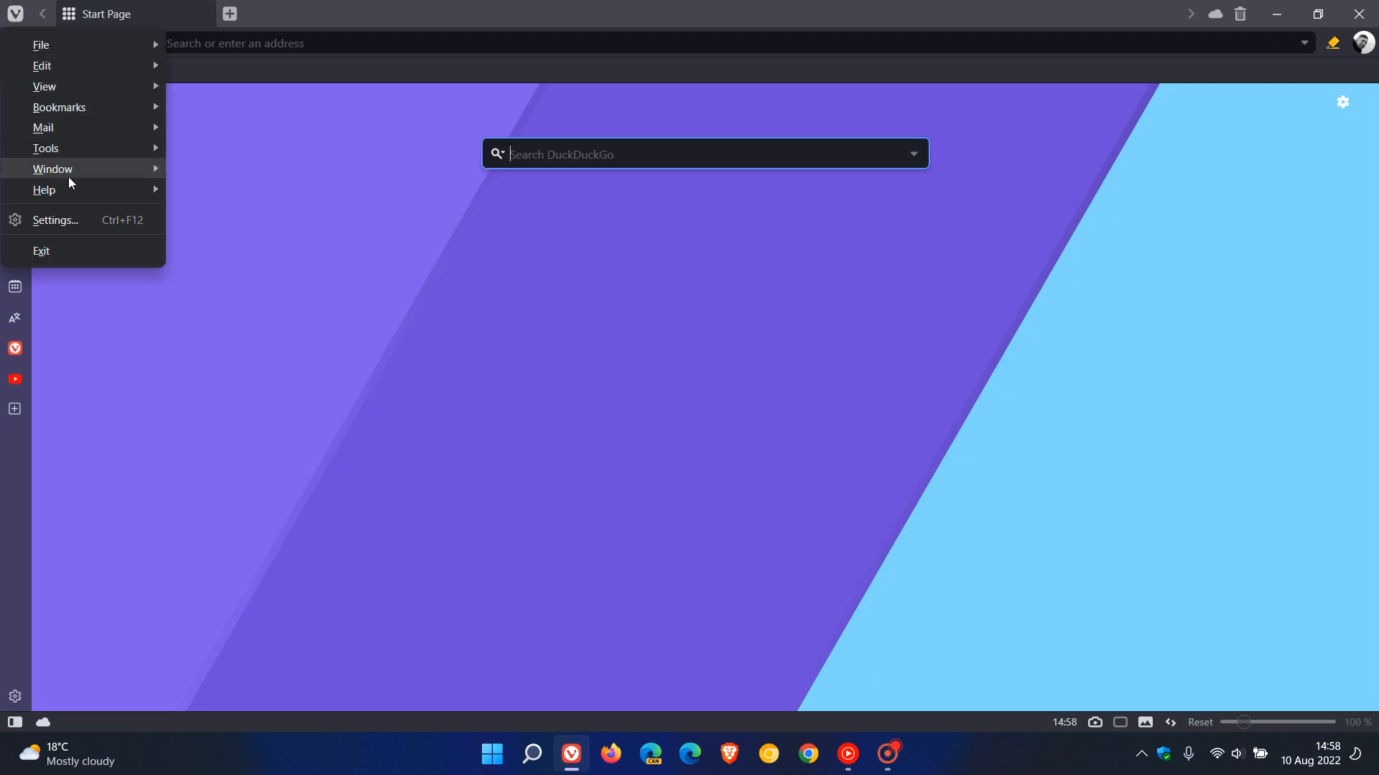
left_click(56, 220)
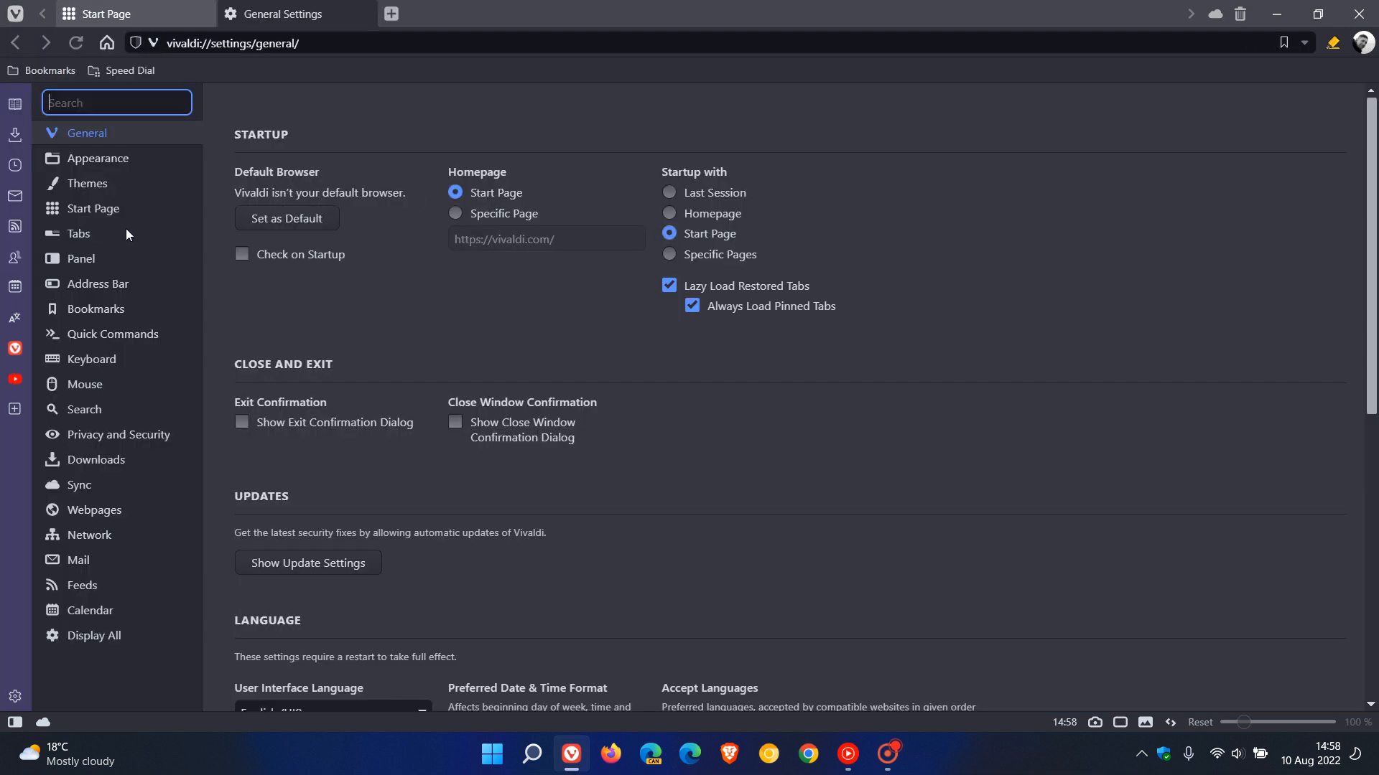
mouse_move(121, 279)
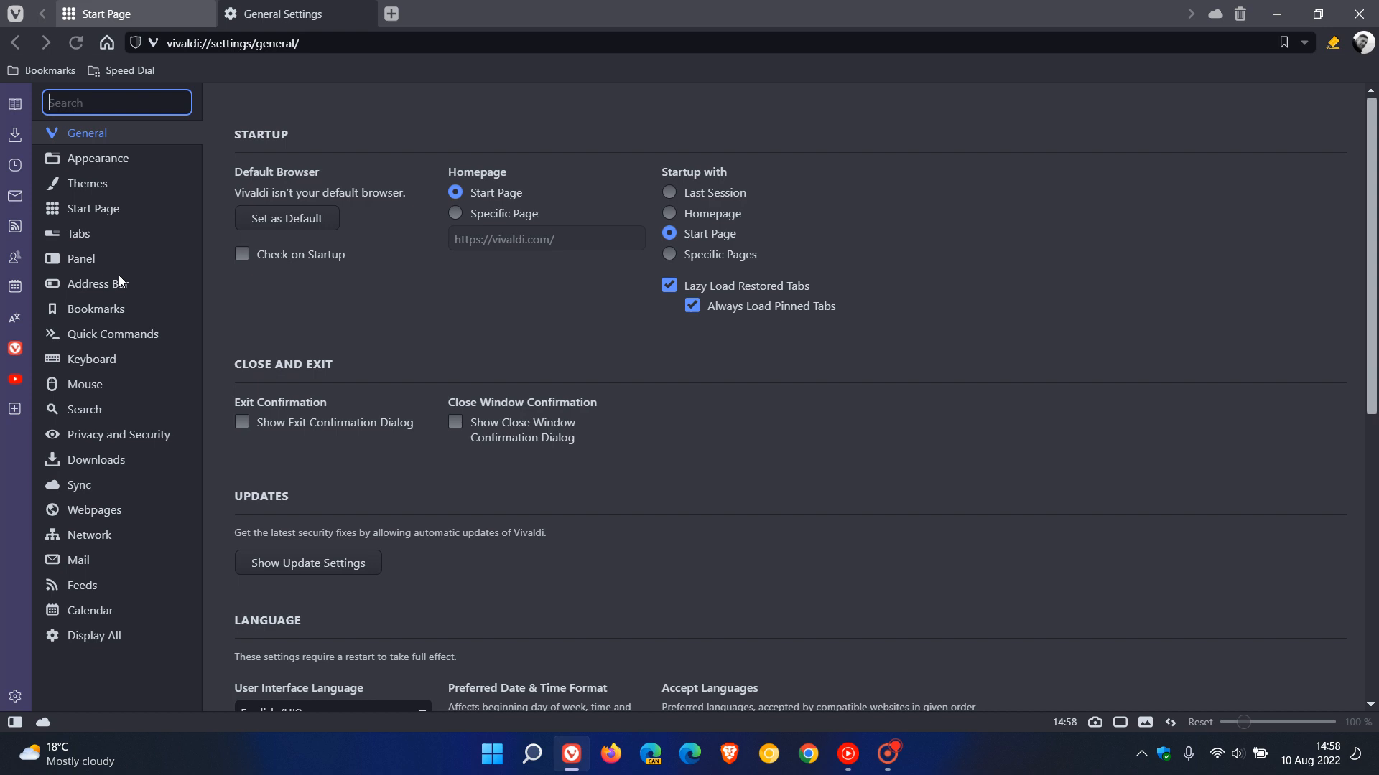
left_click(95, 283)
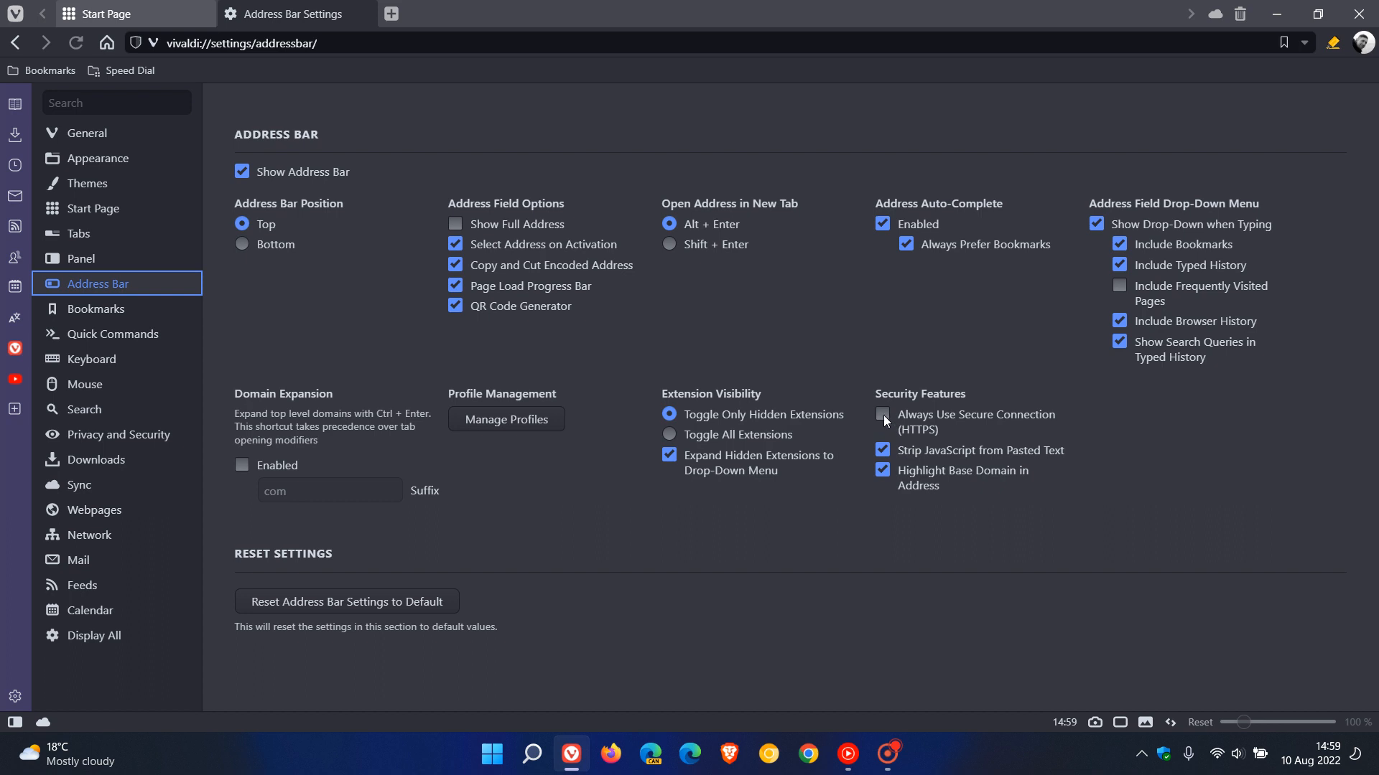
left_click(882, 415)
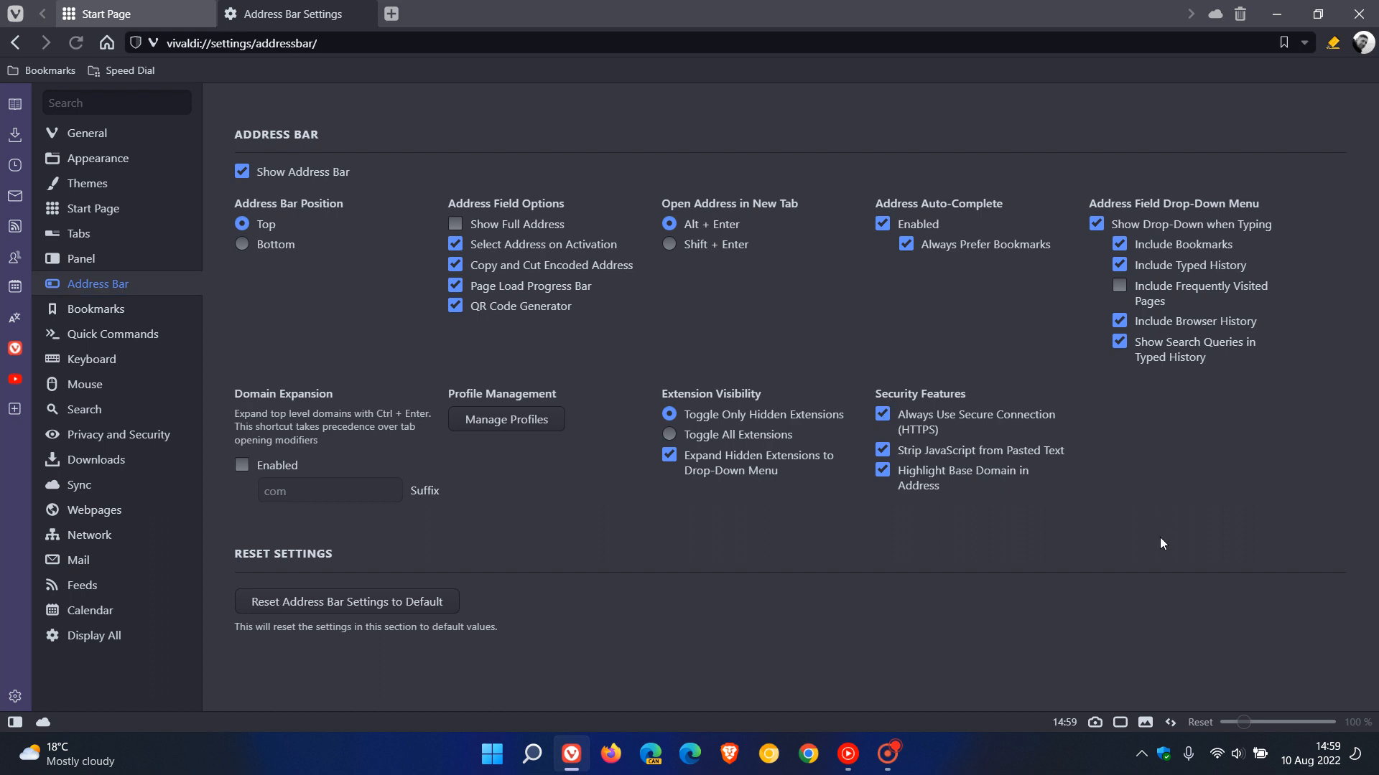
mouse_move(1167, 541)
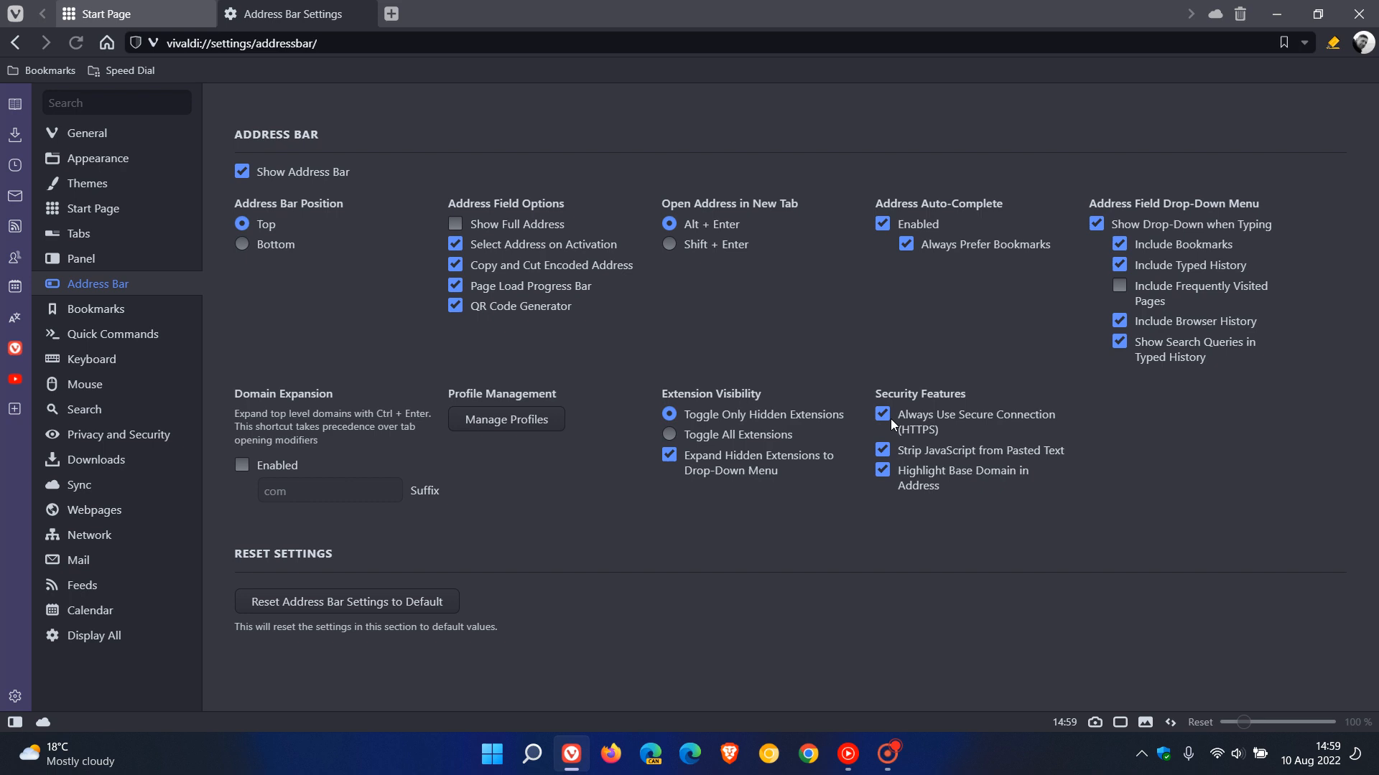
left_click(882, 415)
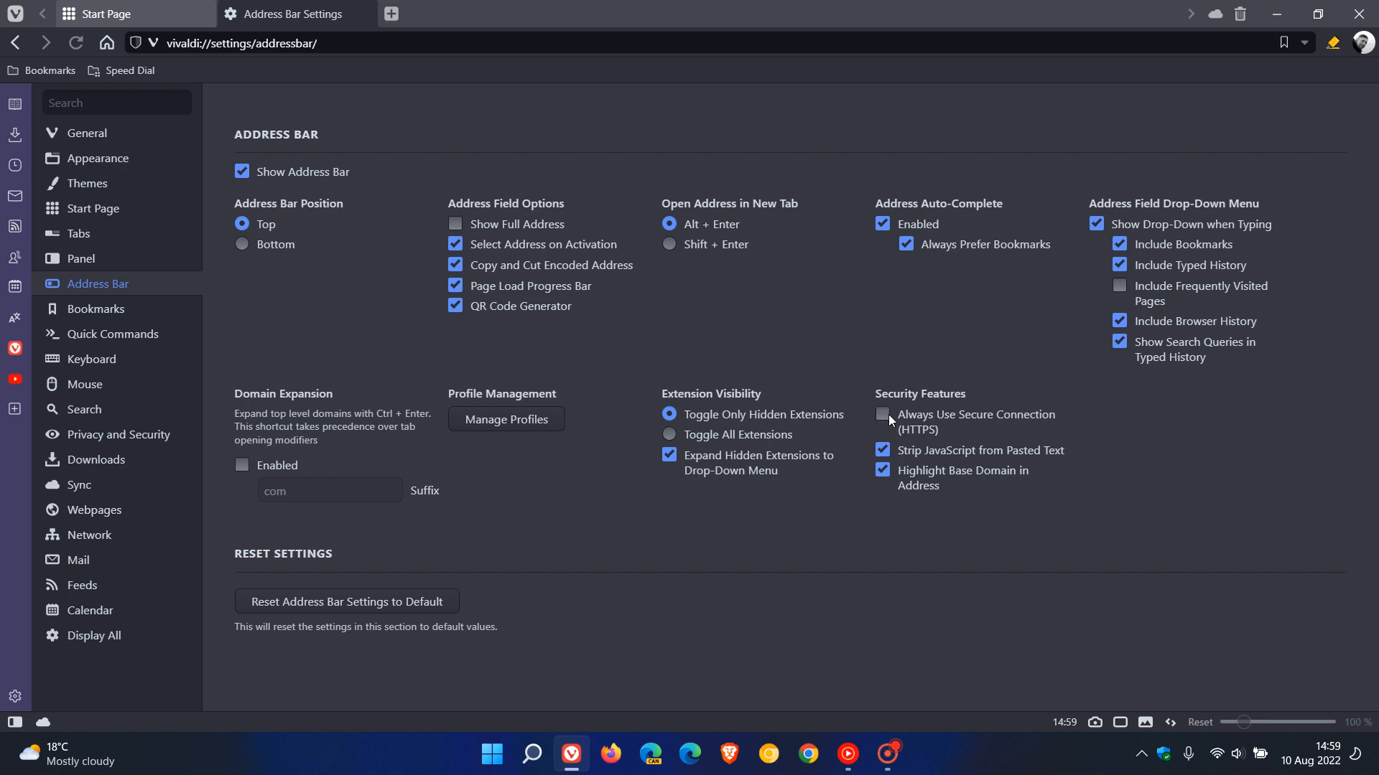
left_click(882, 414)
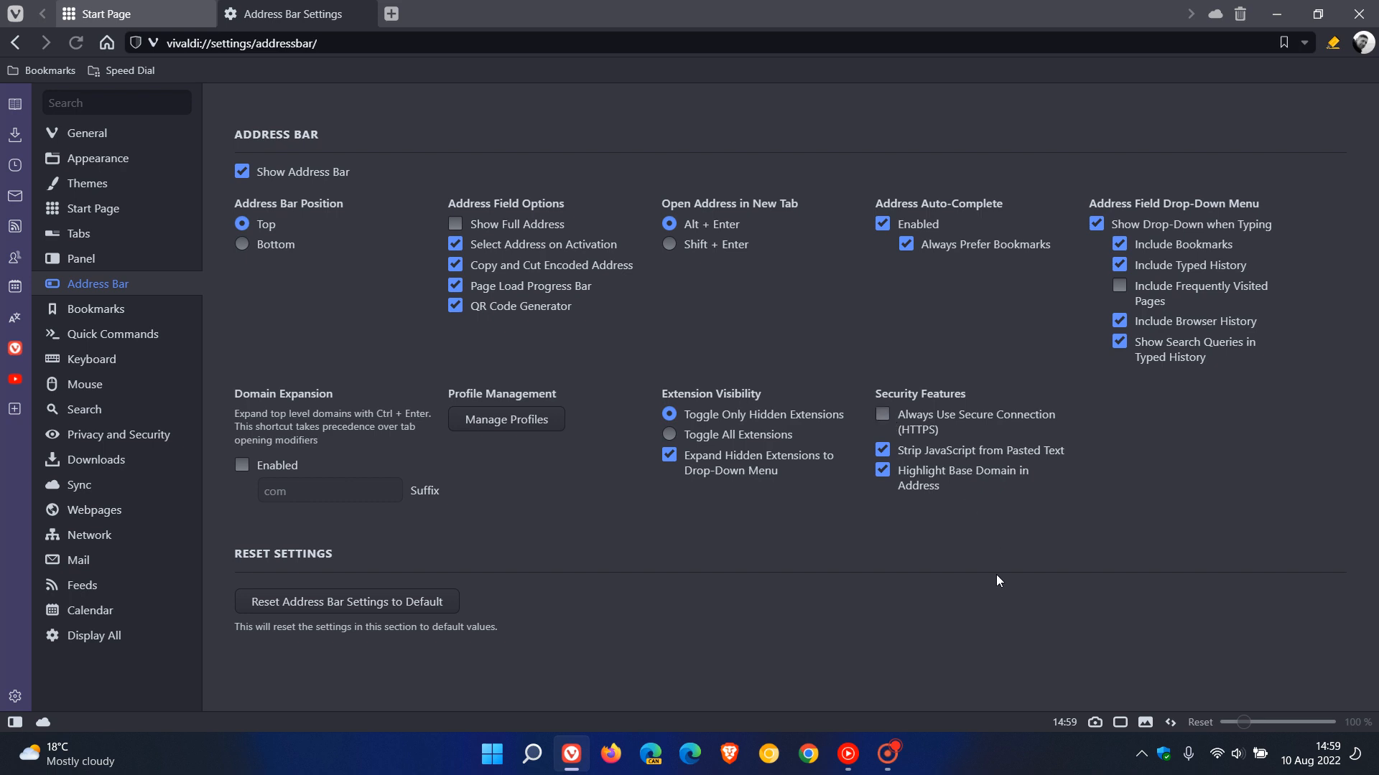
mouse_move(364, 16)
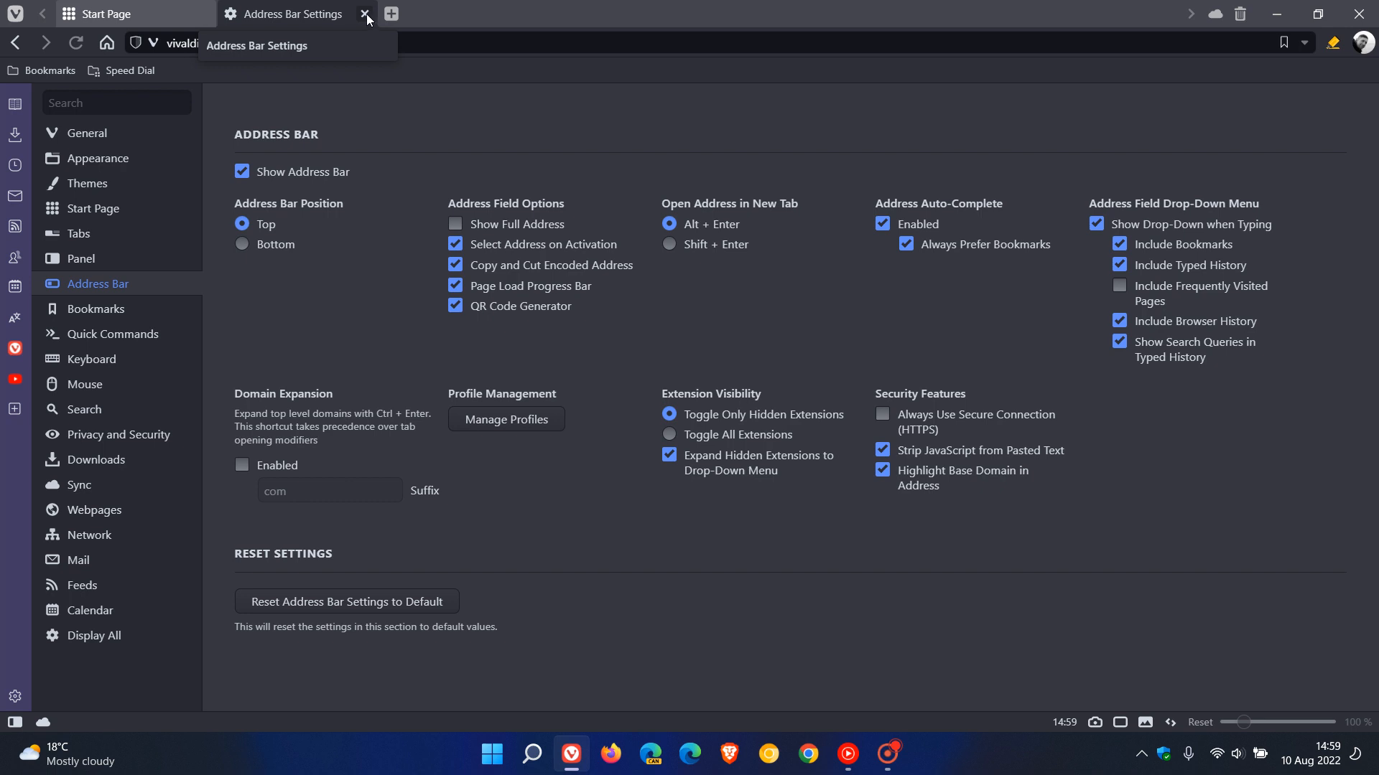
Close the Address Bar Settings tab and focus the Start Page DuckDuckGo search box.
left_click(365, 16)
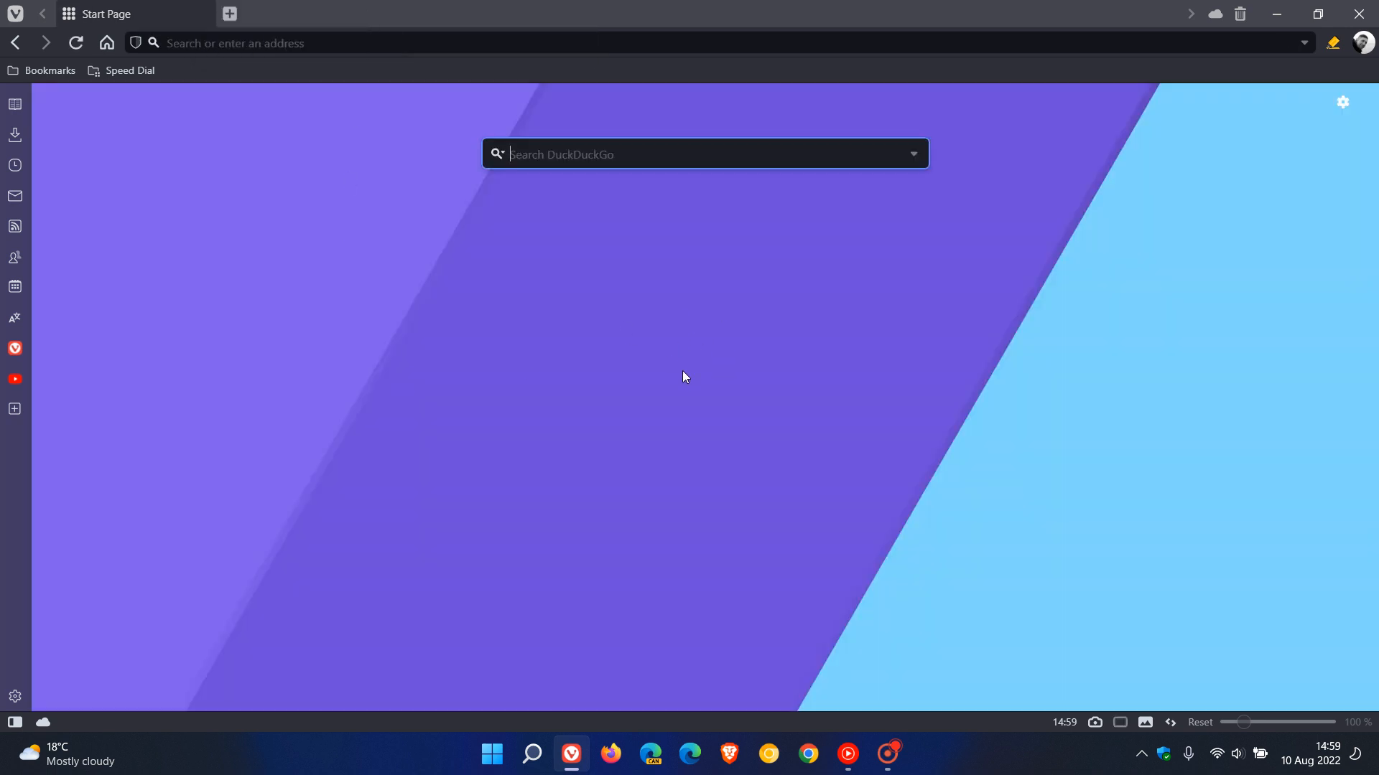
mouse_move(589, 382)
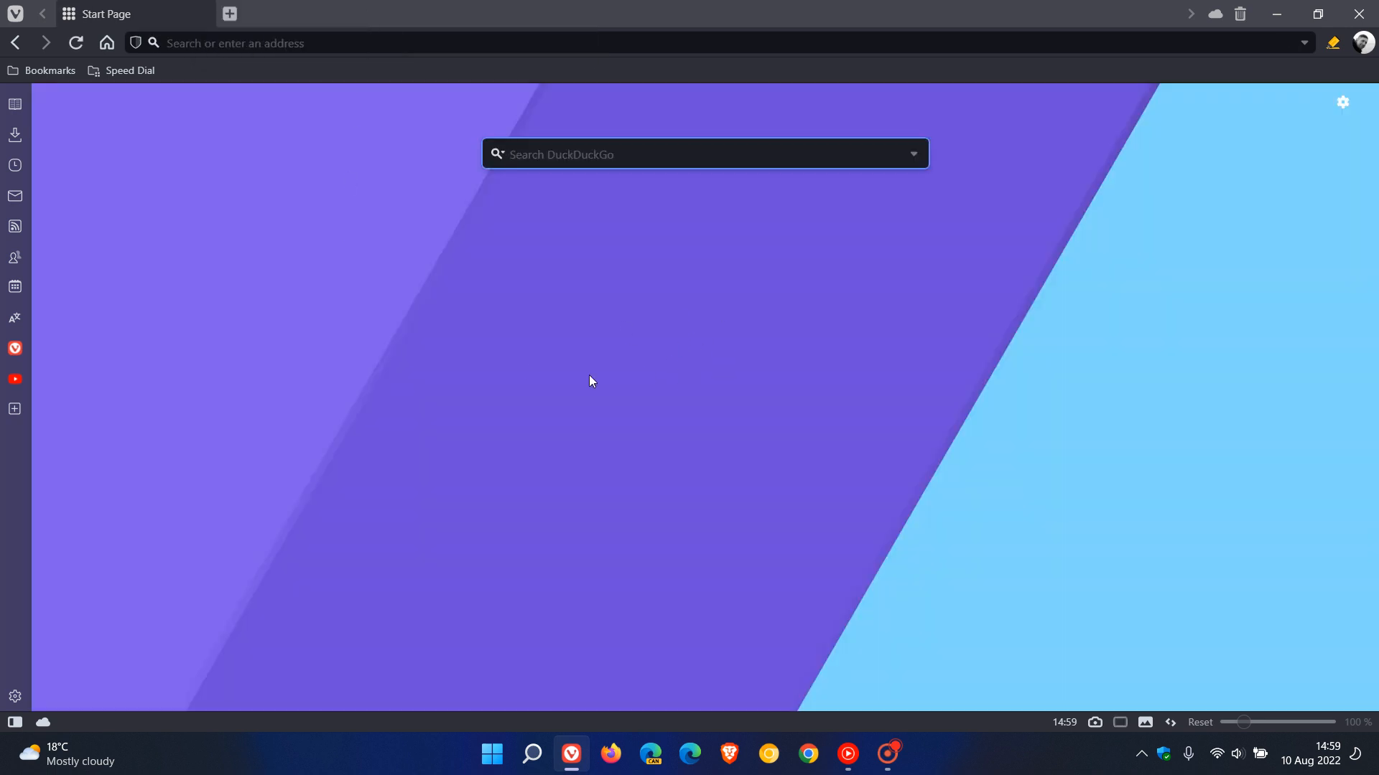
mouse_move(901, 393)
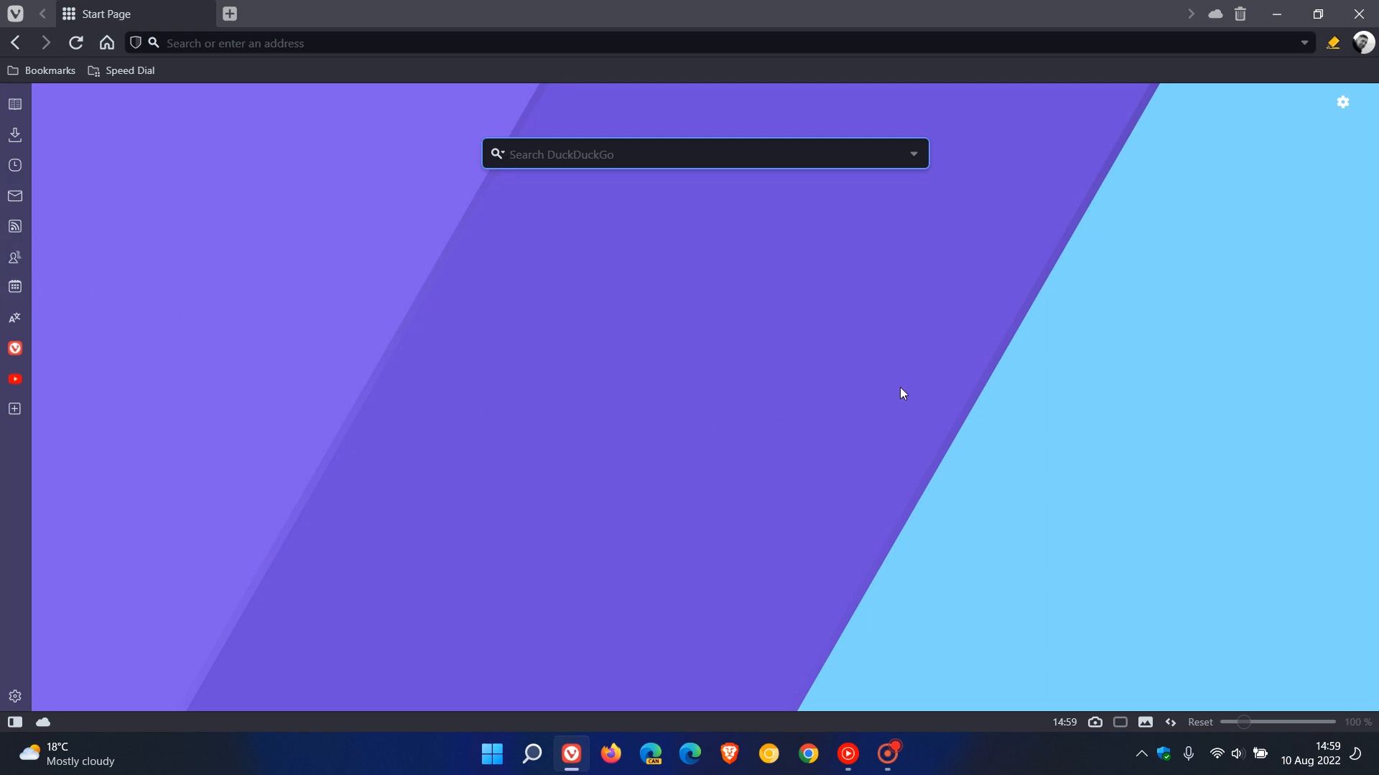
mouse_move(917, 364)
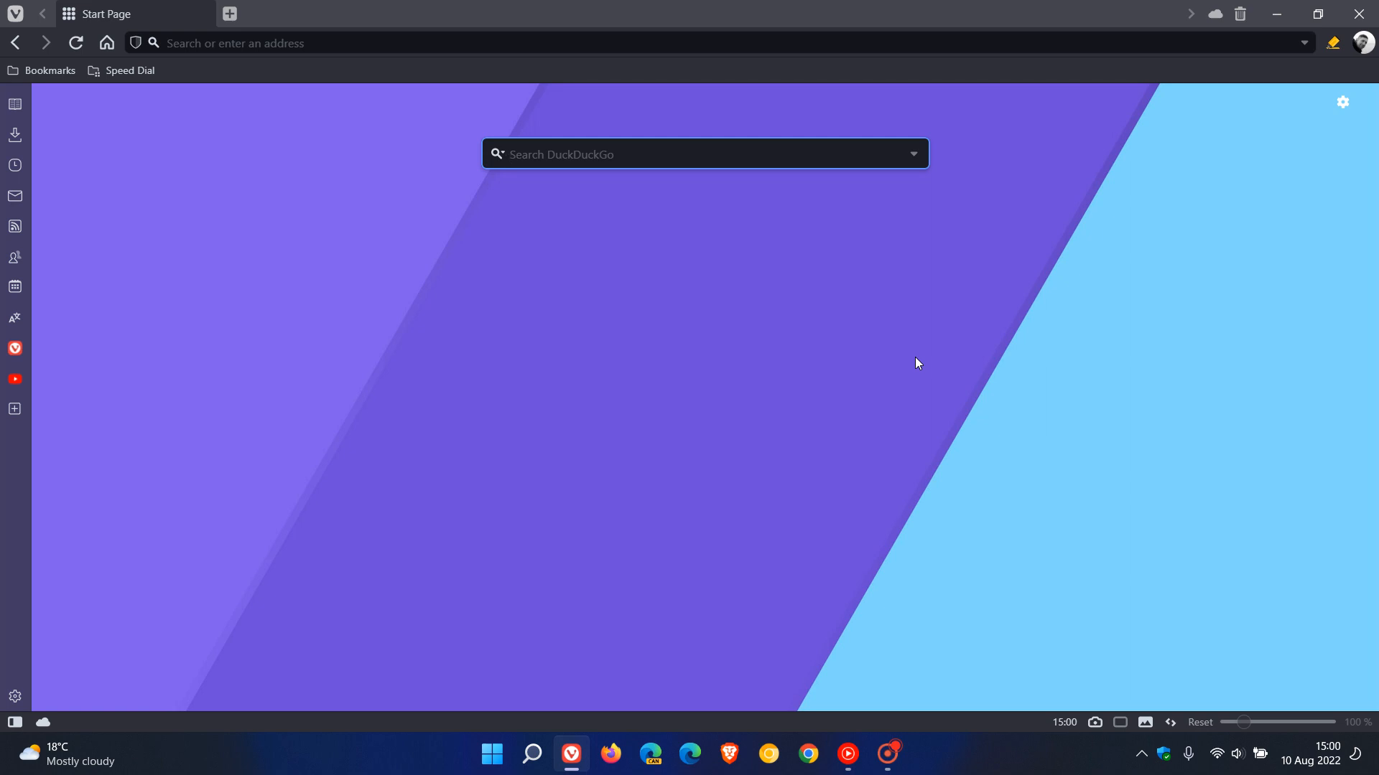
left_click(703, 154)
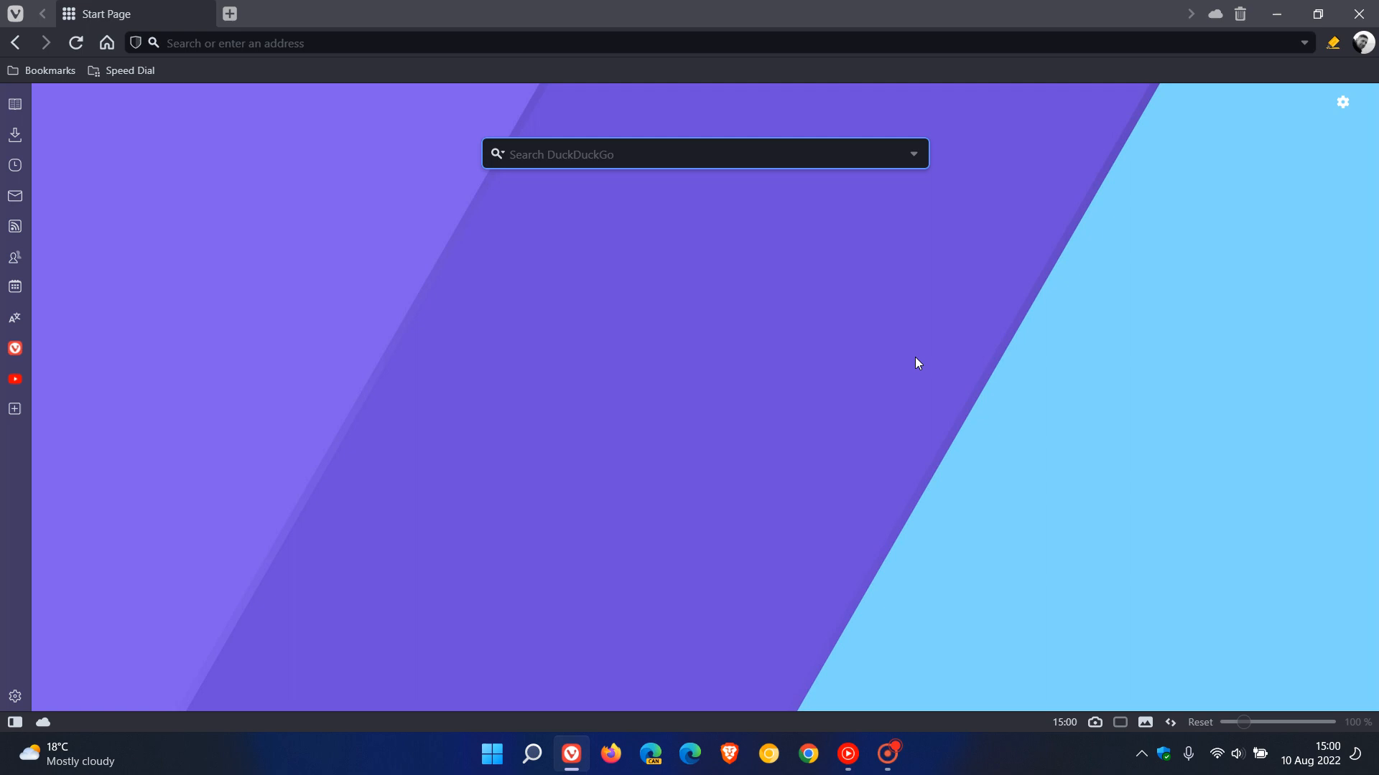
mouse_move(924, 357)
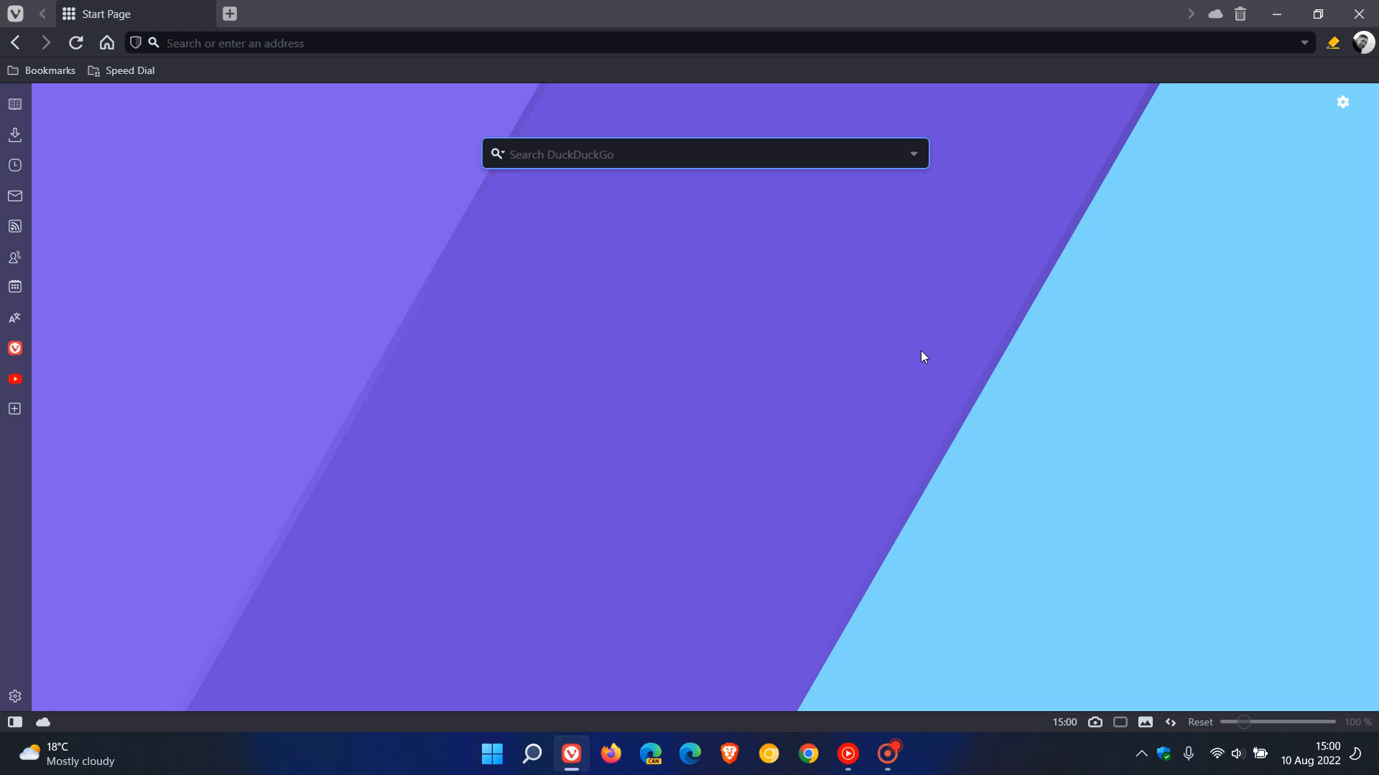
mouse_move(790, 373)
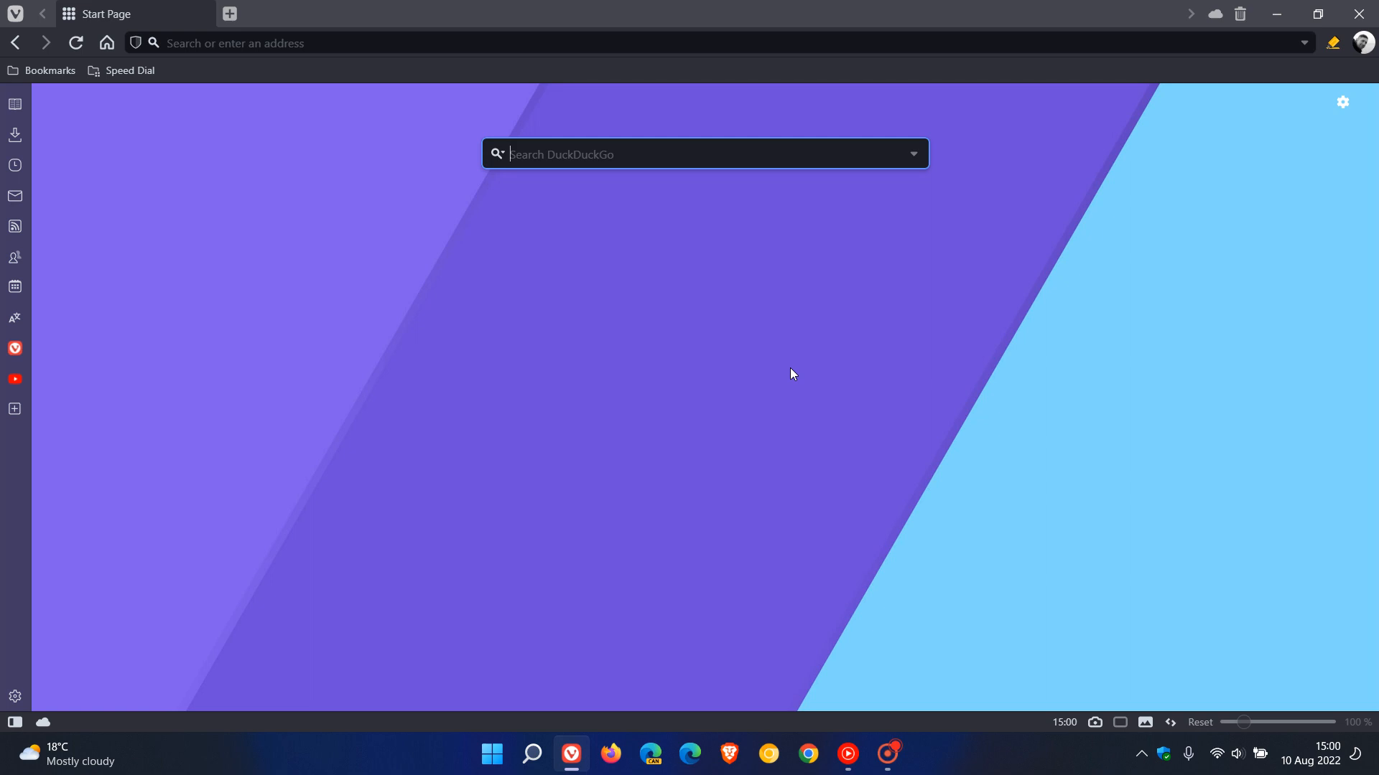
mouse_move(594, 408)
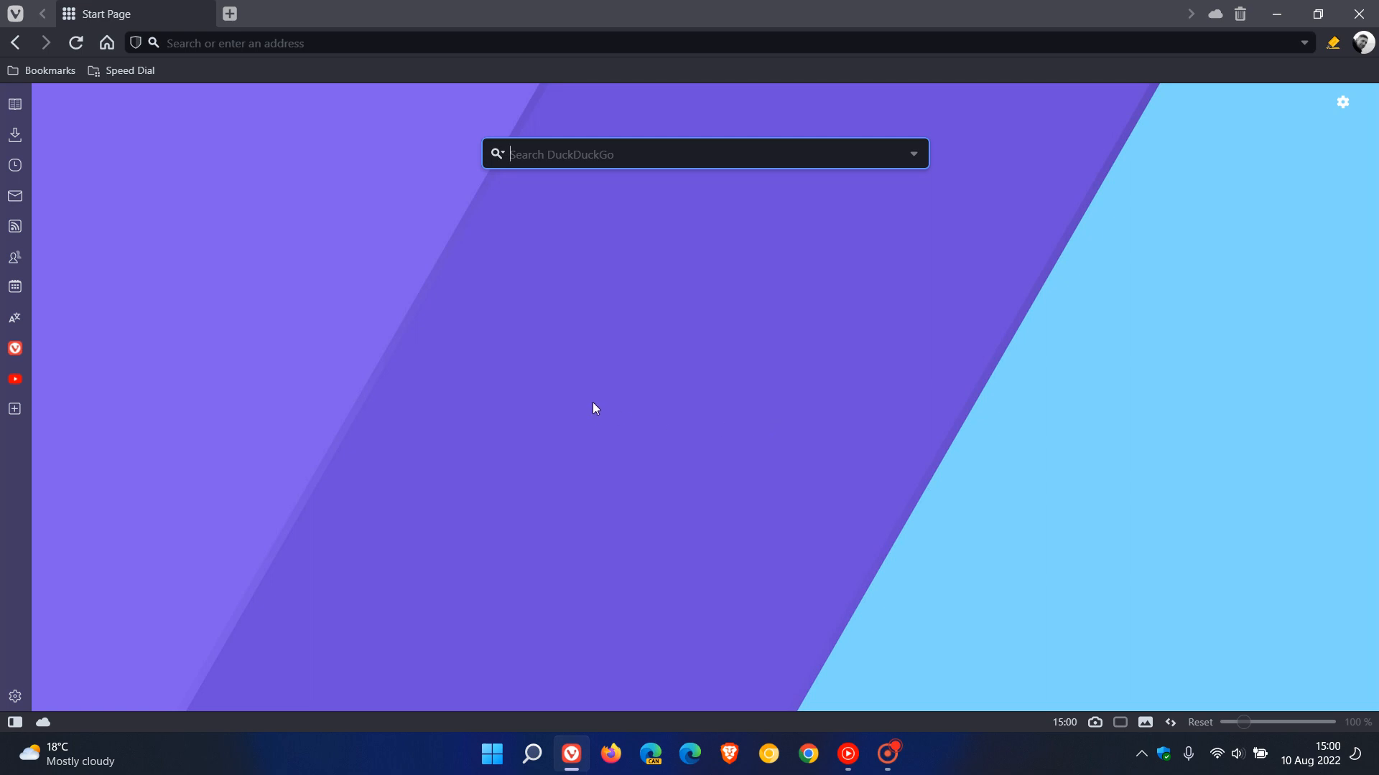
Check for updates from the Vivaldi menu and dismiss the 5.4.2753.28 up-to-date notice.
left_click(15, 13)
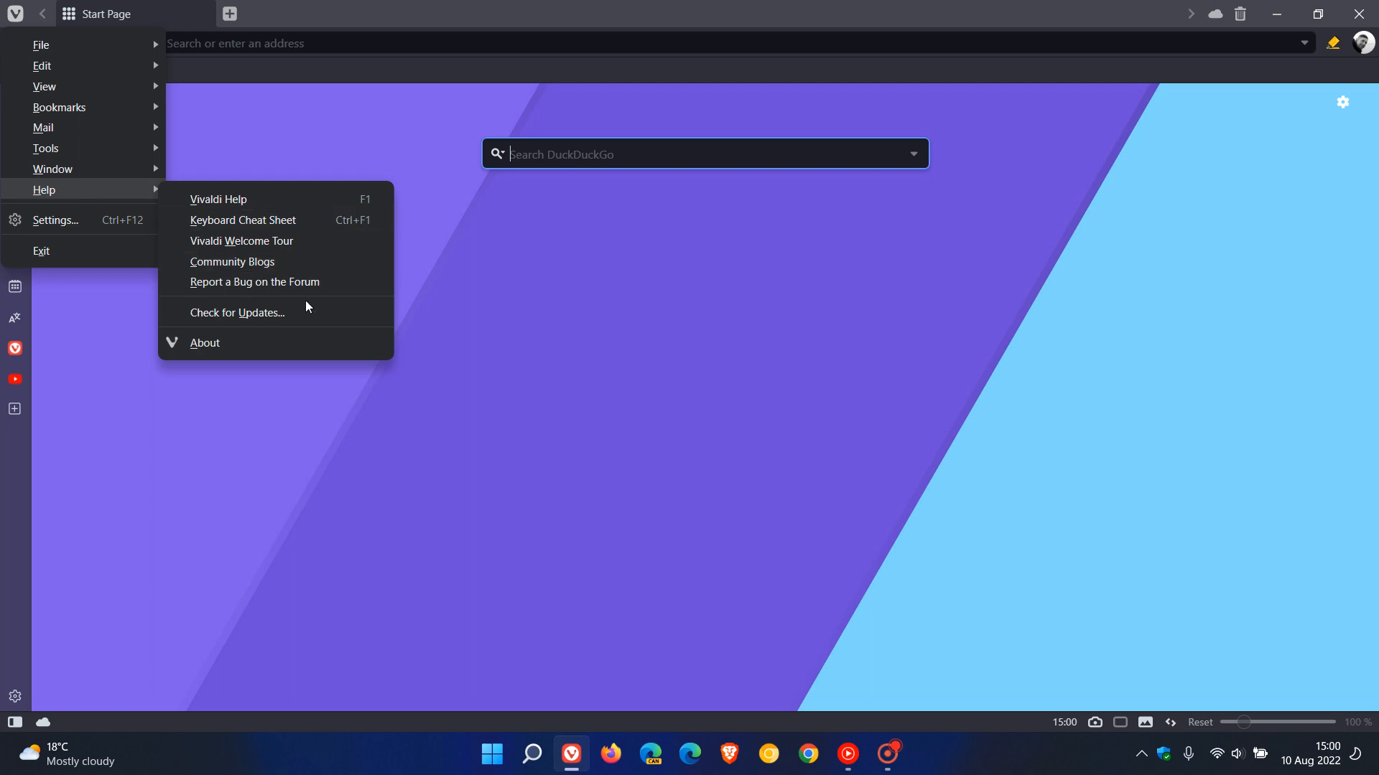
left_click(236, 313)
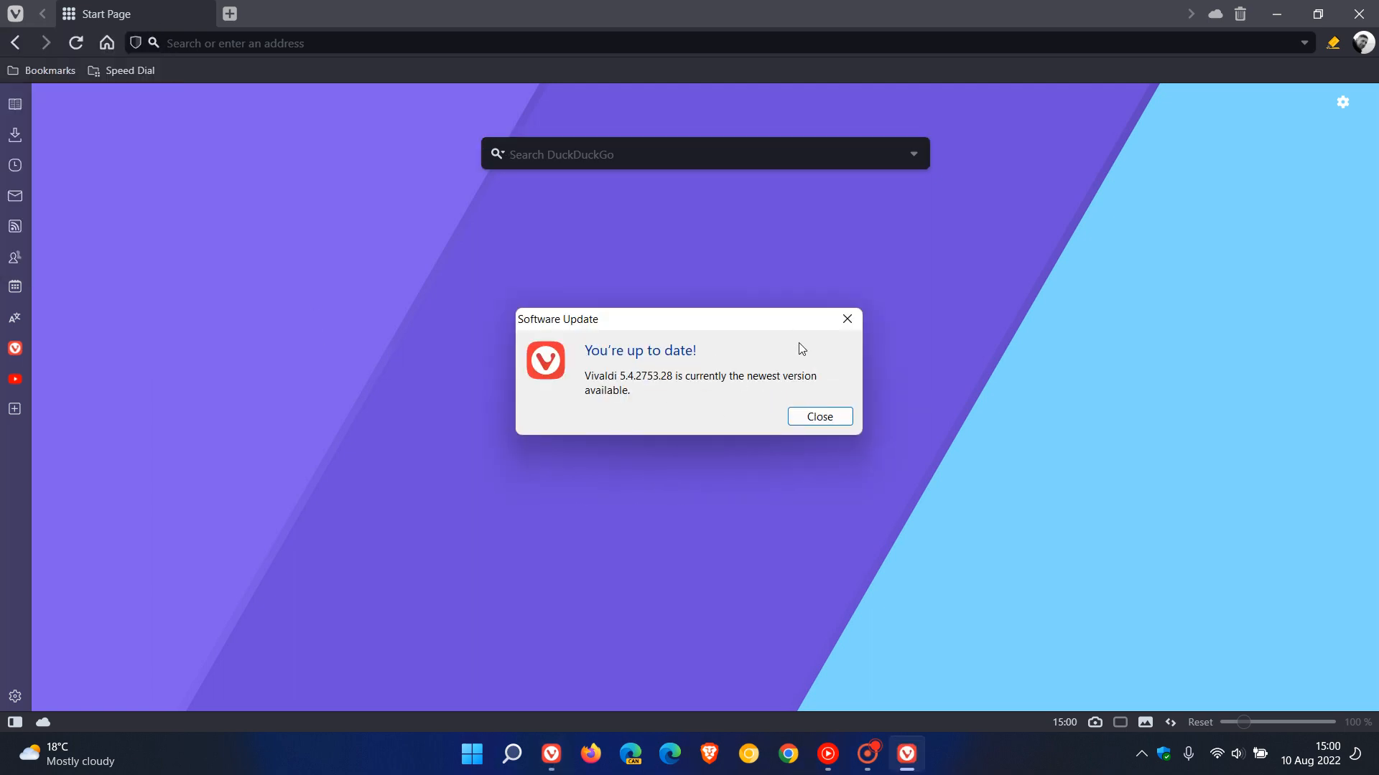
left_click(818, 416)
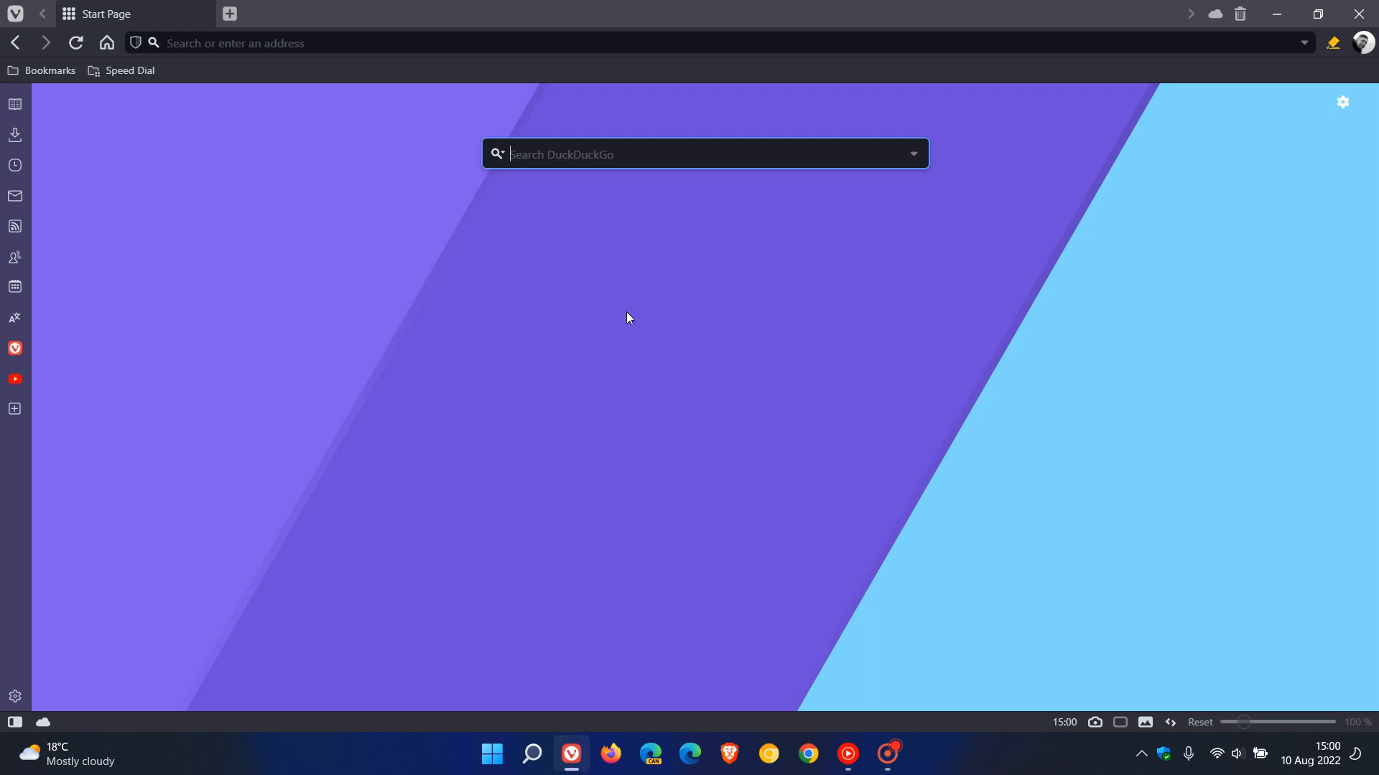
Open About Version and highlight version 5.4.2753.28 and Chrome/104.0.5112.83 in the user agent.
left_click(15, 15)
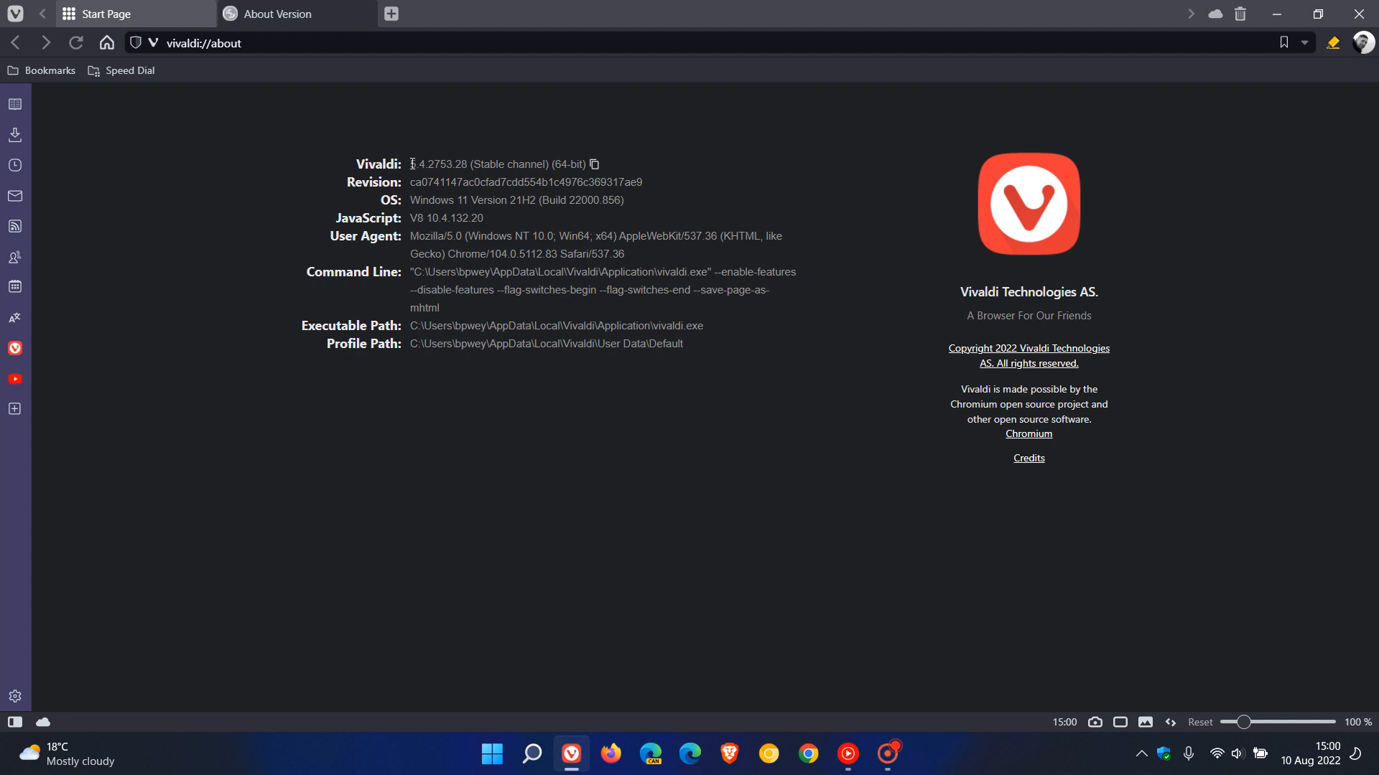
double_click(418, 164)
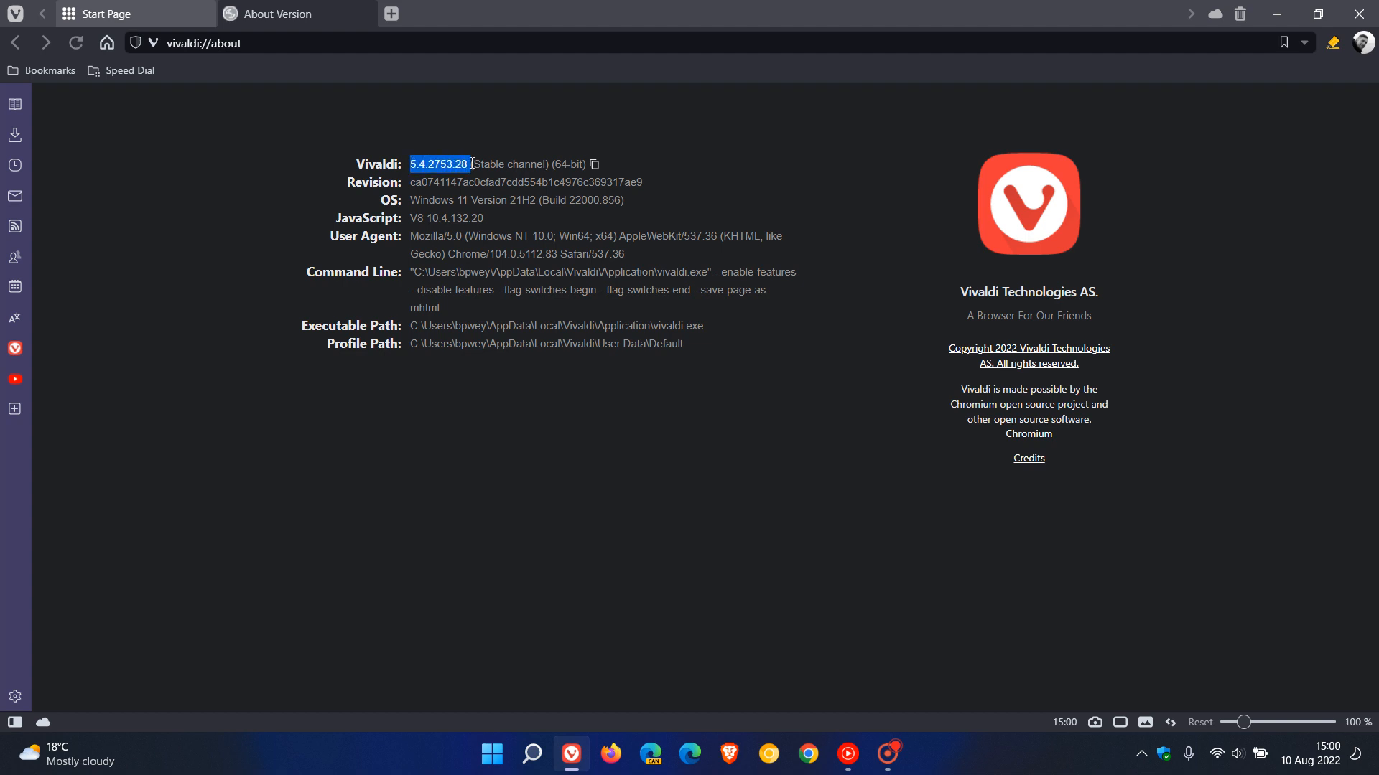
left_click(637, 493)
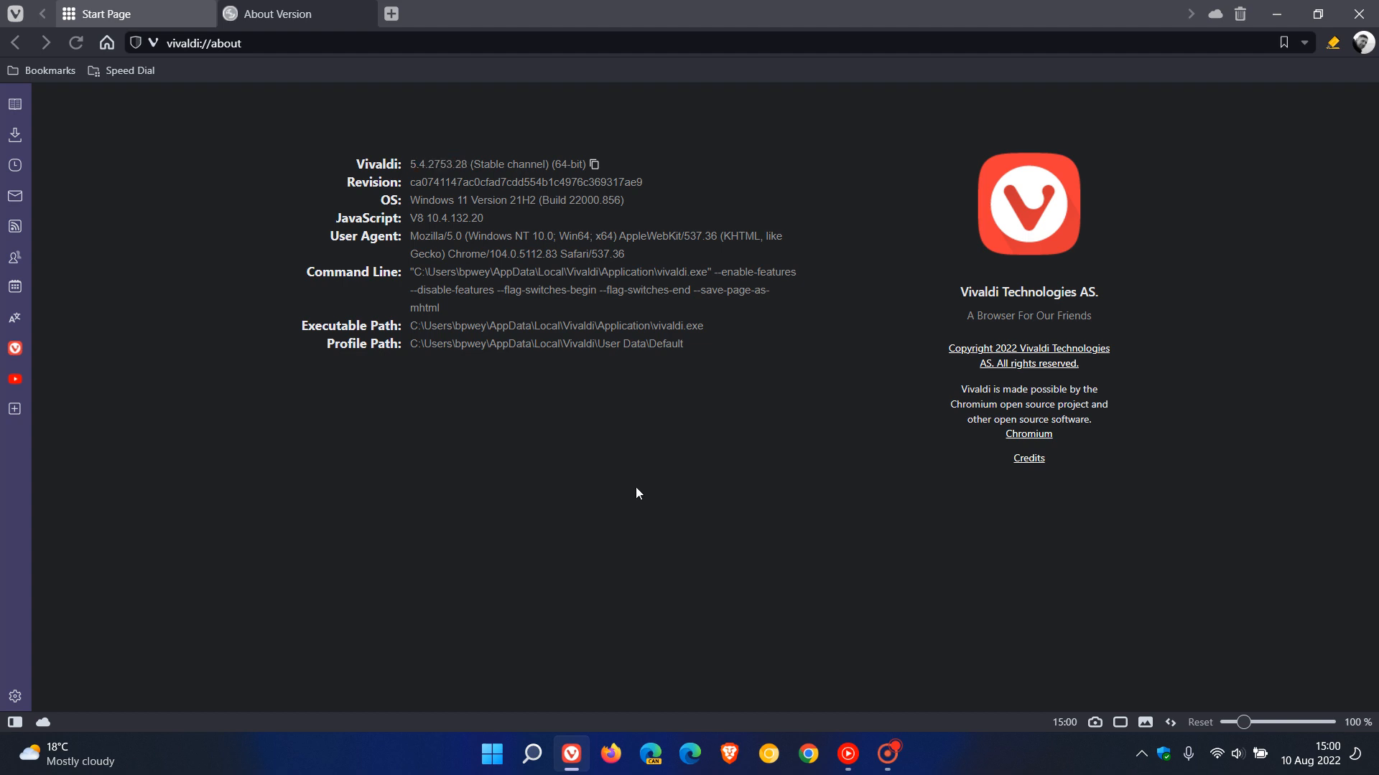
mouse_move(663, 501)
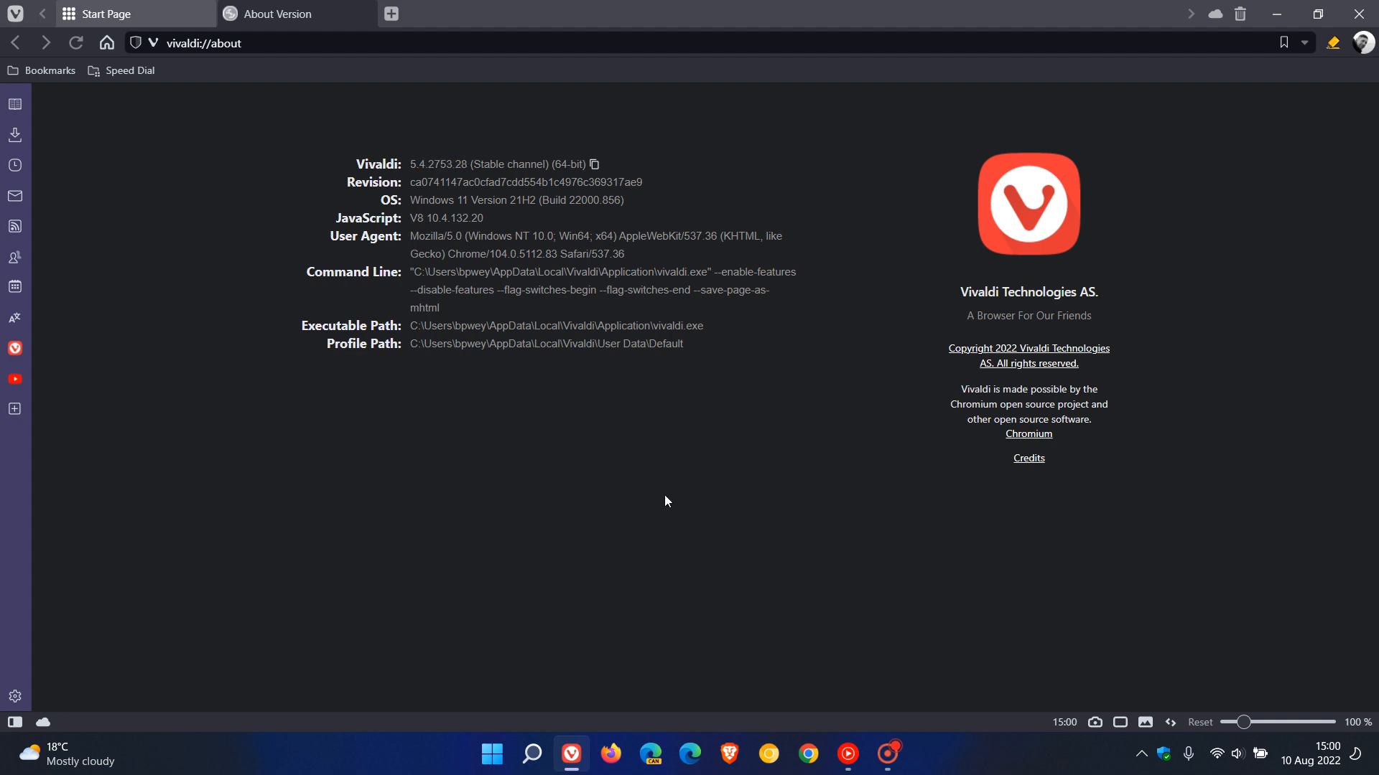
mouse_move(692, 490)
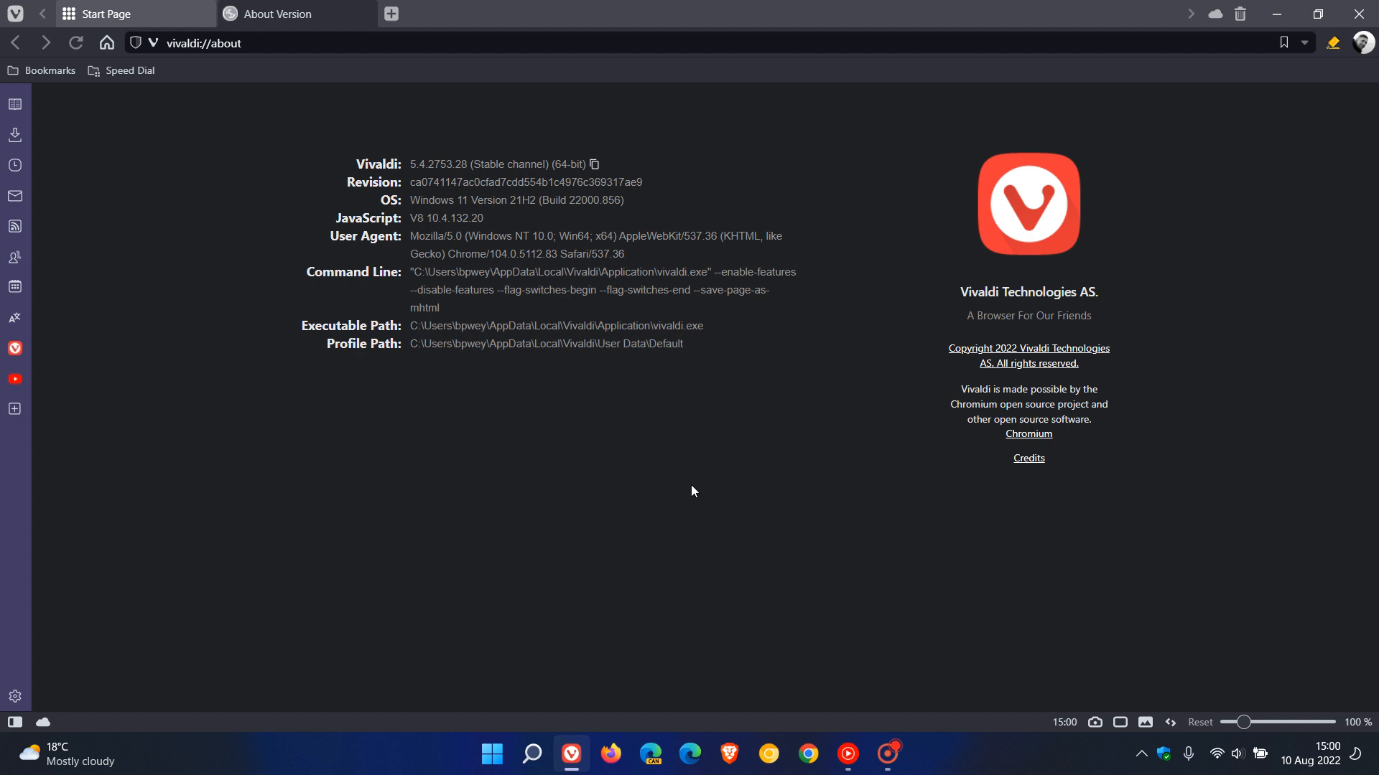
mouse_move(676, 500)
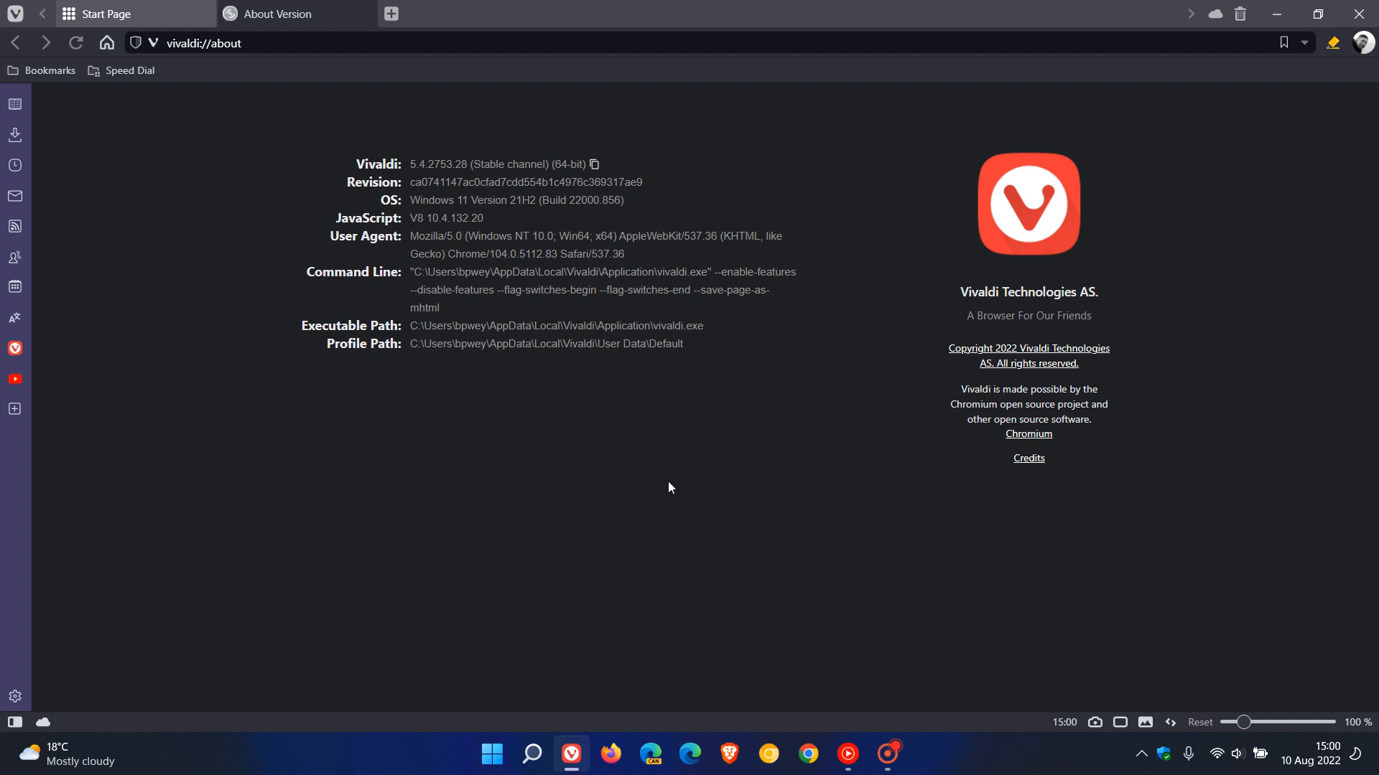
mouse_move(447, 258)
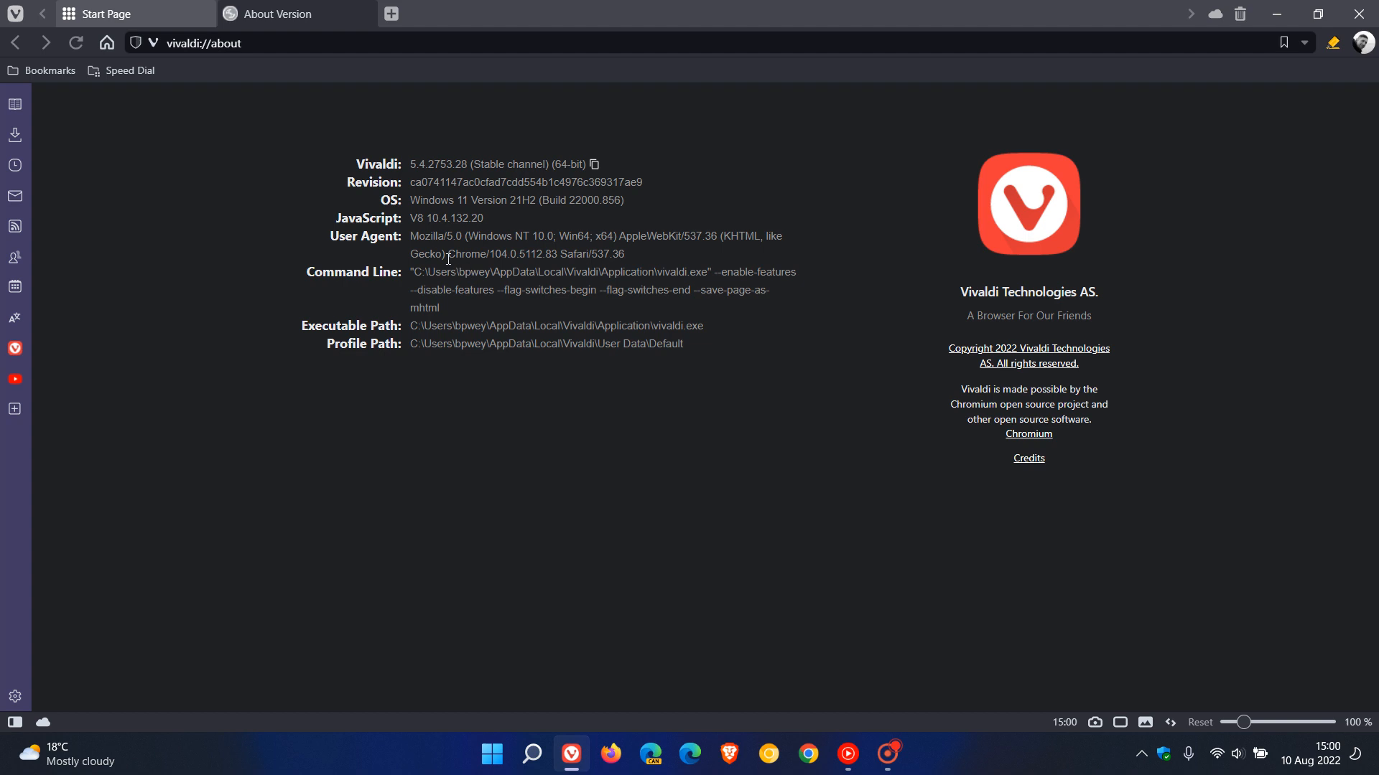
double_click(471, 254)
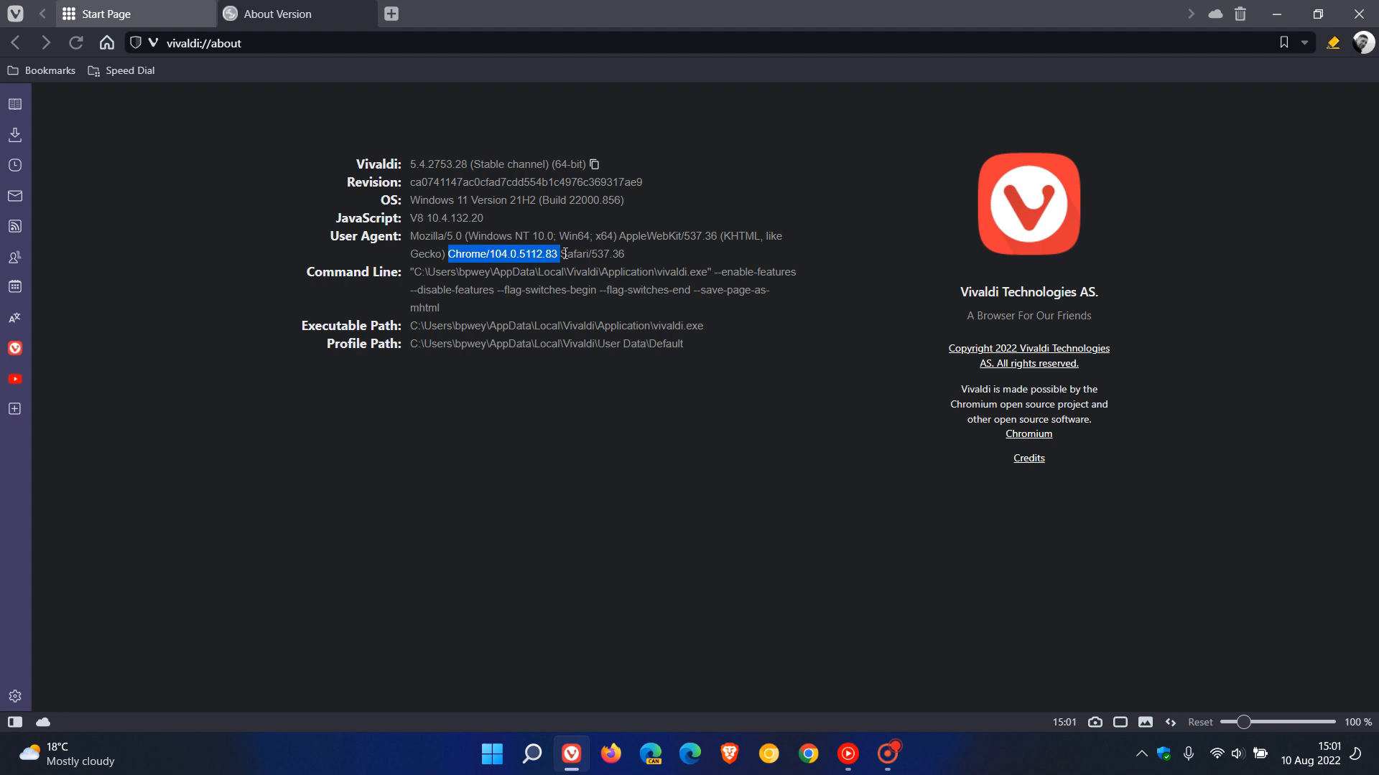
mouse_move(784, 493)
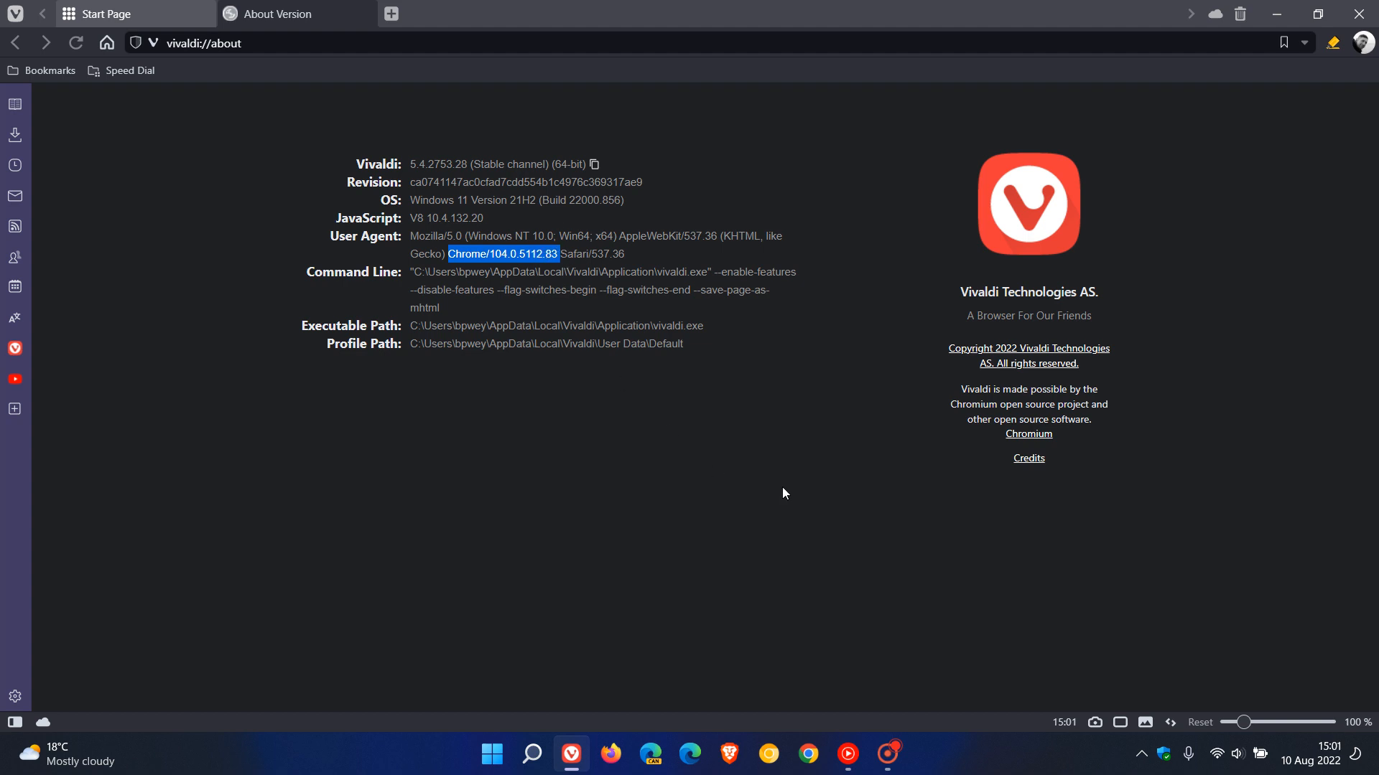
left_click(782, 497)
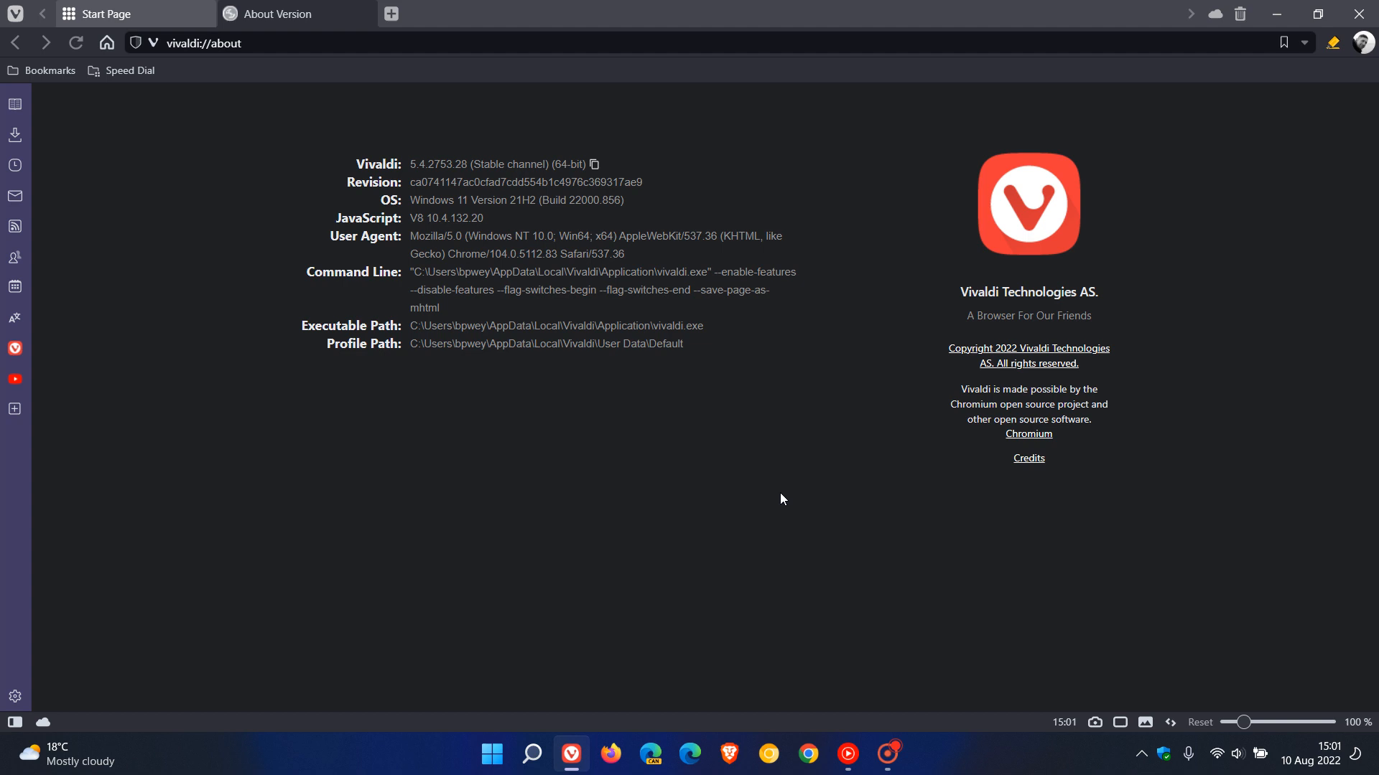
mouse_move(860, 484)
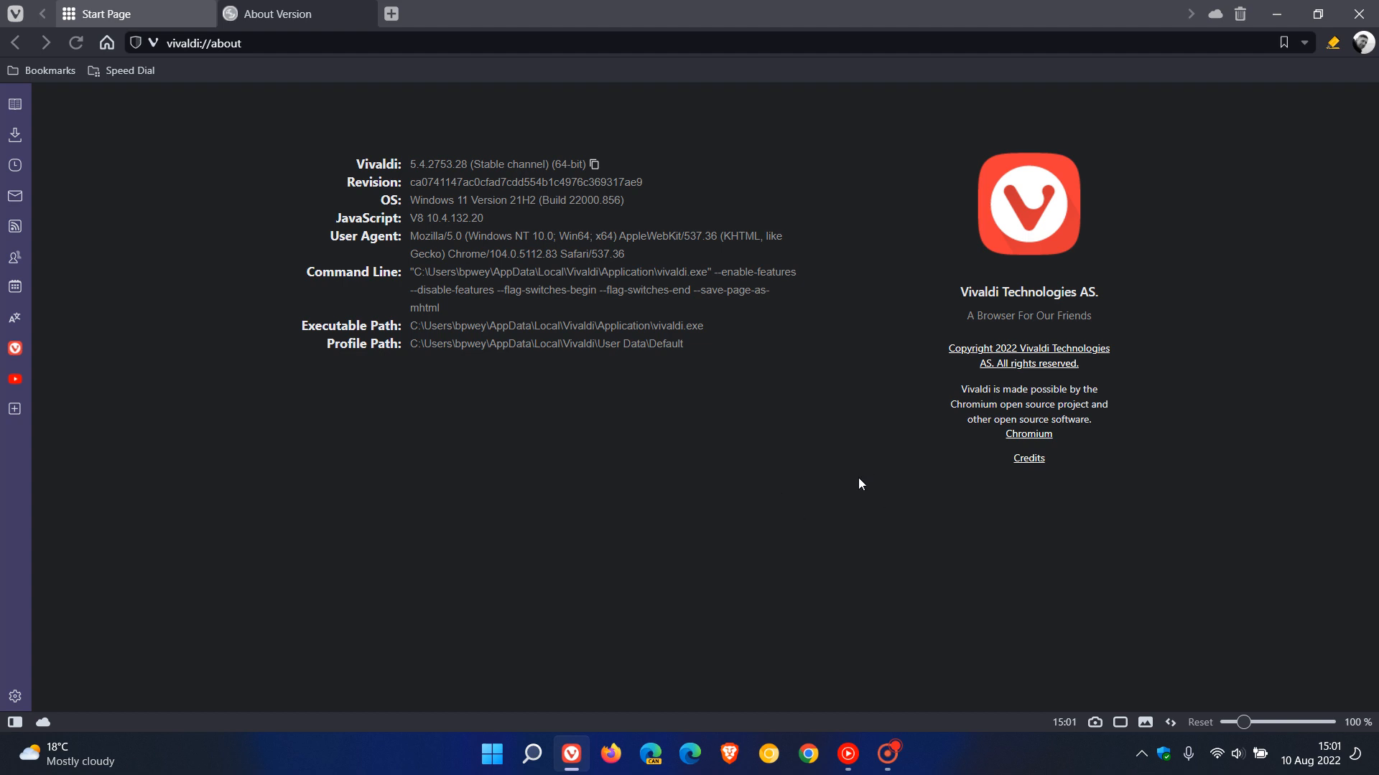
mouse_move(870, 476)
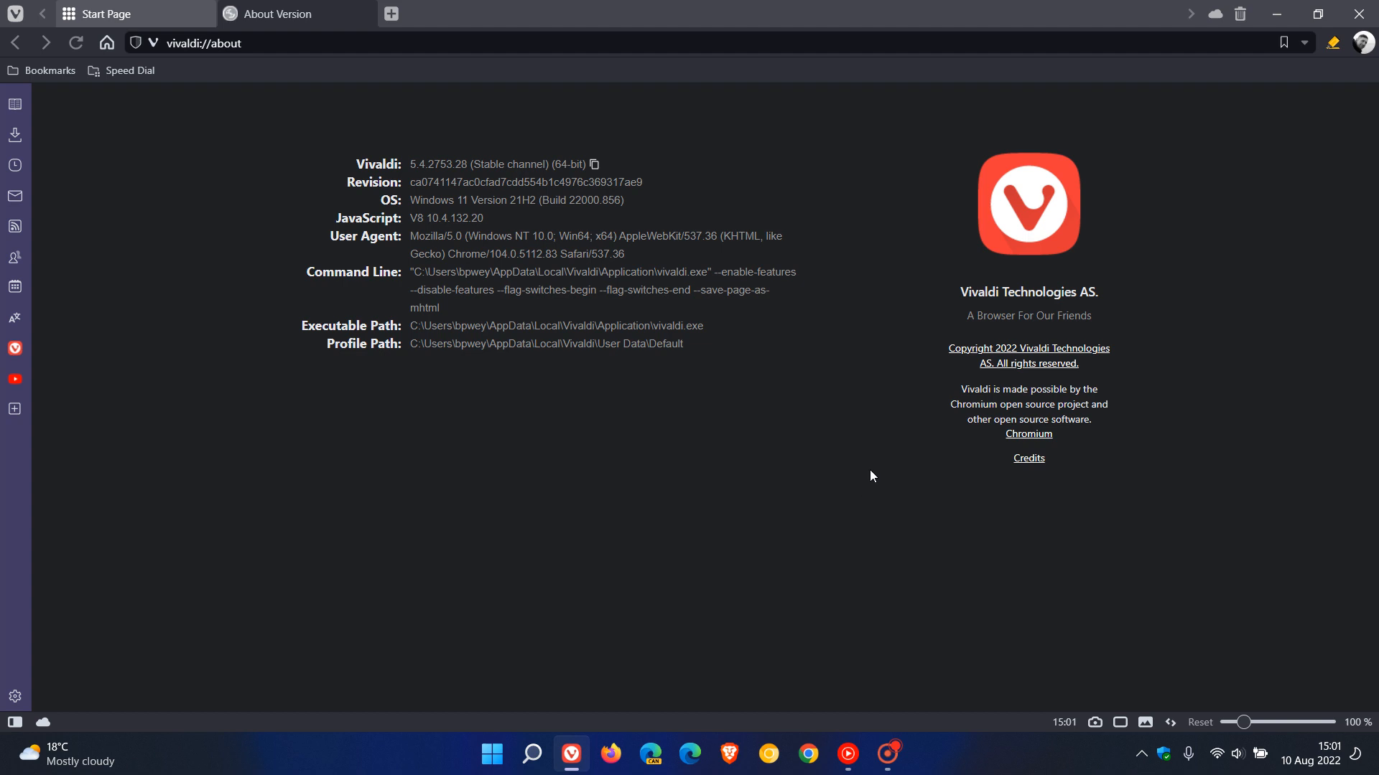
mouse_move(603, 274)
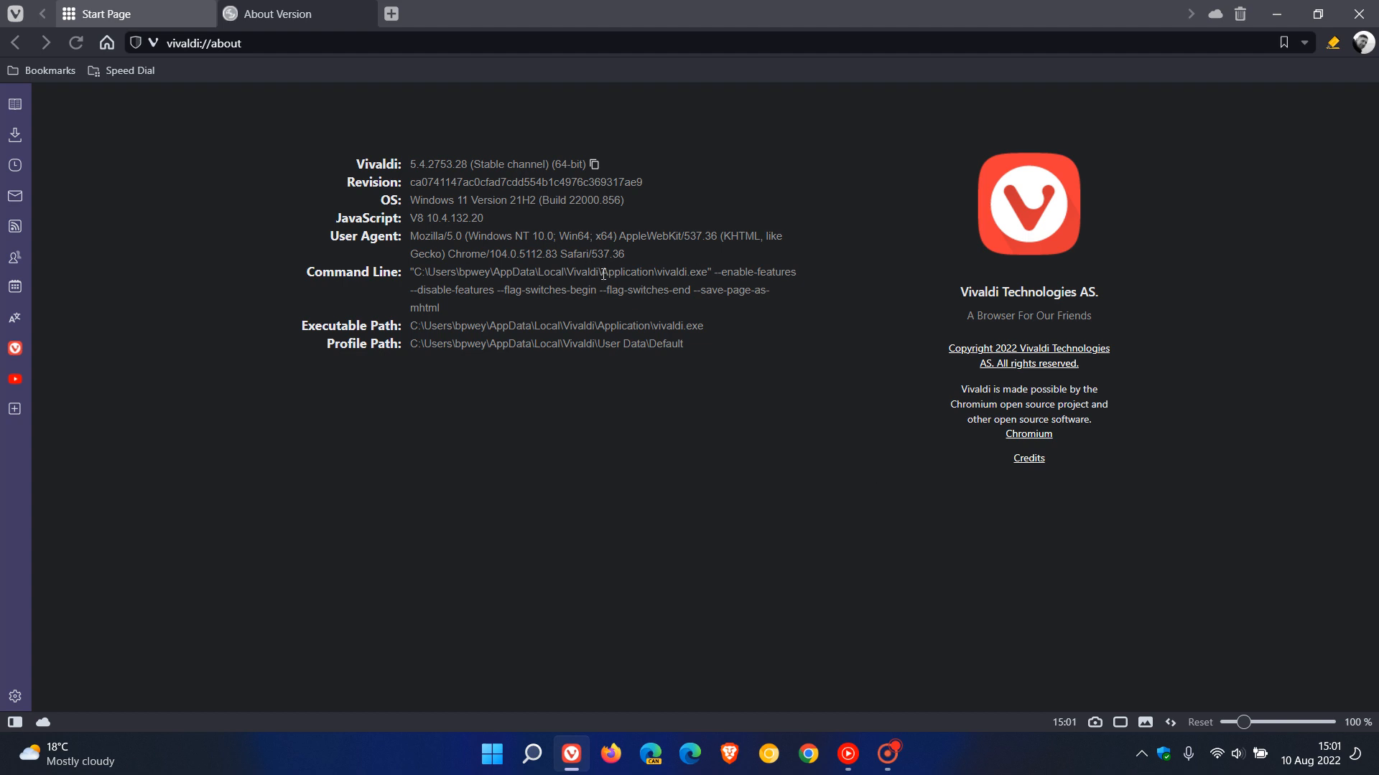
mouse_move(852, 478)
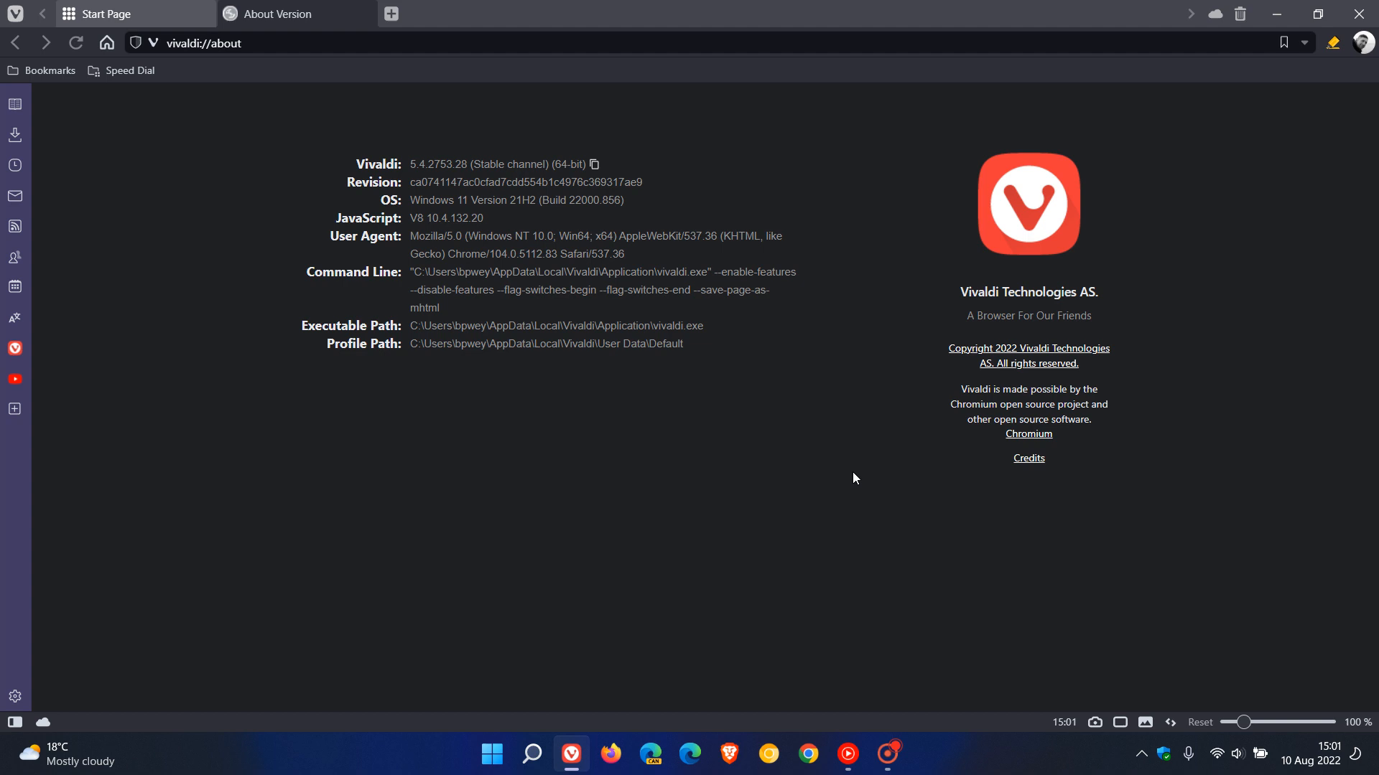
mouse_move(844, 478)
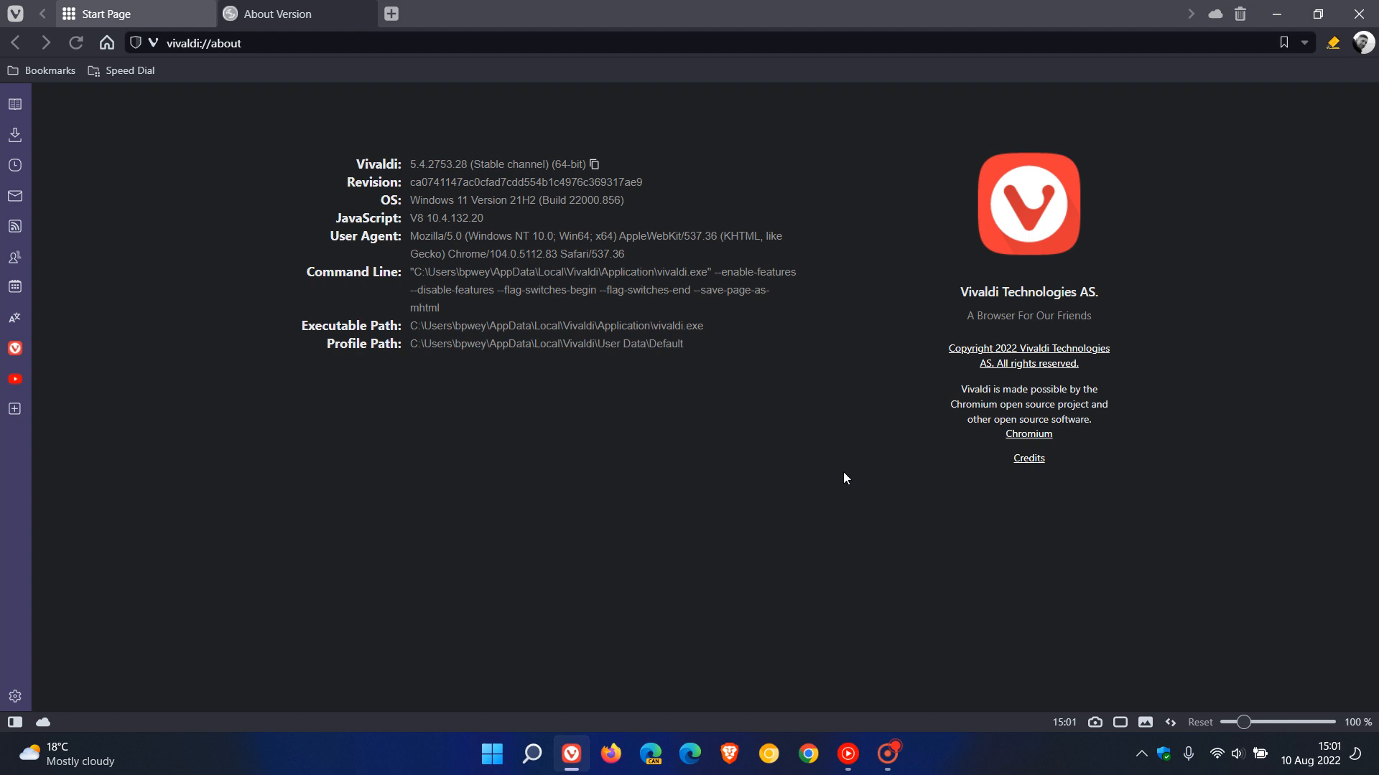
mouse_move(819, 485)
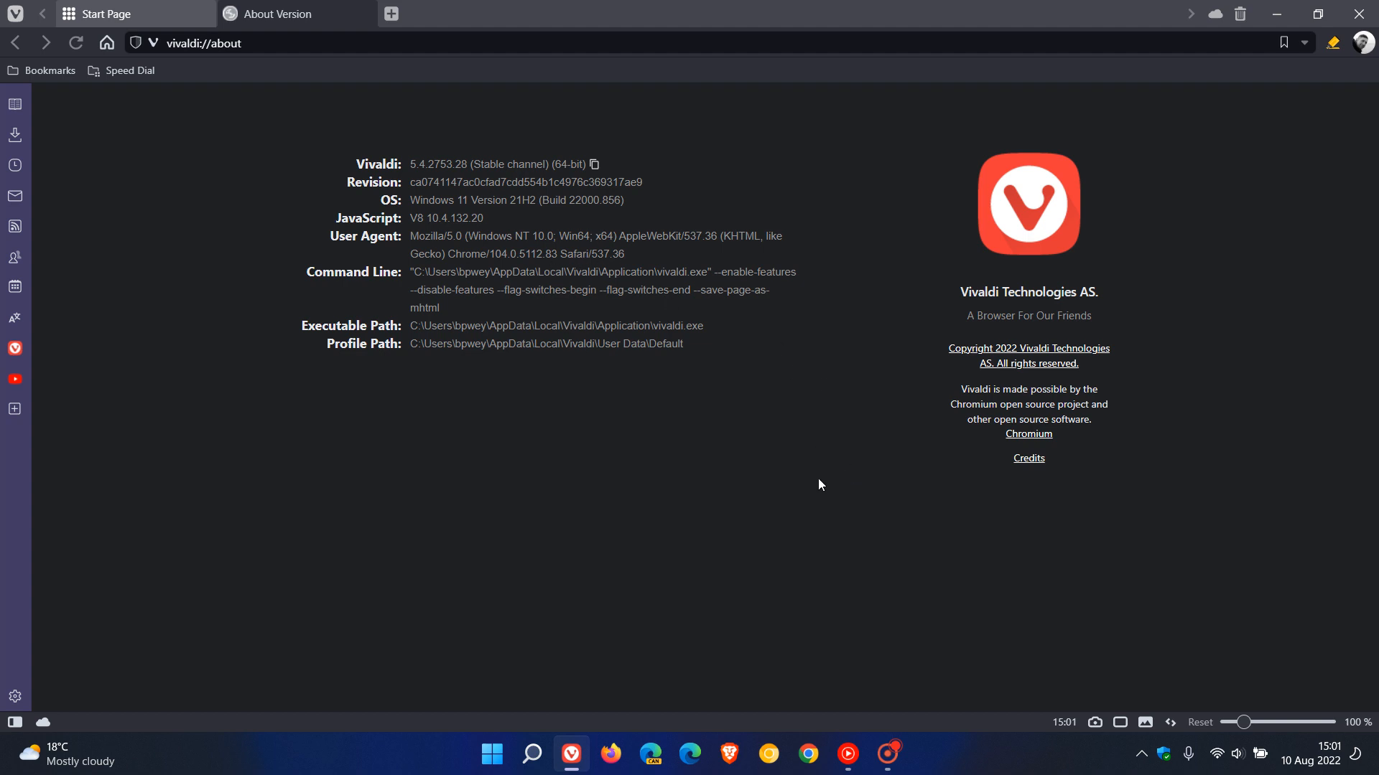
mouse_move(794, 494)
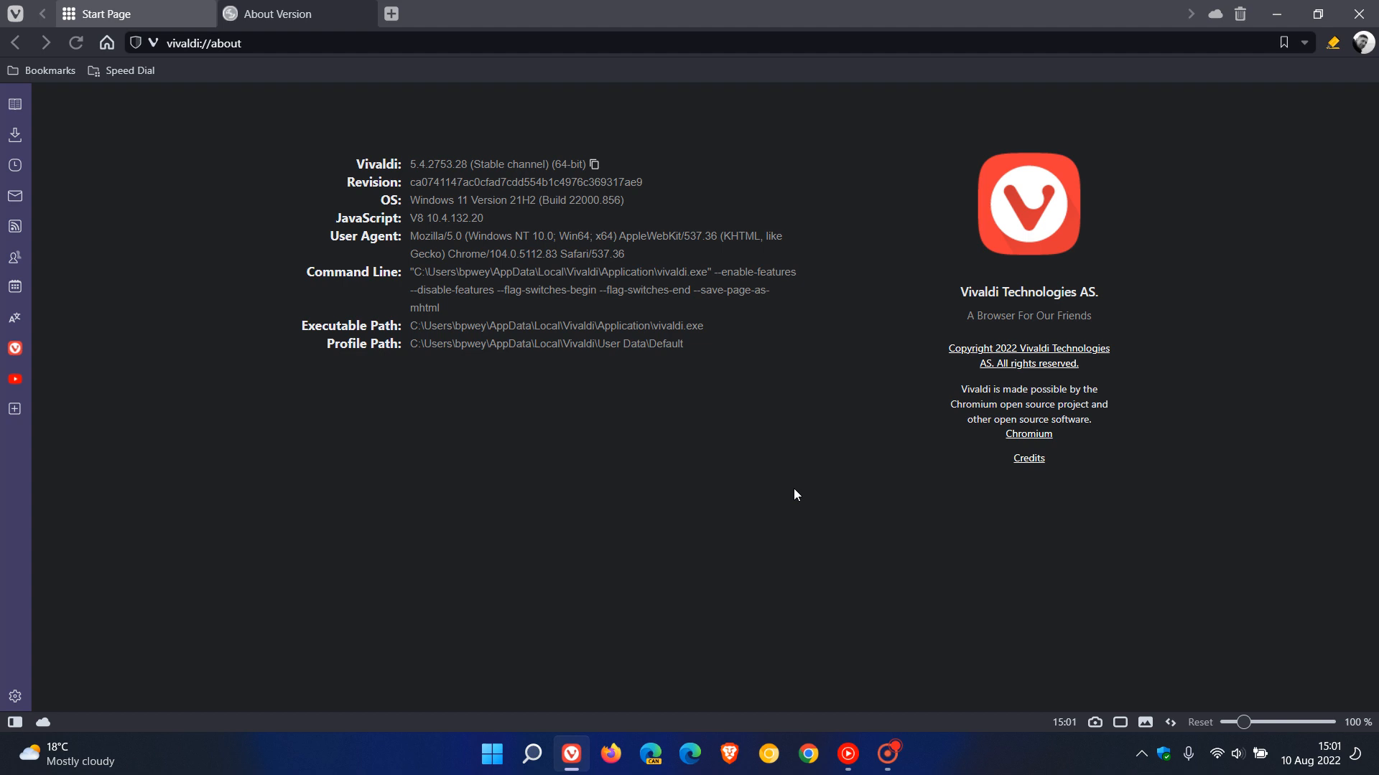
Close the About Version tab, returning to the Start Page.
left_click(357, 13)
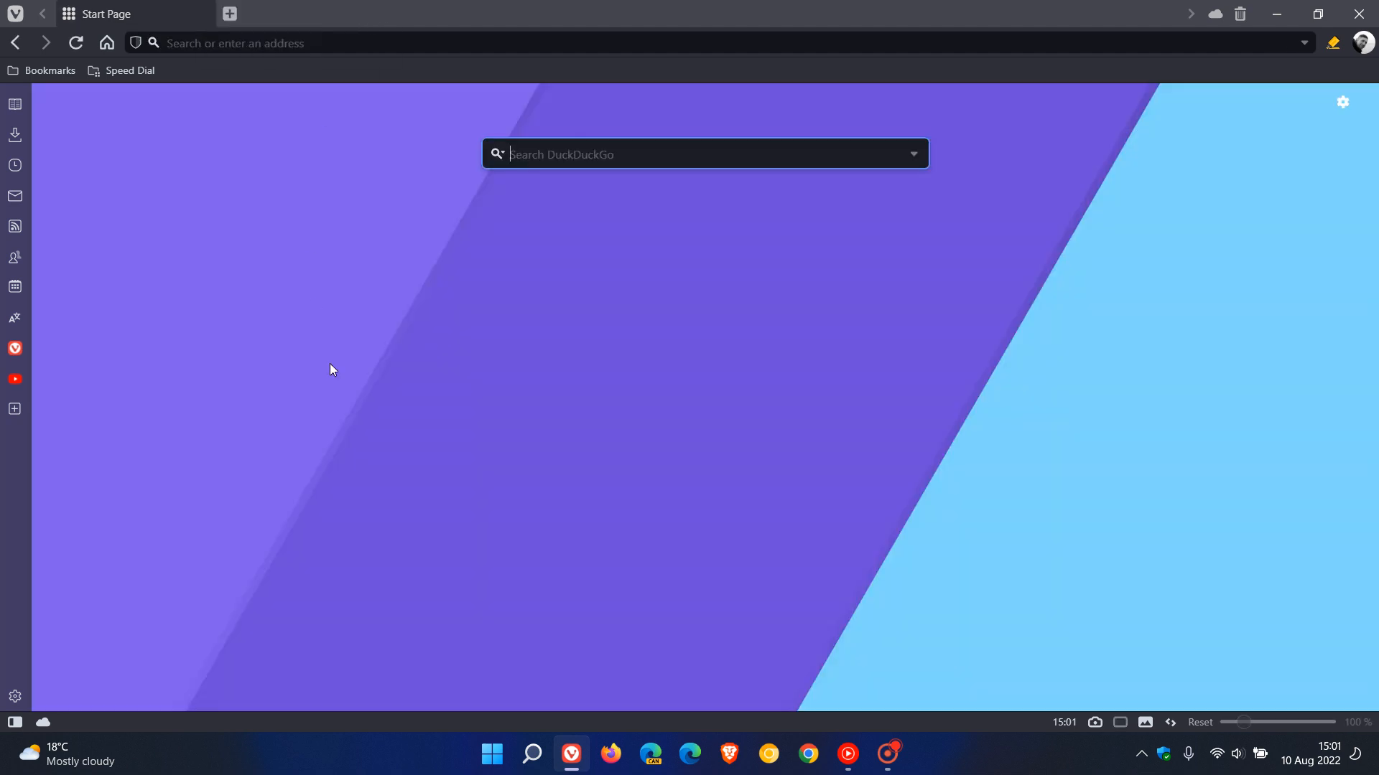
mouse_move(890, 375)
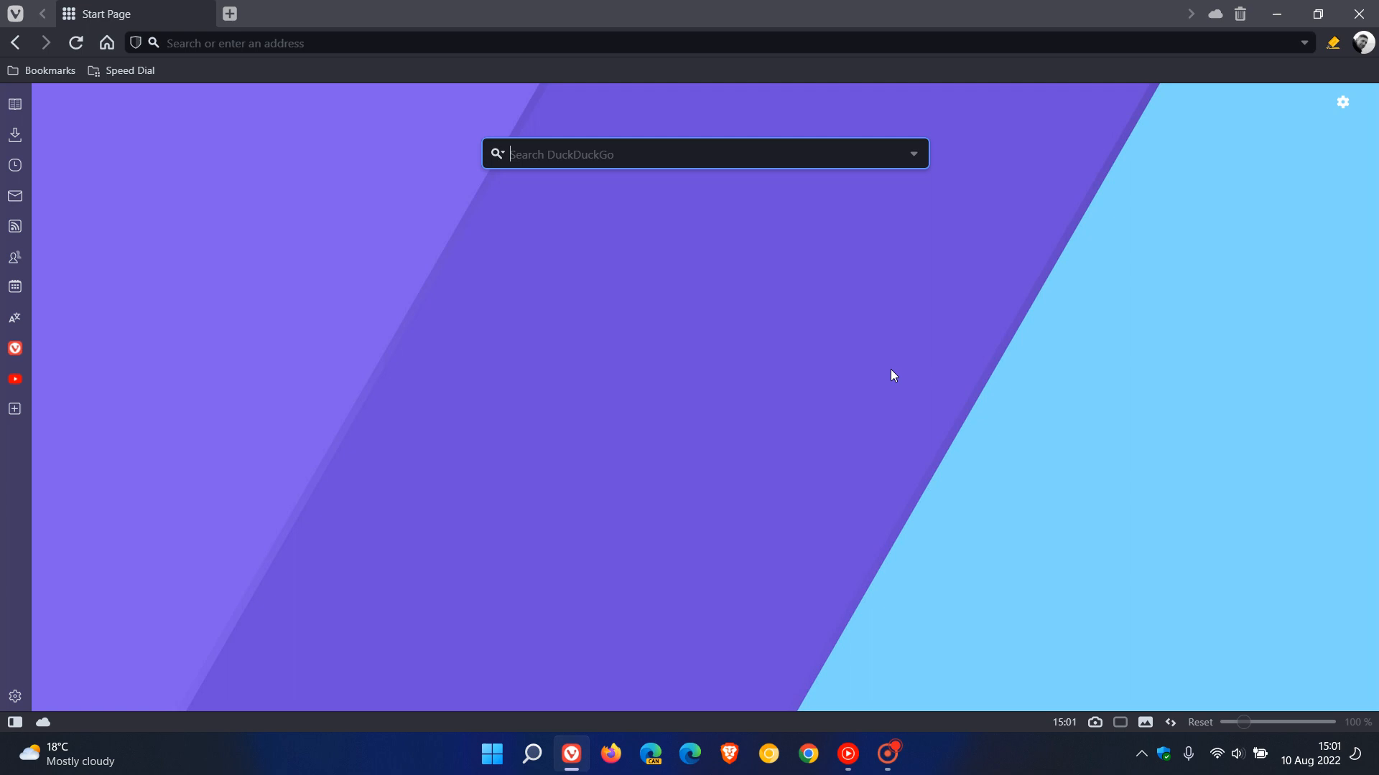
mouse_move(893, 349)
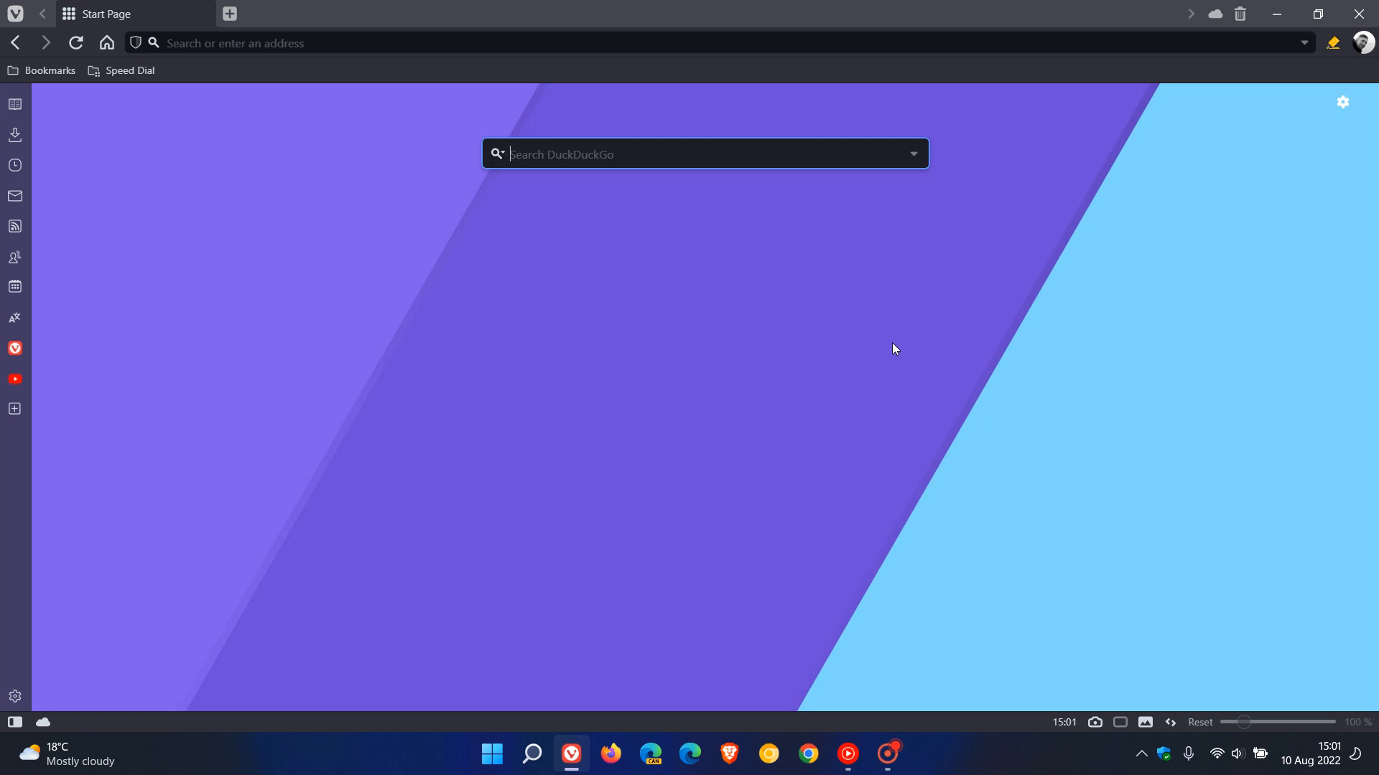
mouse_move(599, 492)
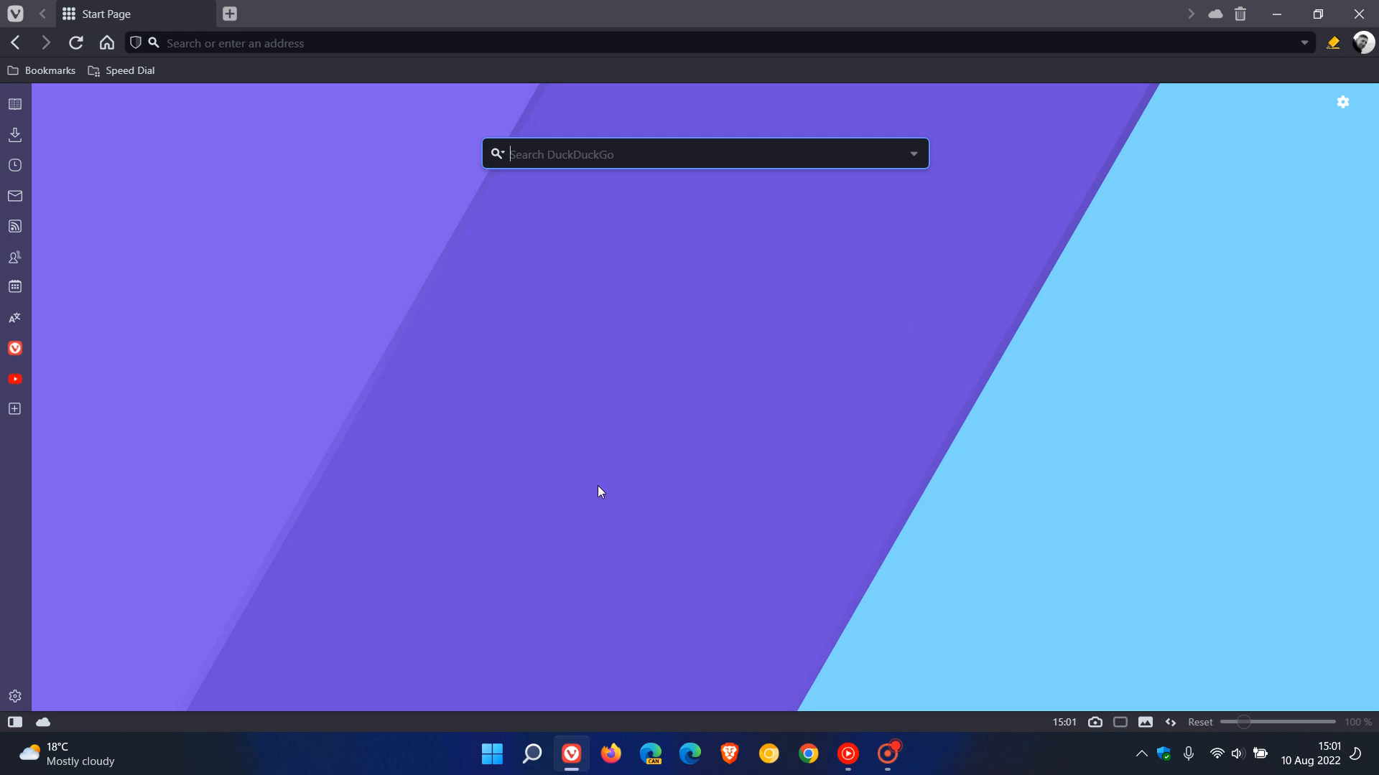